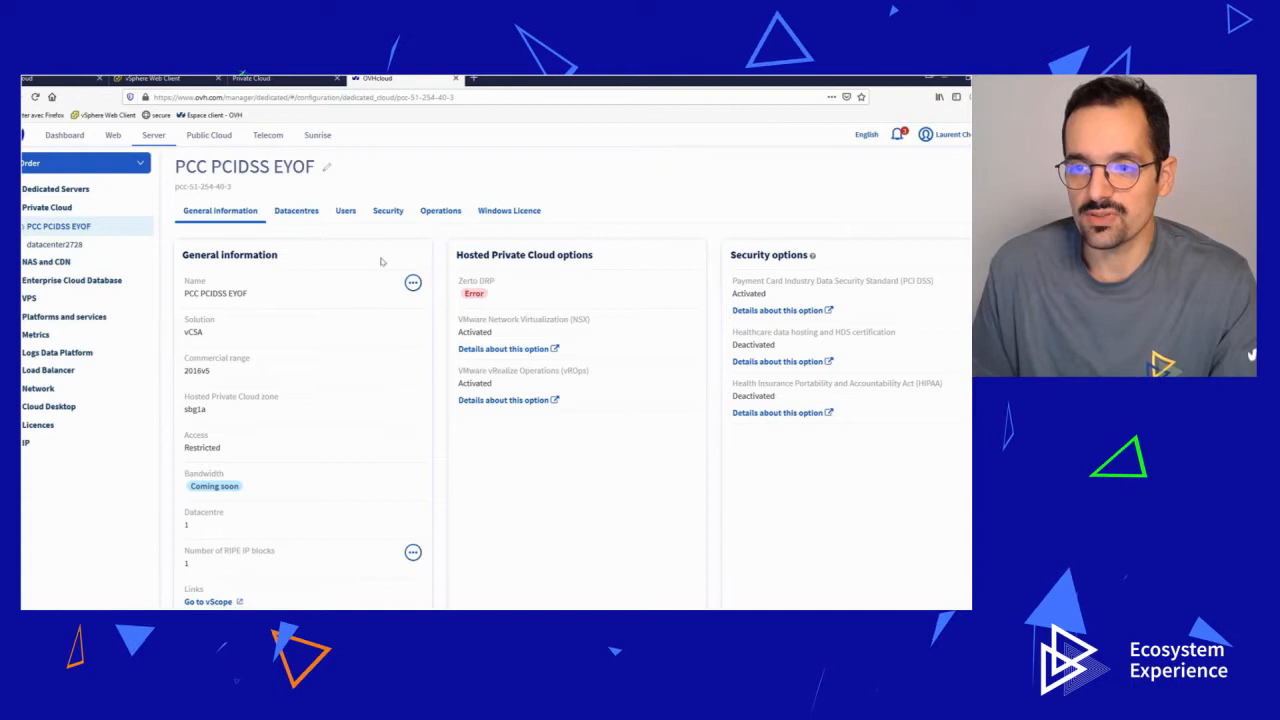
{"action": "mouse_move", "coordinate": [348, 210]}
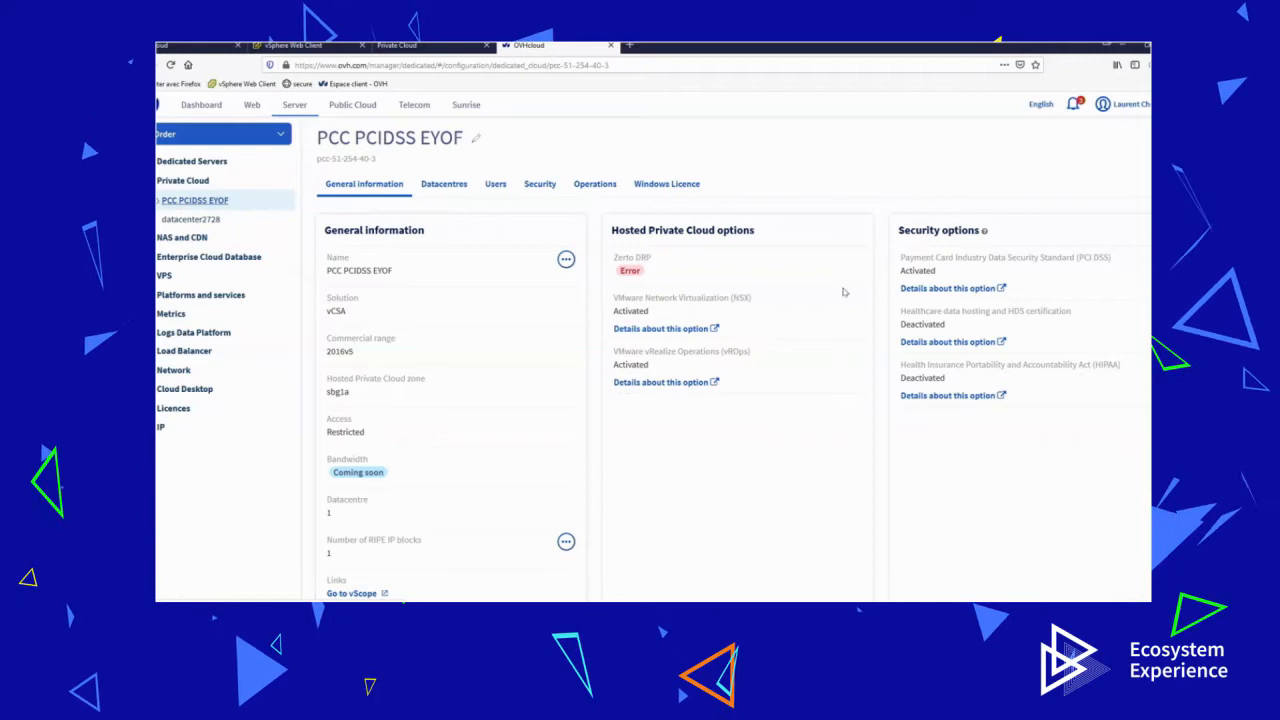
{"action": "mouse_move", "coordinate": [408, 244]}
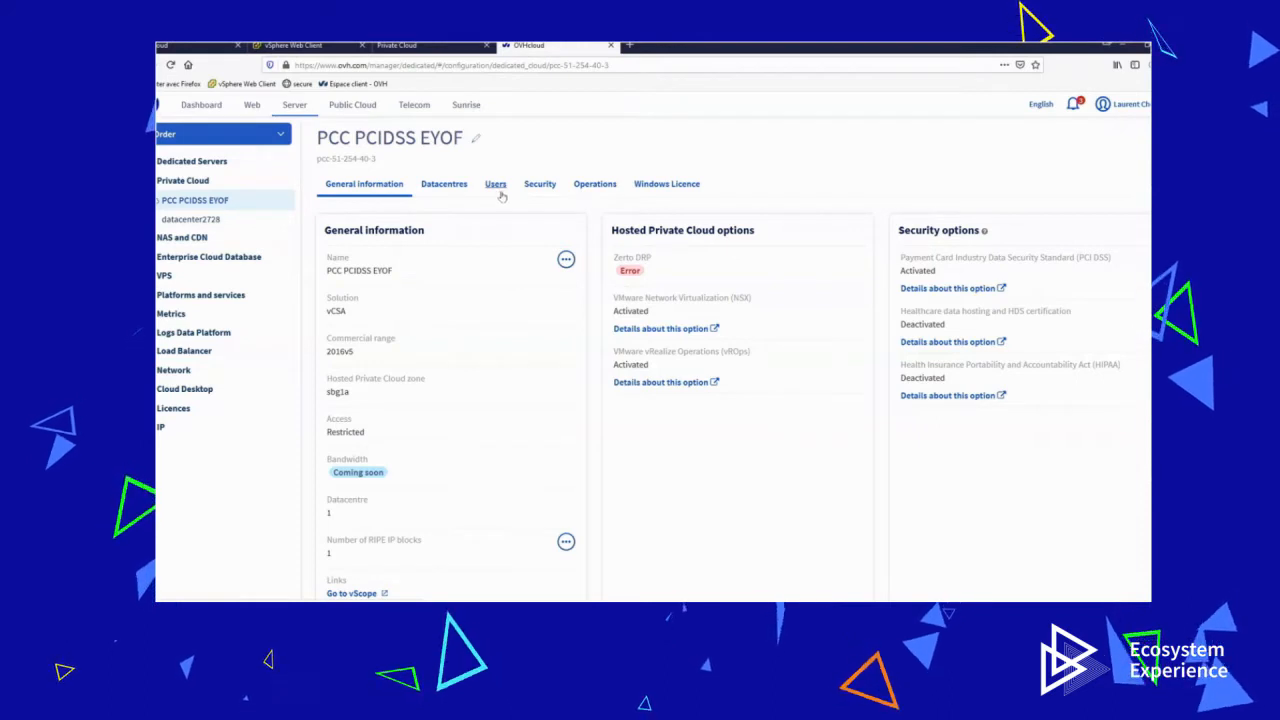
Create a new vSphere user 'demo1' with Read-only rights on the private cloud
{"action": "left_click", "coordinate": [496, 184]}
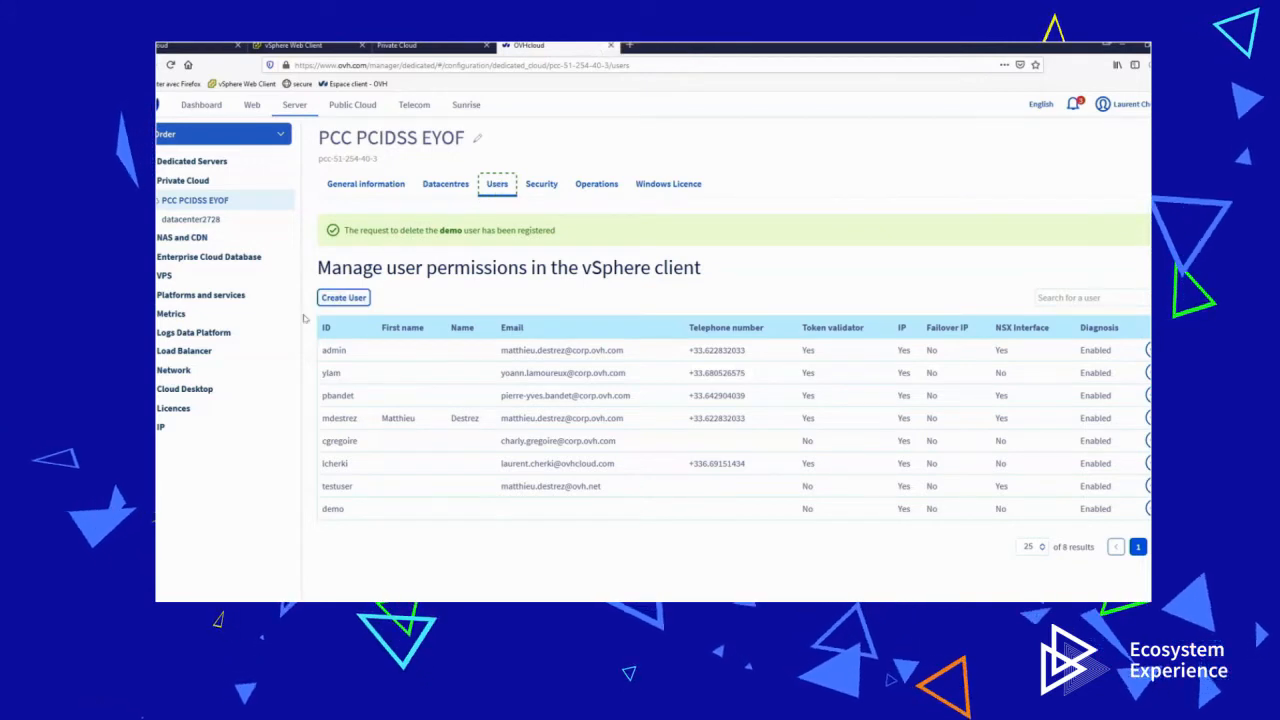
{"action": "left_click", "coordinate": [344, 296]}
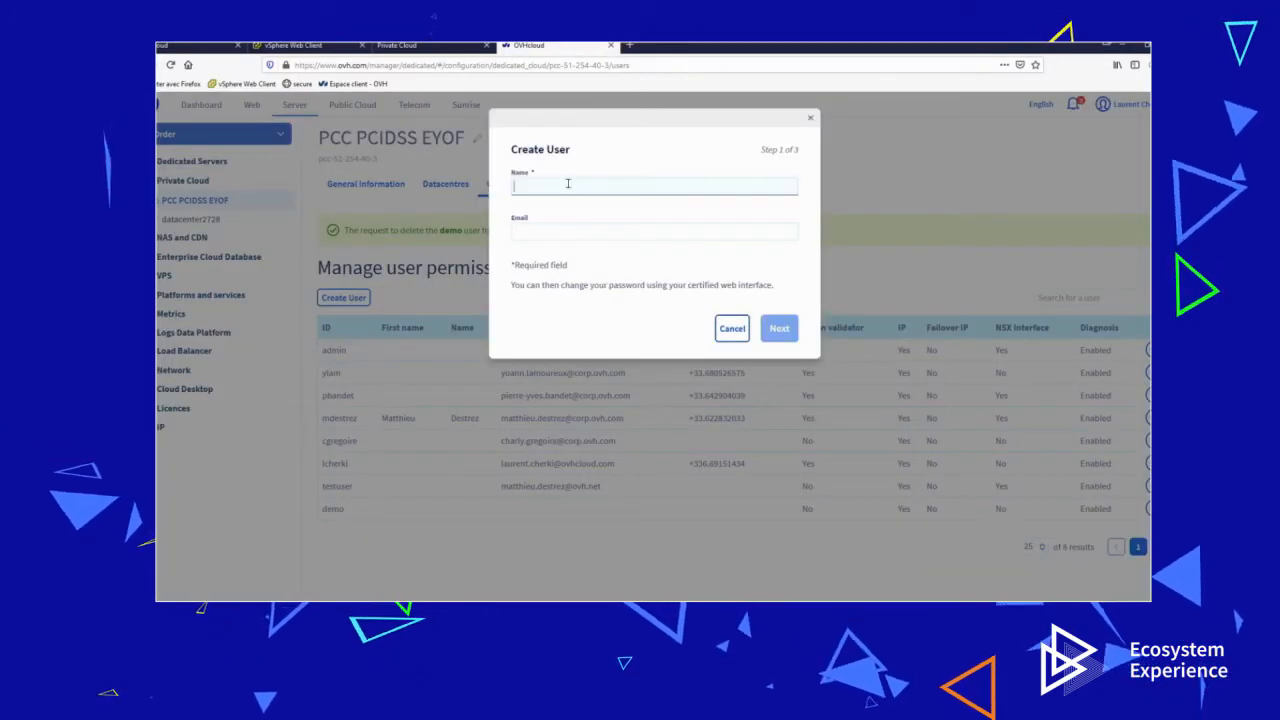
{"action": "left_click", "coordinate": [780, 328]}
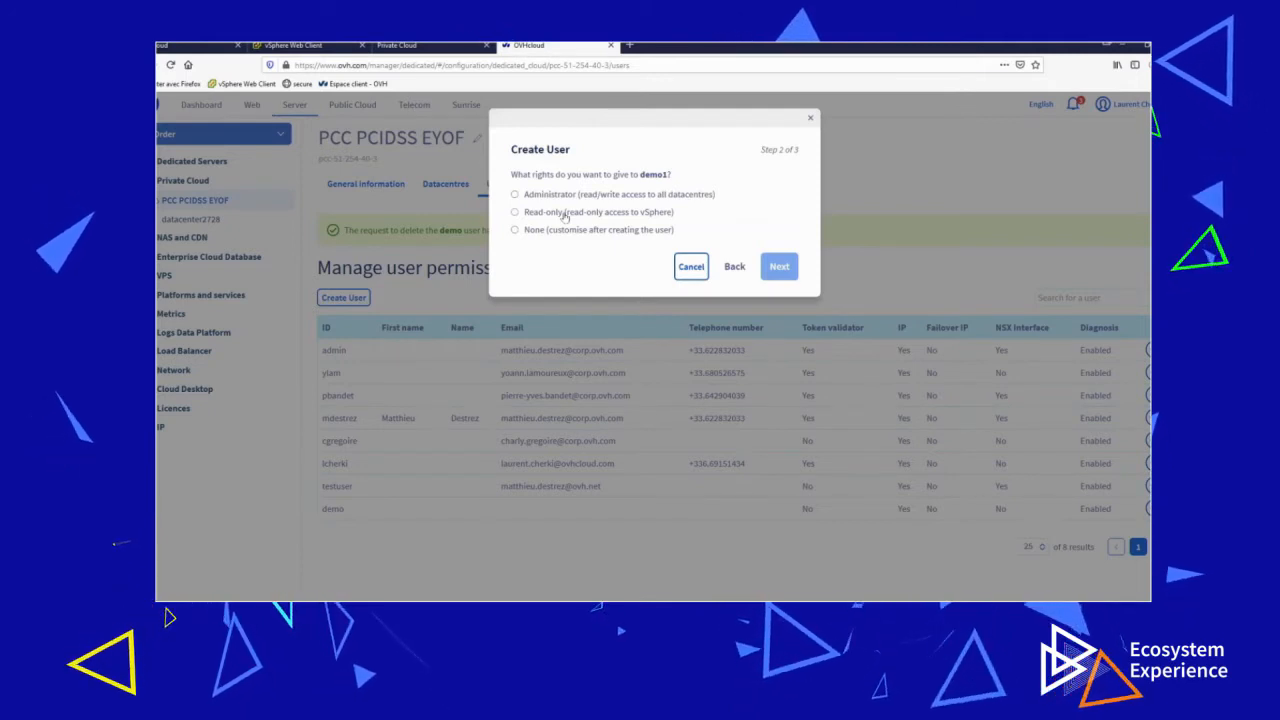
{"action": "left_click", "coordinate": [780, 266]}
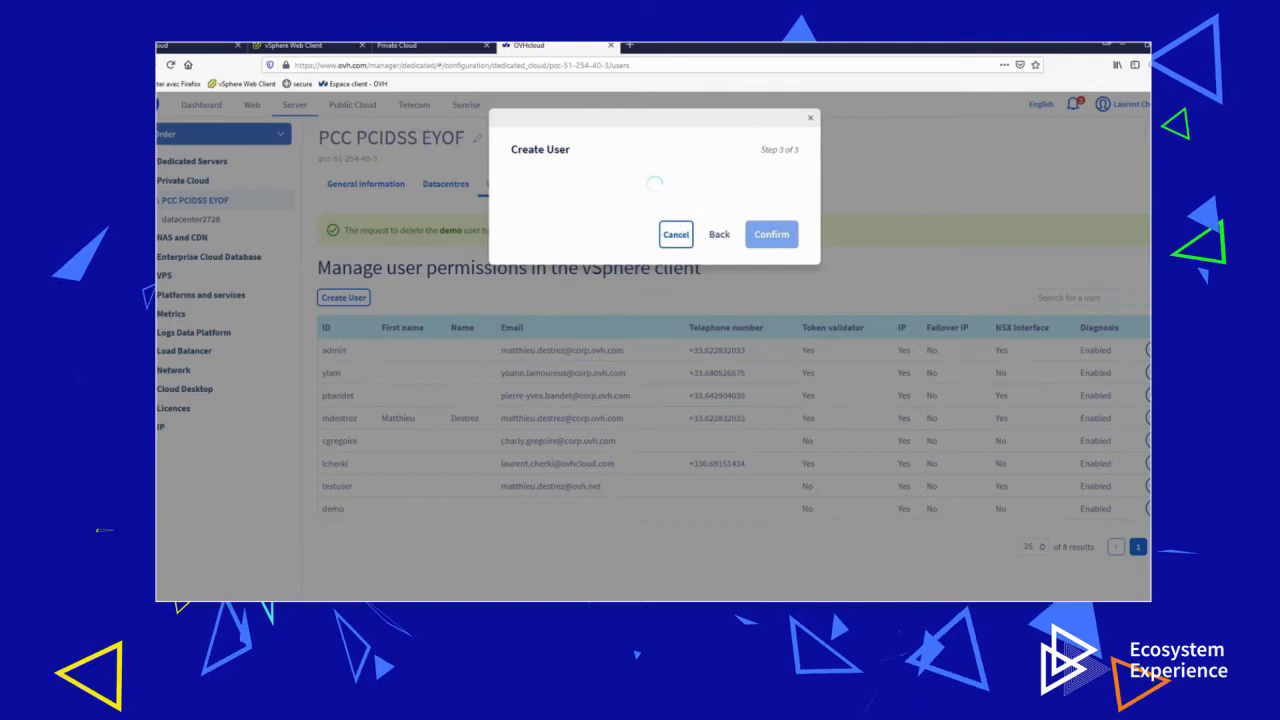
{"action": "left_click", "coordinate": [772, 232]}
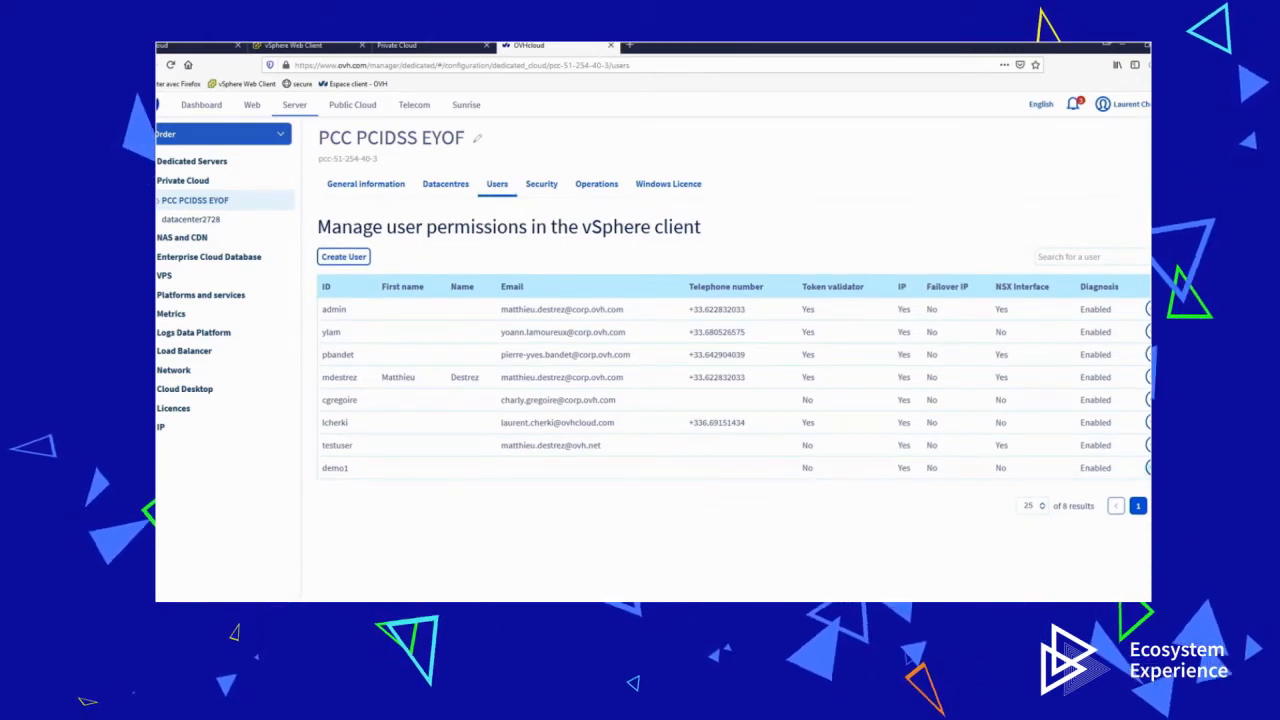
Edit the demo1 user and switch on its NSX interface access
{"action": "left_click", "coordinate": [1148, 468]}
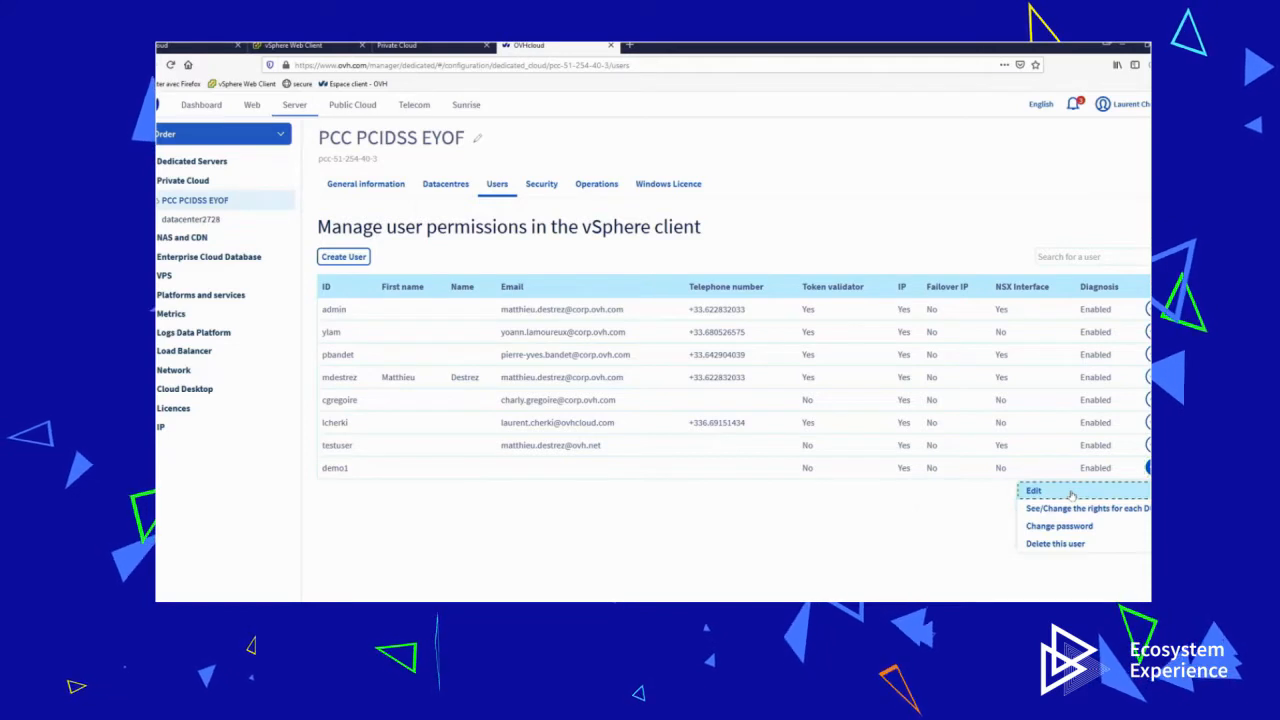
{"action": "left_click", "coordinate": [1032, 490]}
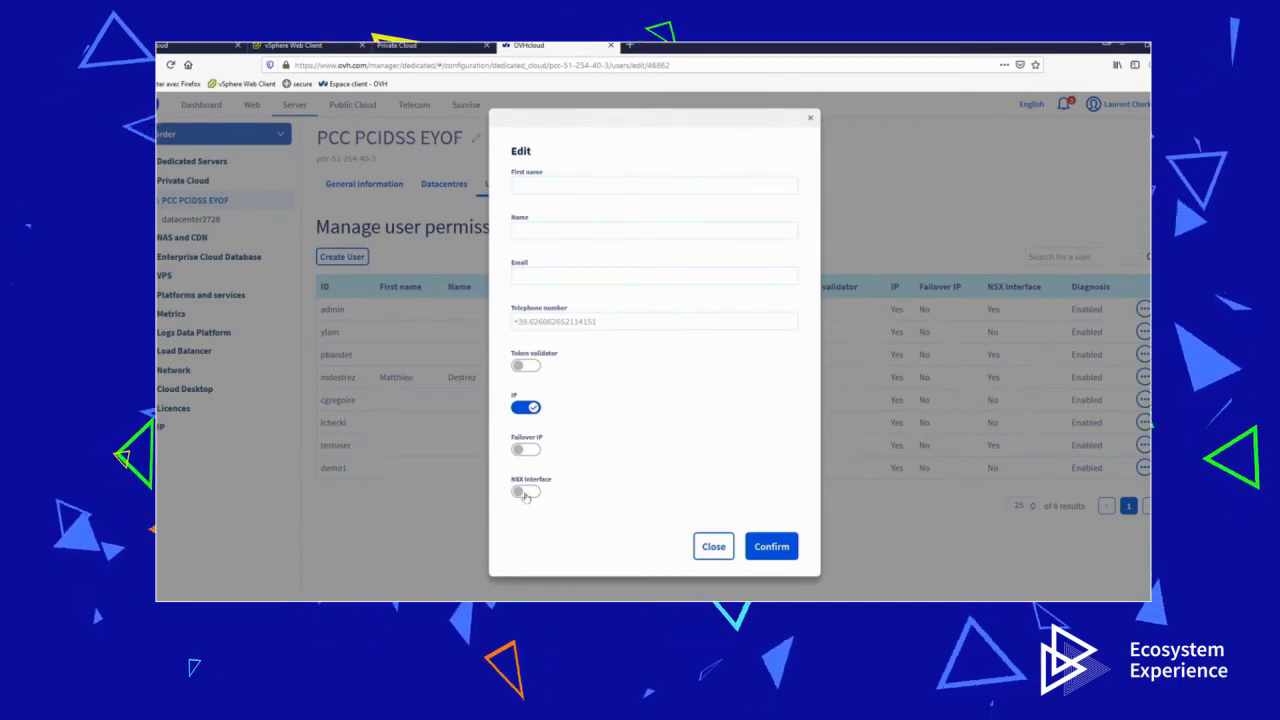
{"action": "left_click", "coordinate": [772, 546]}
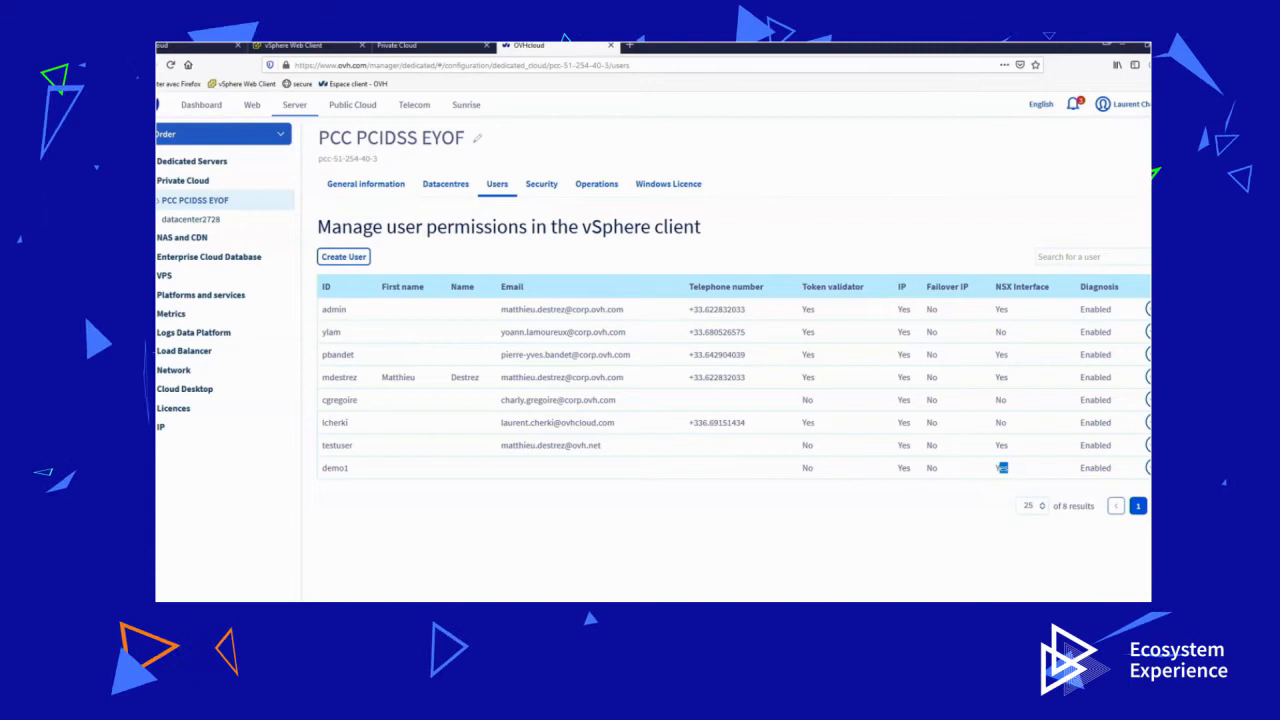
Set demo1's datacentre rights to vSphere Read/Write, VM Network Provider, VXLAN Administrator with Add resources allowed
{"action": "left_click", "coordinate": [1148, 468]}
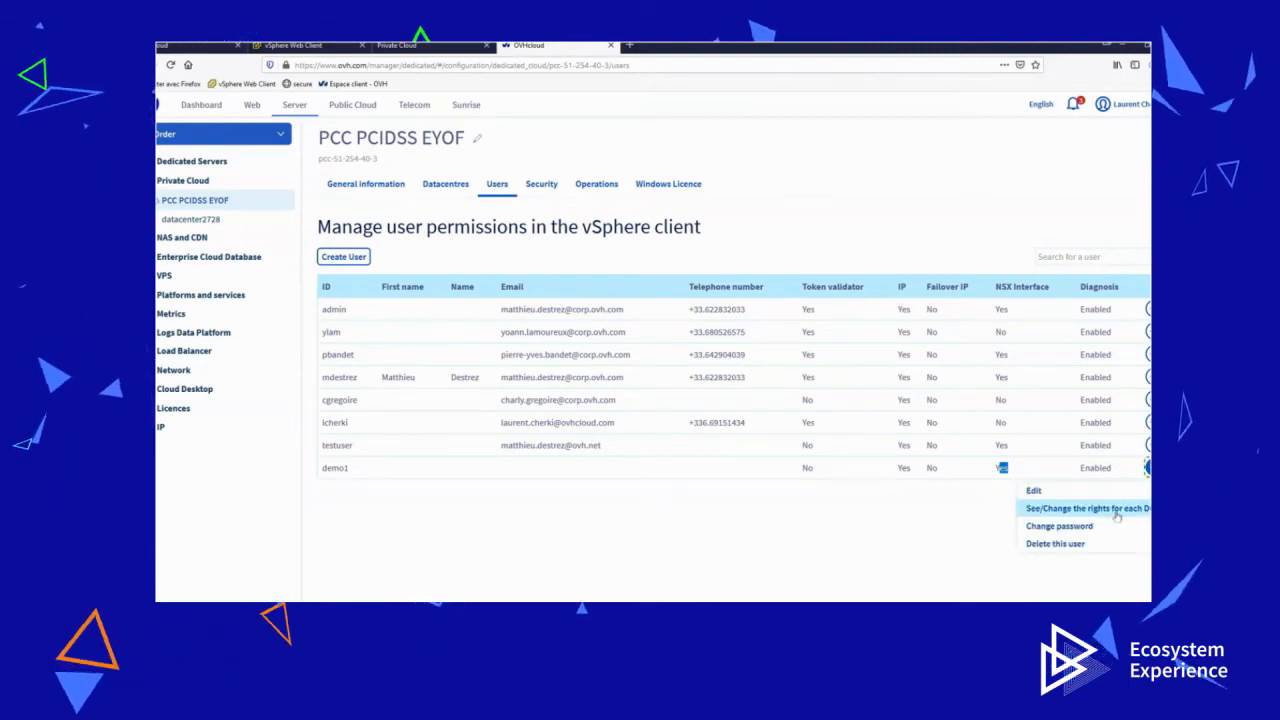
{"action": "left_click", "coordinate": [1084, 508]}
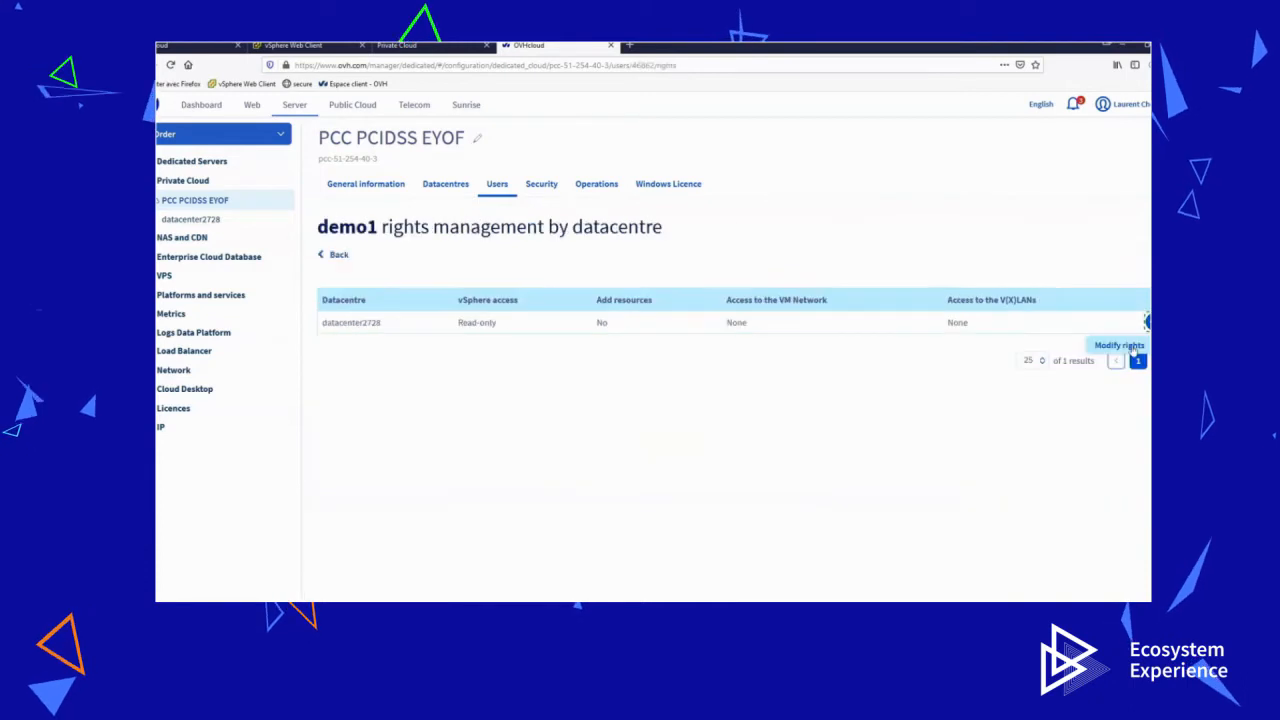
{"action": "left_click", "coordinate": [1120, 344]}
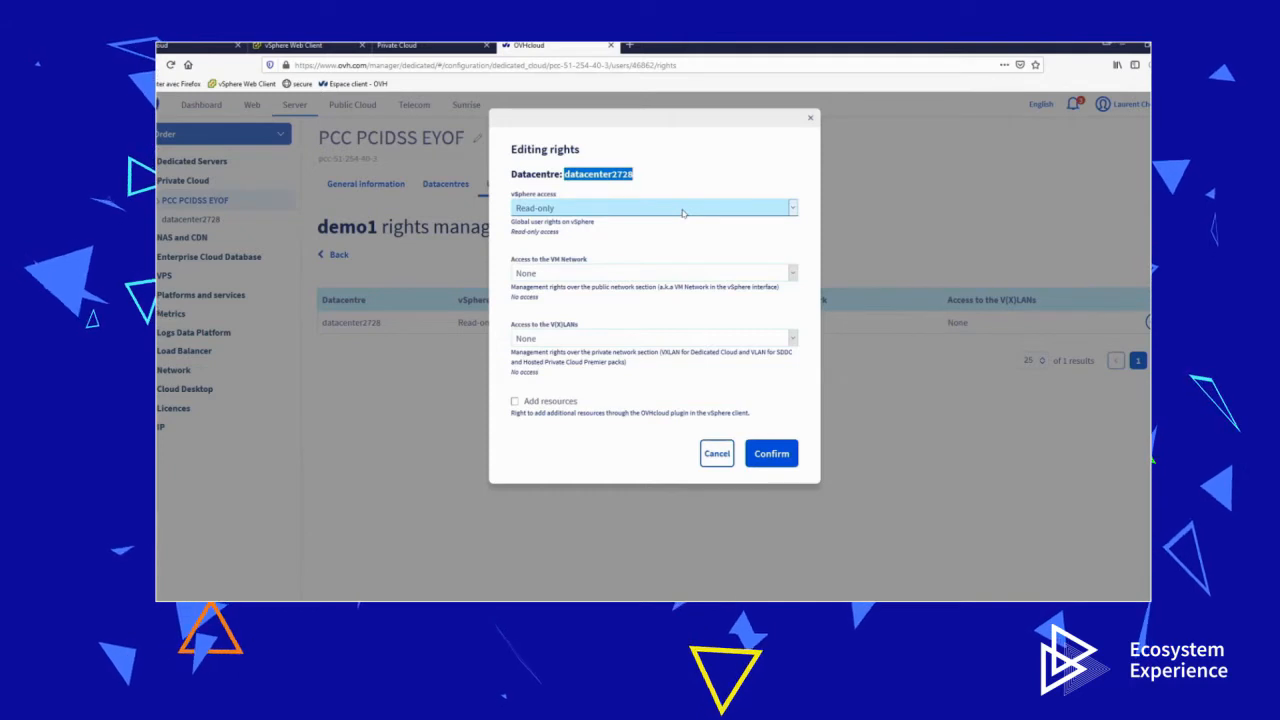
{"action": "left_click", "coordinate": [790, 208]}
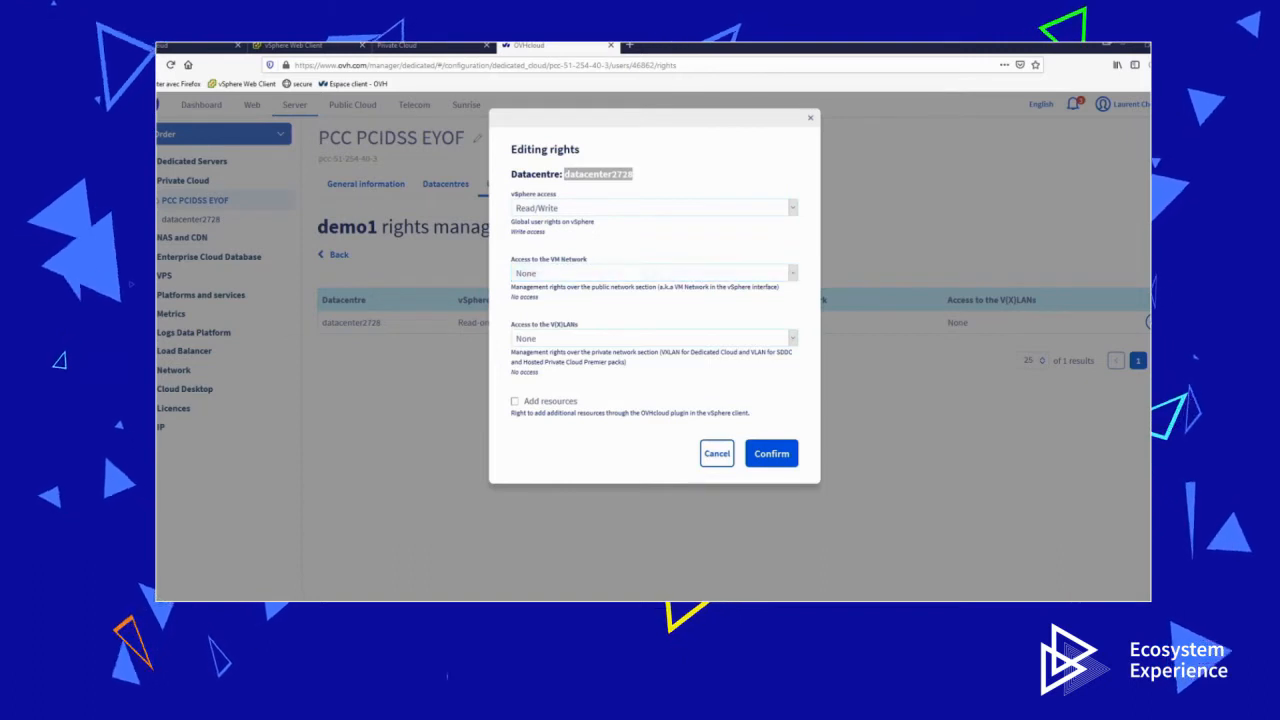
{"action": "left_click", "coordinate": [792, 272]}
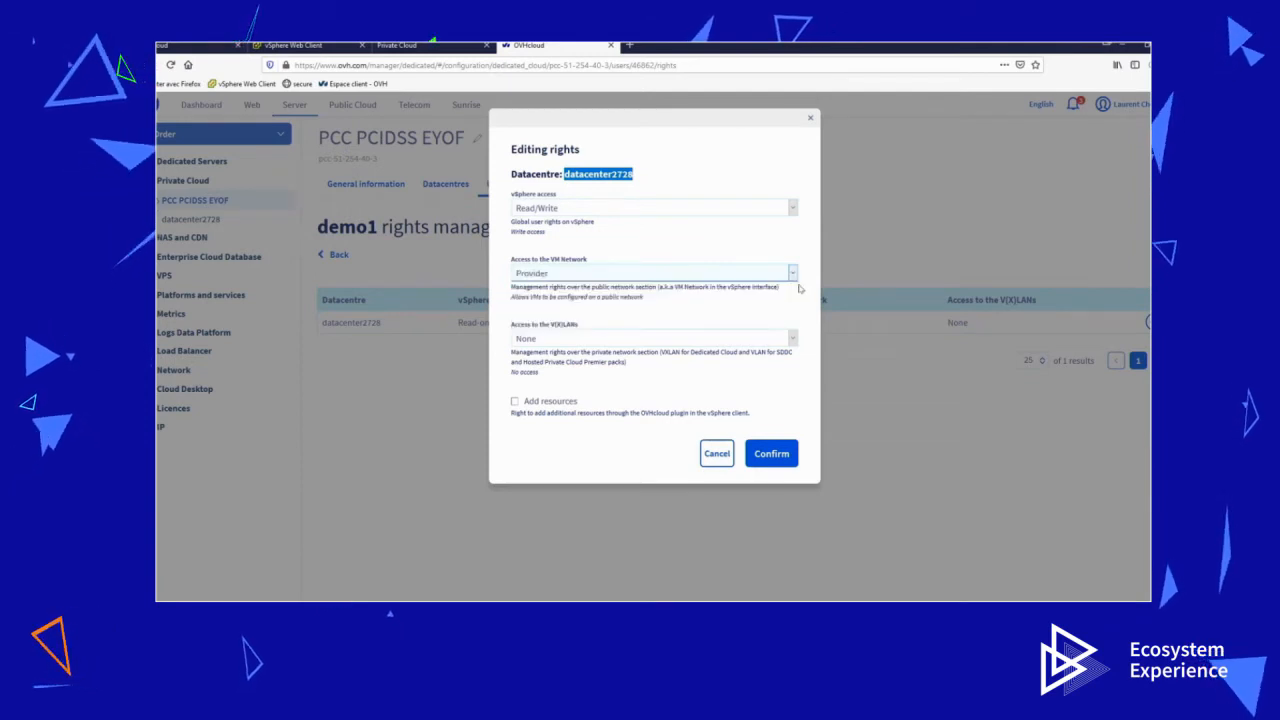
{"action": "left_click", "coordinate": [650, 338]}
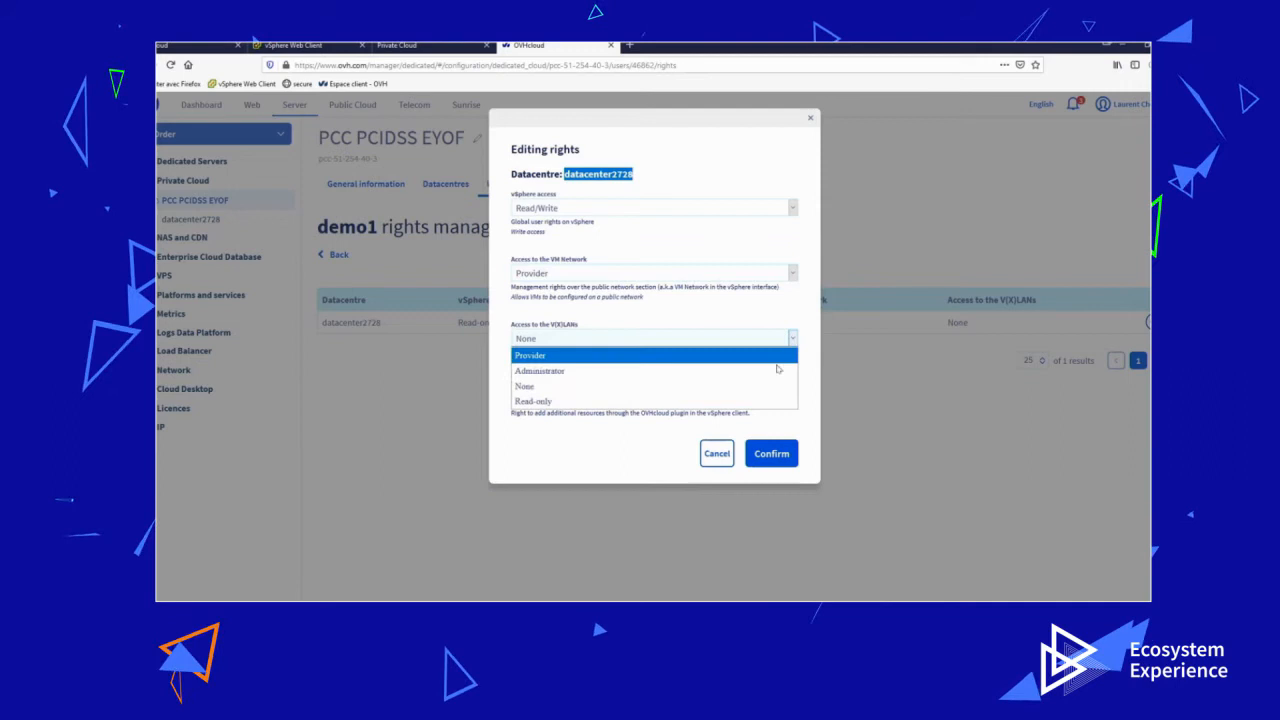
{"action": "left_click", "coordinate": [540, 370]}
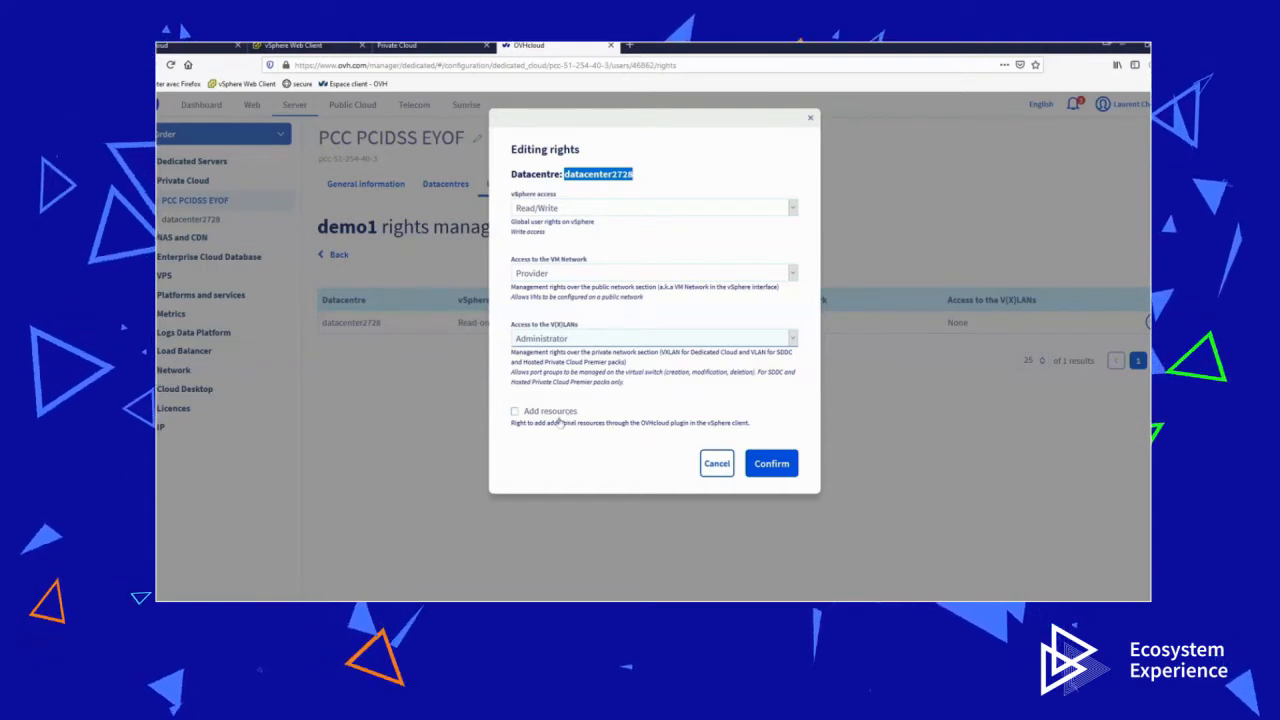
{"action": "left_click", "coordinate": [514, 412]}
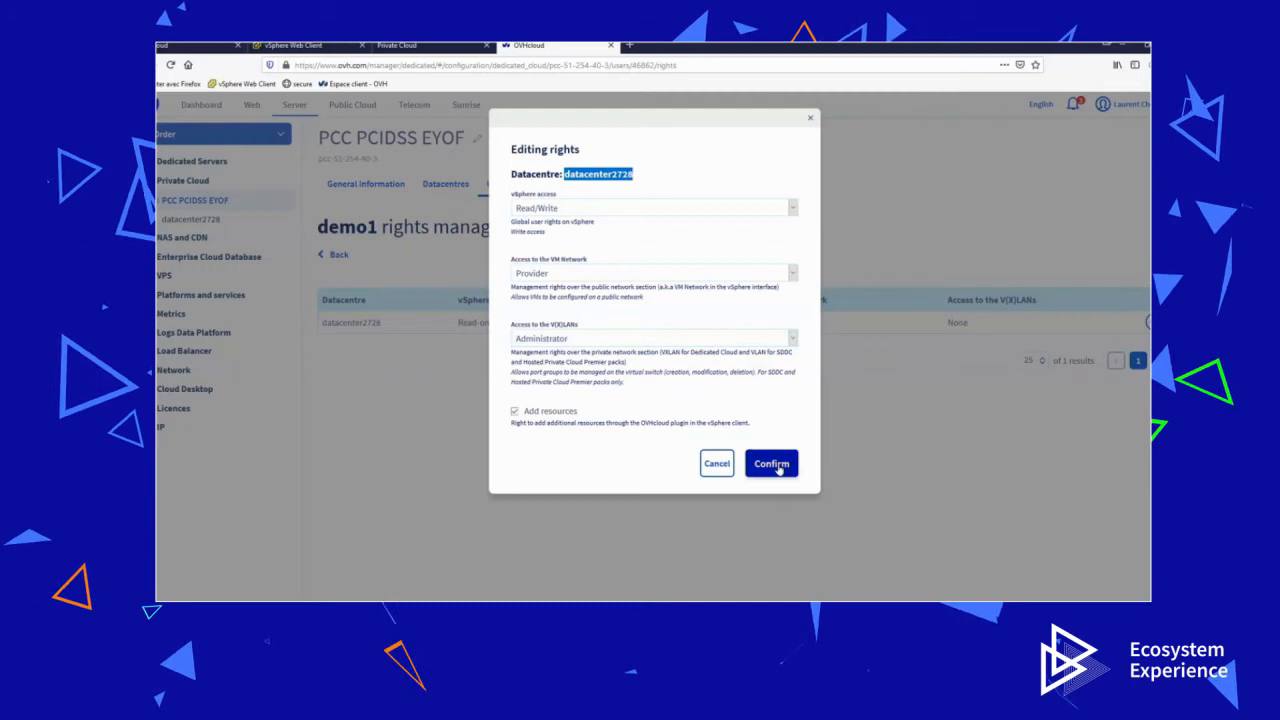
{"action": "left_click", "coordinate": [772, 464]}
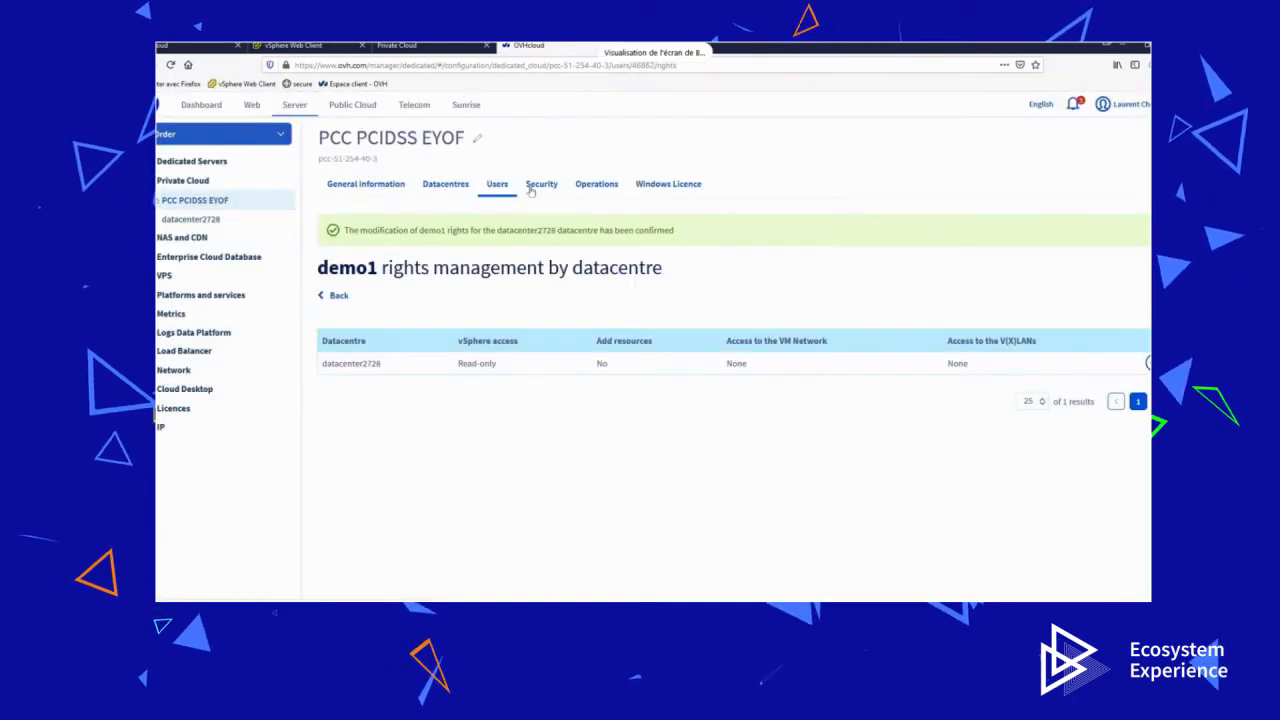
{"action": "left_click", "coordinate": [540, 184]}
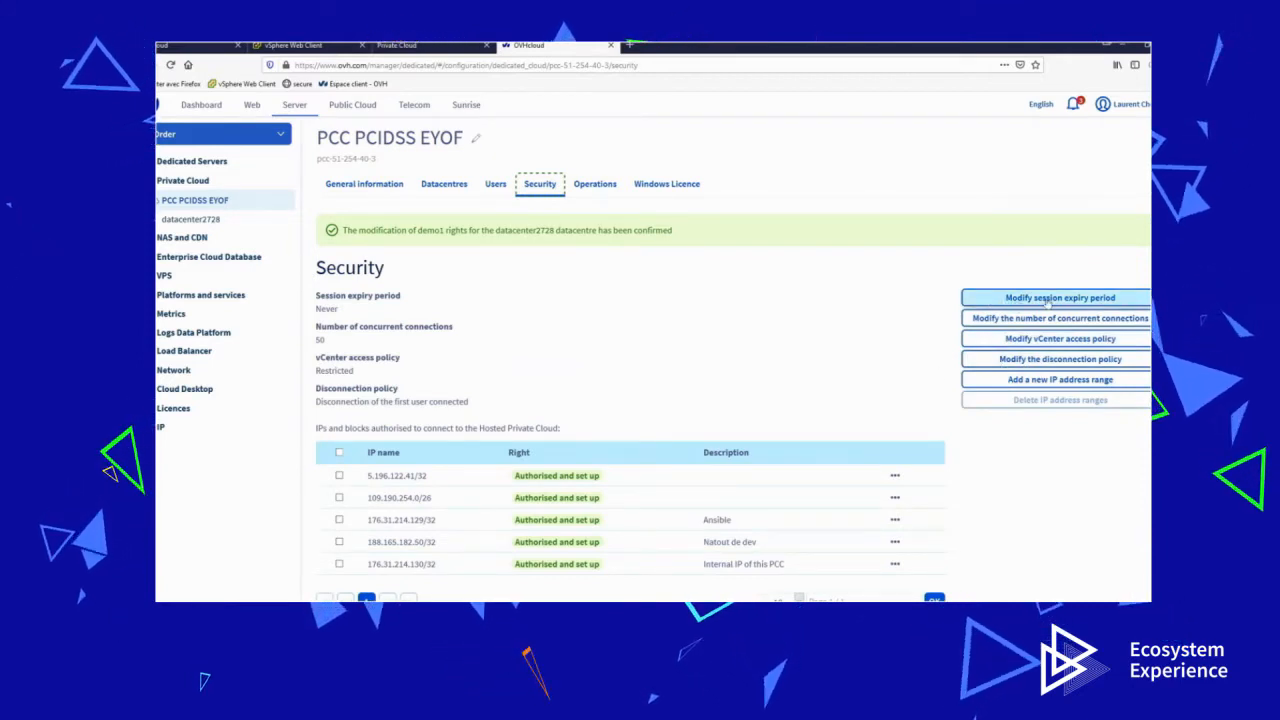
Review the session expiry, concurrent connections and vCenter access policy settings without changing them
{"action": "left_click", "coordinate": [1060, 296]}
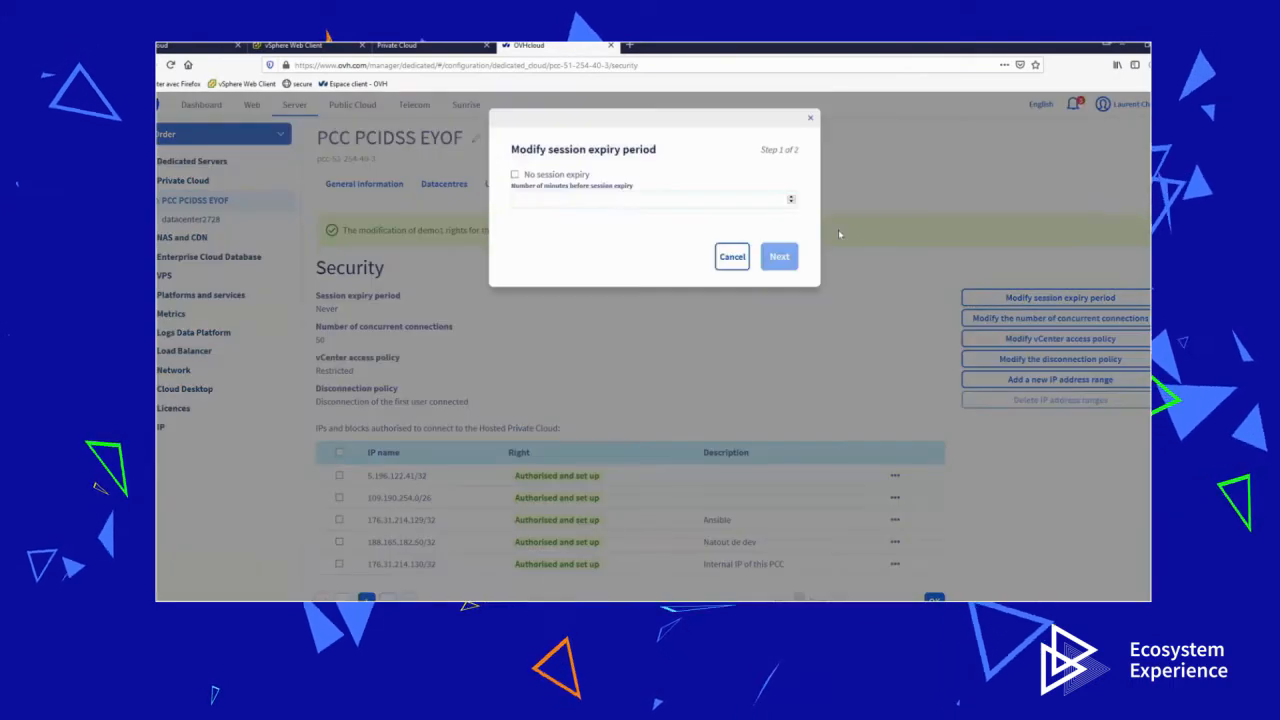
{"action": "left_click", "coordinate": [650, 198]}
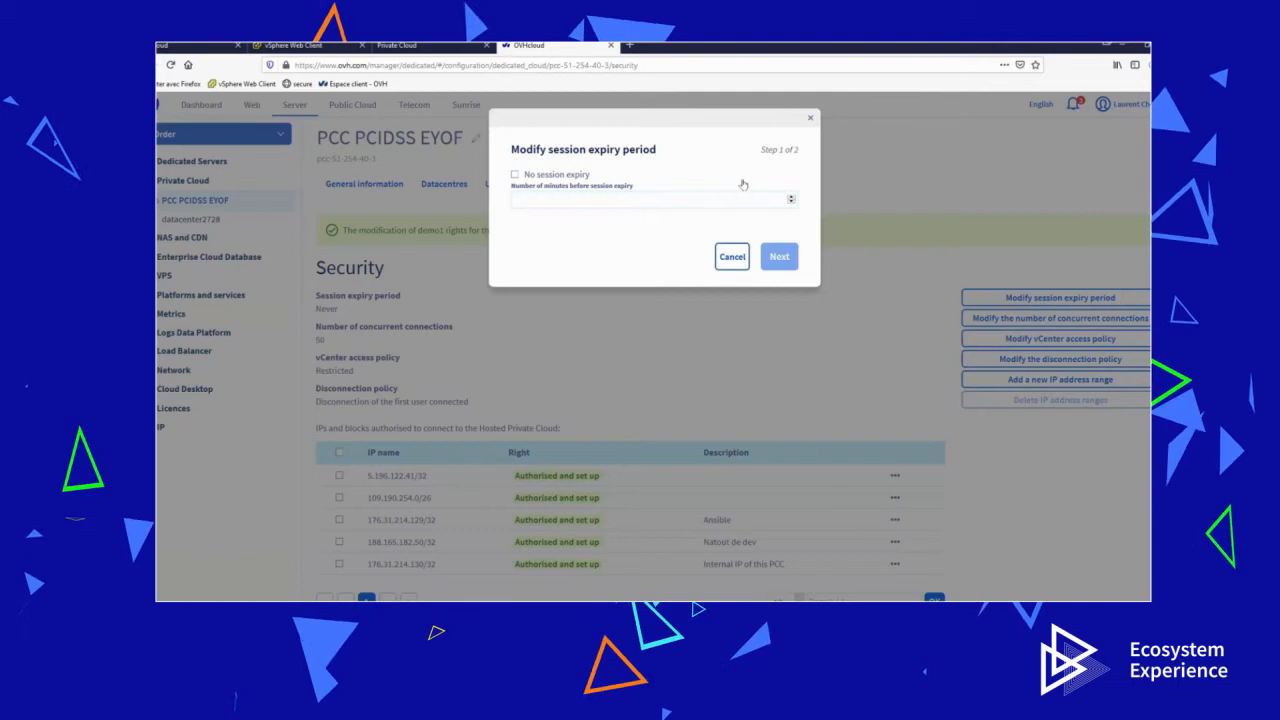
{"action": "left_click", "coordinate": [1058, 316]}
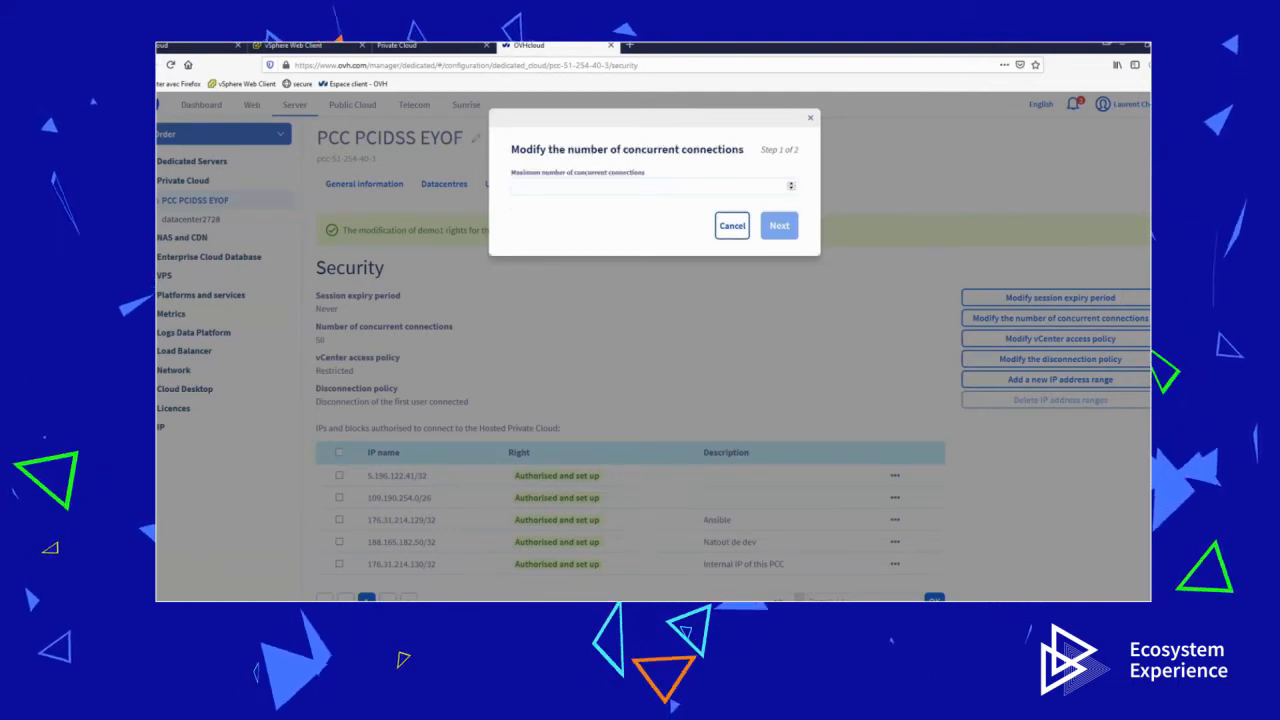
{"action": "left_click", "coordinate": [650, 186]}
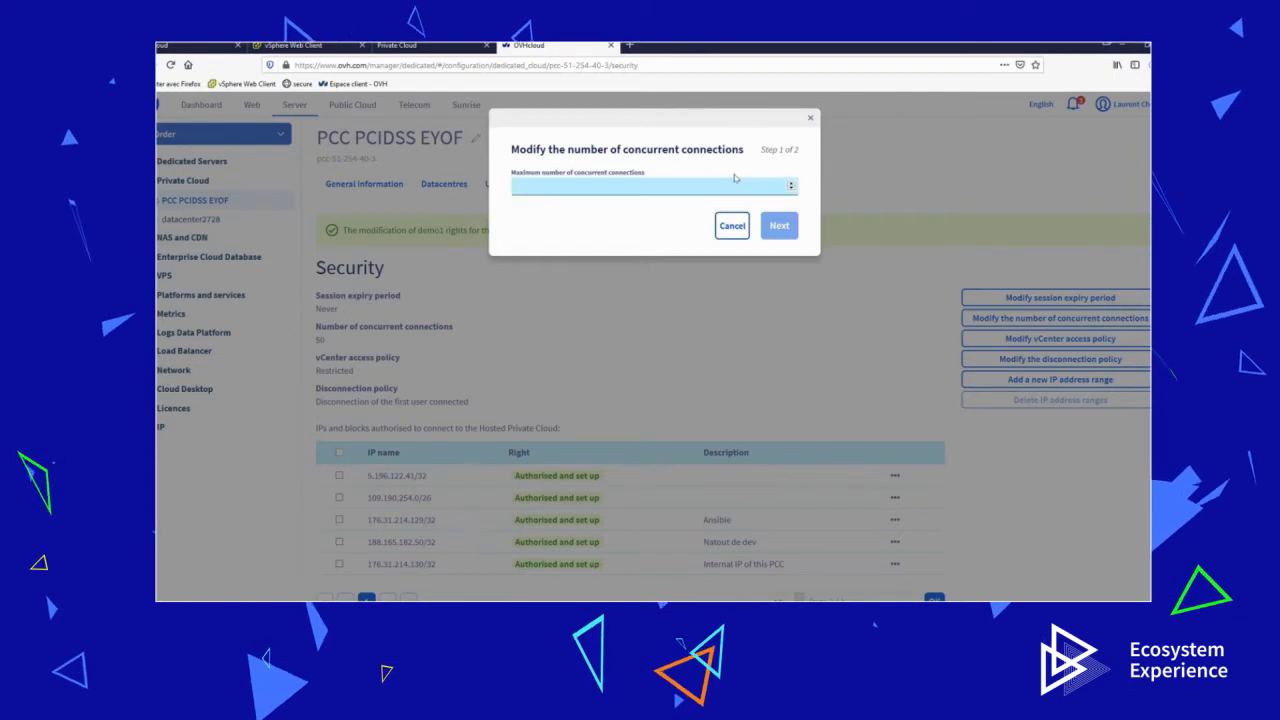
{"action": "mouse_move", "coordinate": [776, 182]}
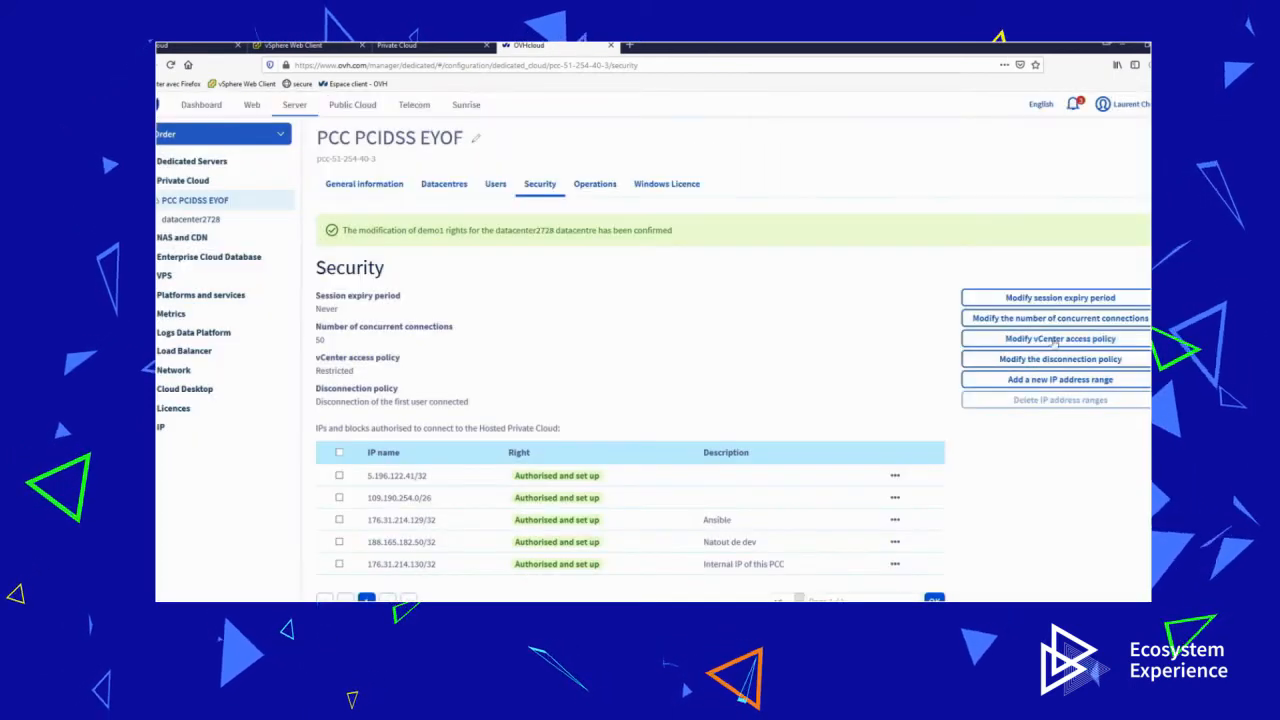
{"action": "left_click", "coordinate": [1060, 338]}
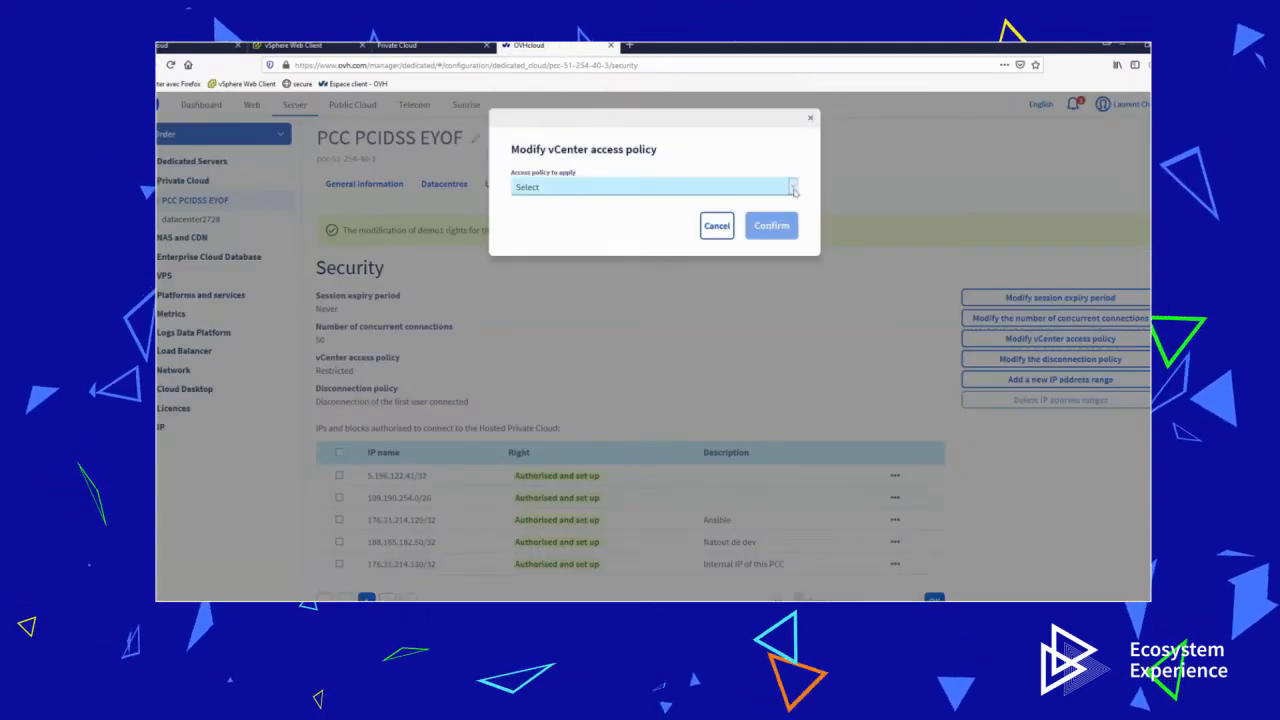
{"action": "left_click", "coordinate": [716, 224]}
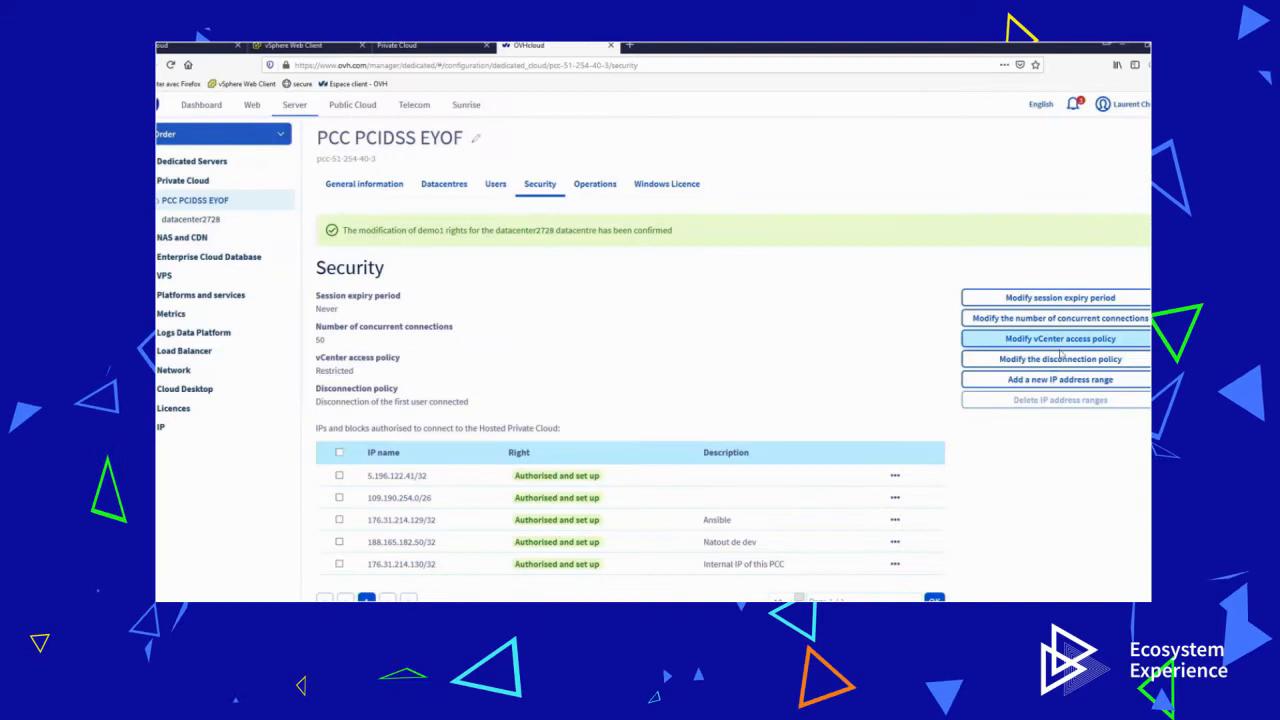
Open the new authorised IP address range form twice and abandon it, then check Key Management Servers
{"action": "left_click", "coordinate": [1060, 380]}
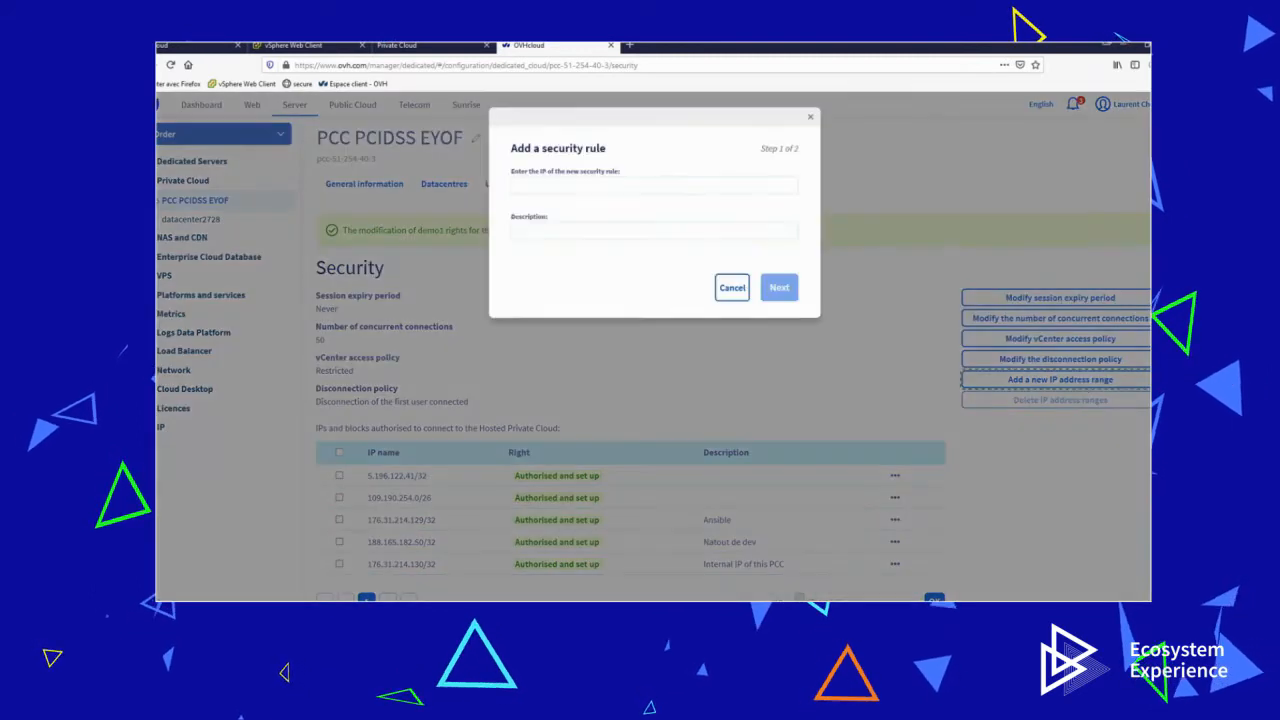
{"action": "left_click", "coordinate": [732, 288]}
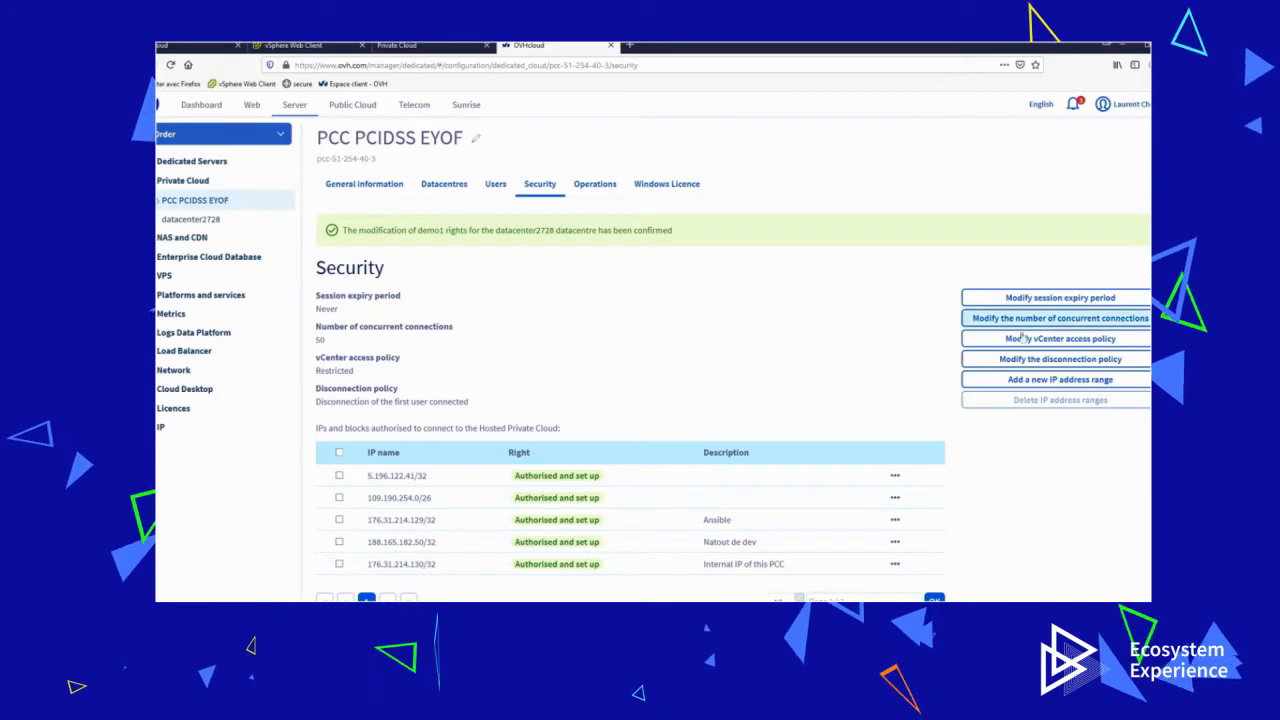
{"action": "left_click", "coordinate": [1060, 380]}
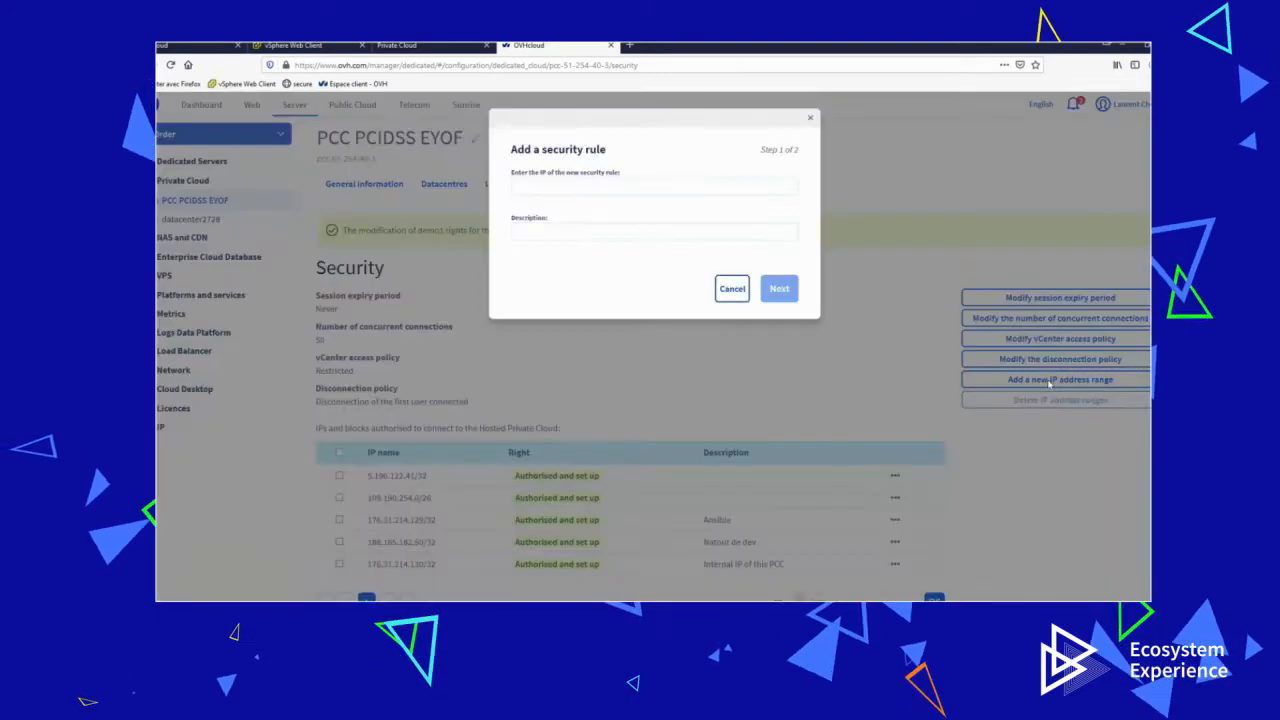
{"action": "left_click", "coordinate": [654, 186]}
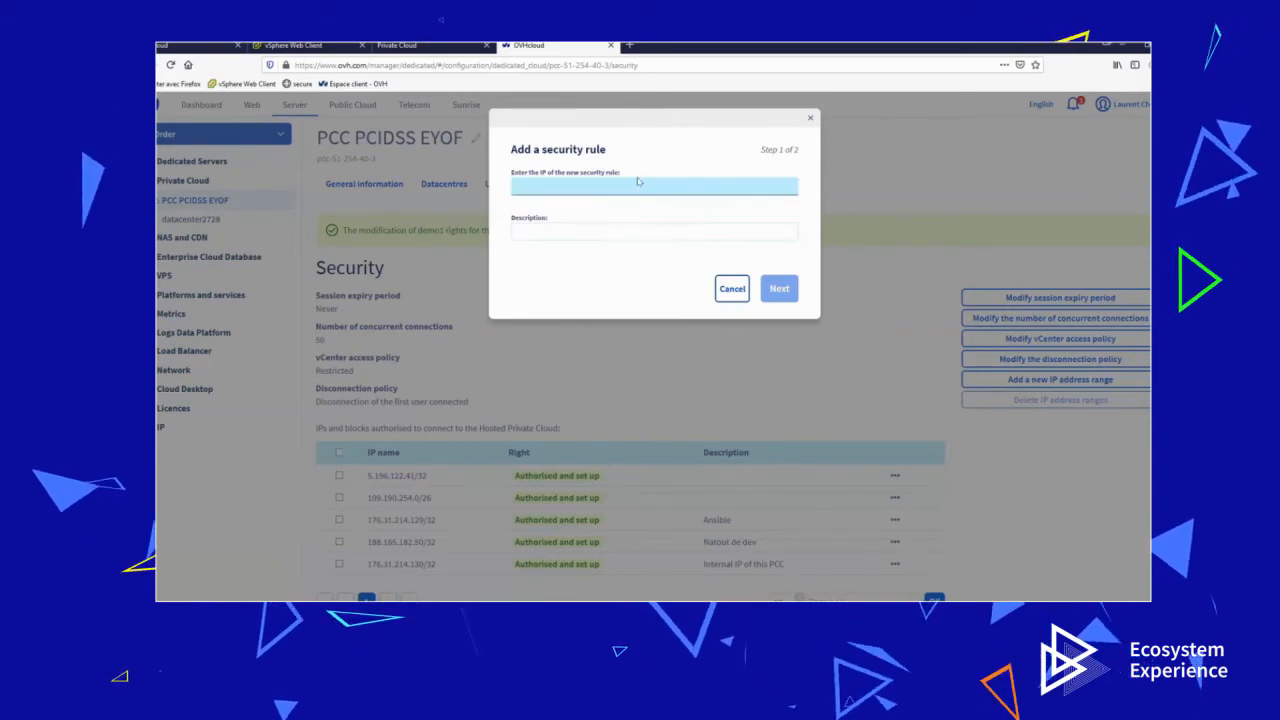
{"action": "left_click", "coordinate": [732, 288]}
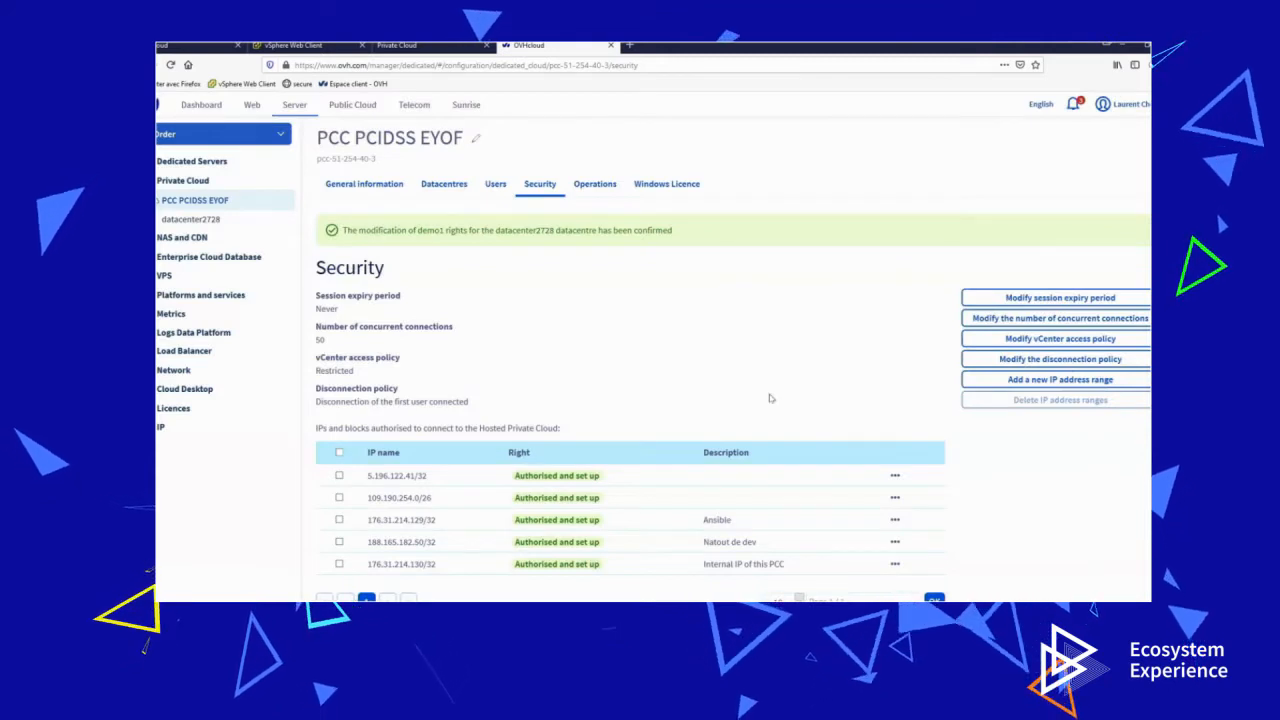
{"action": "scroll", "scroll_direction": "down", "scroll_amount": 3}
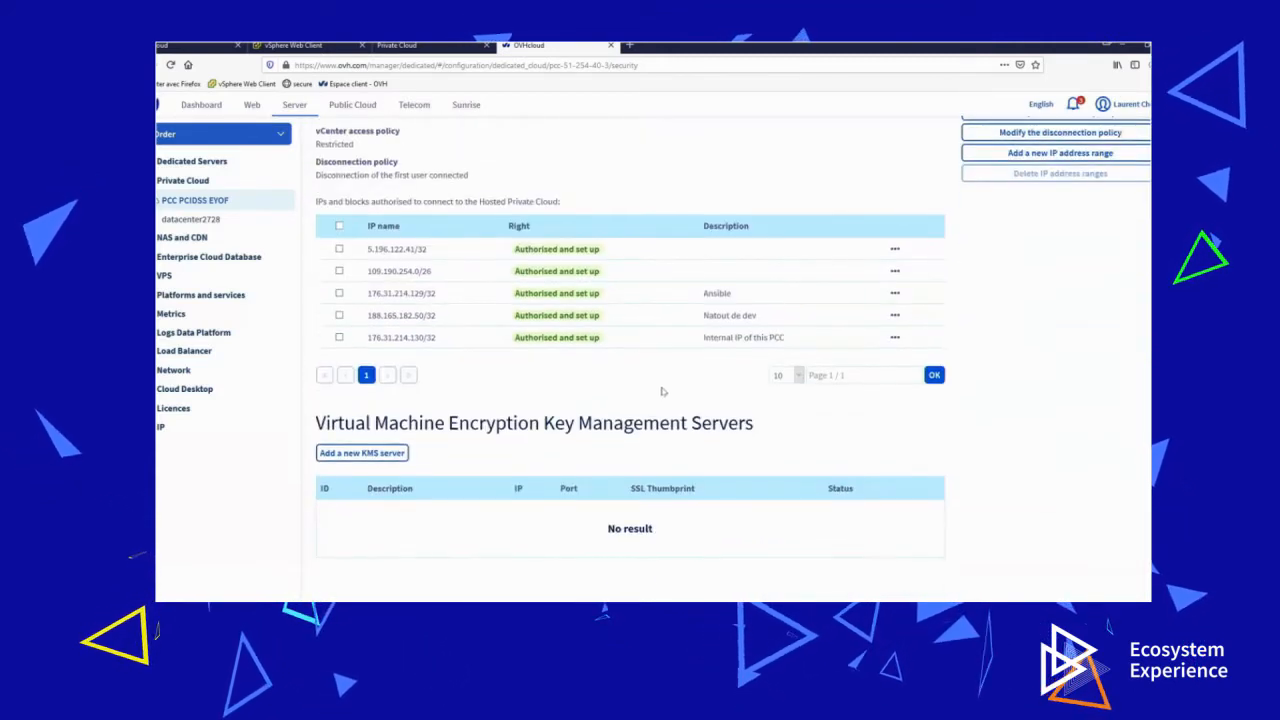
{"action": "mouse_move", "coordinate": [732, 388]}
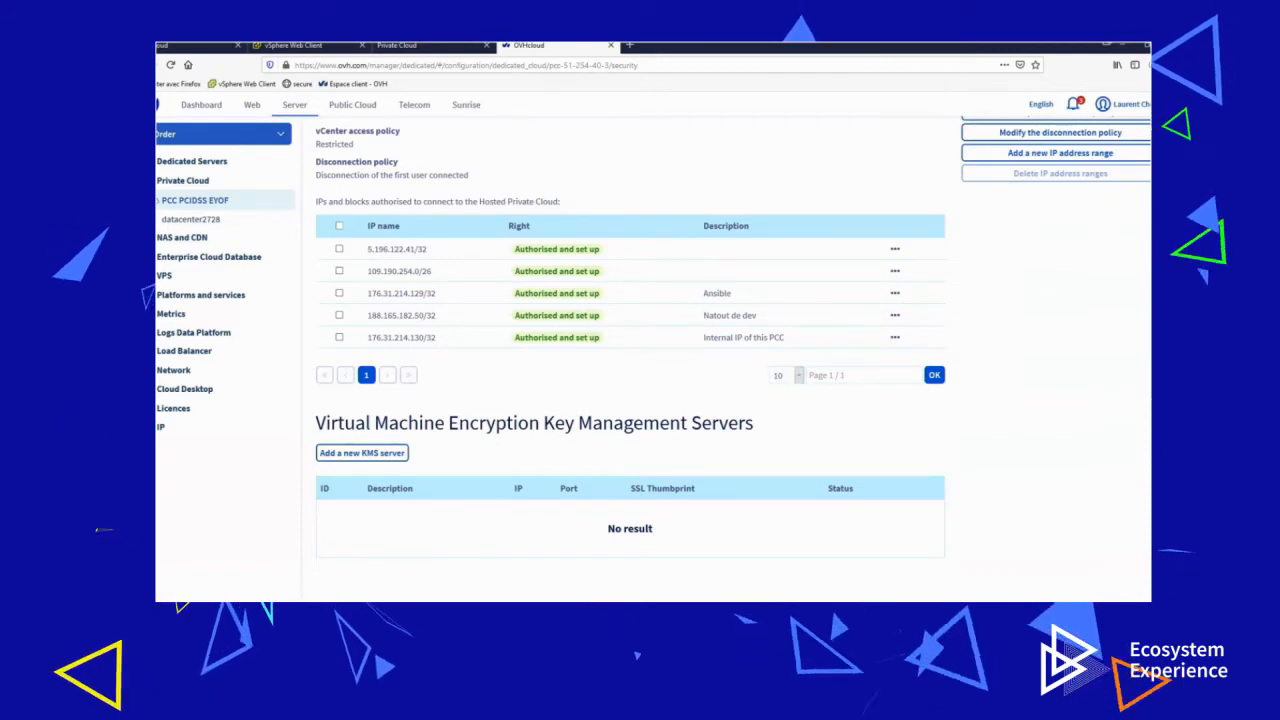
{"action": "mouse_move", "coordinate": [1046, 412]}
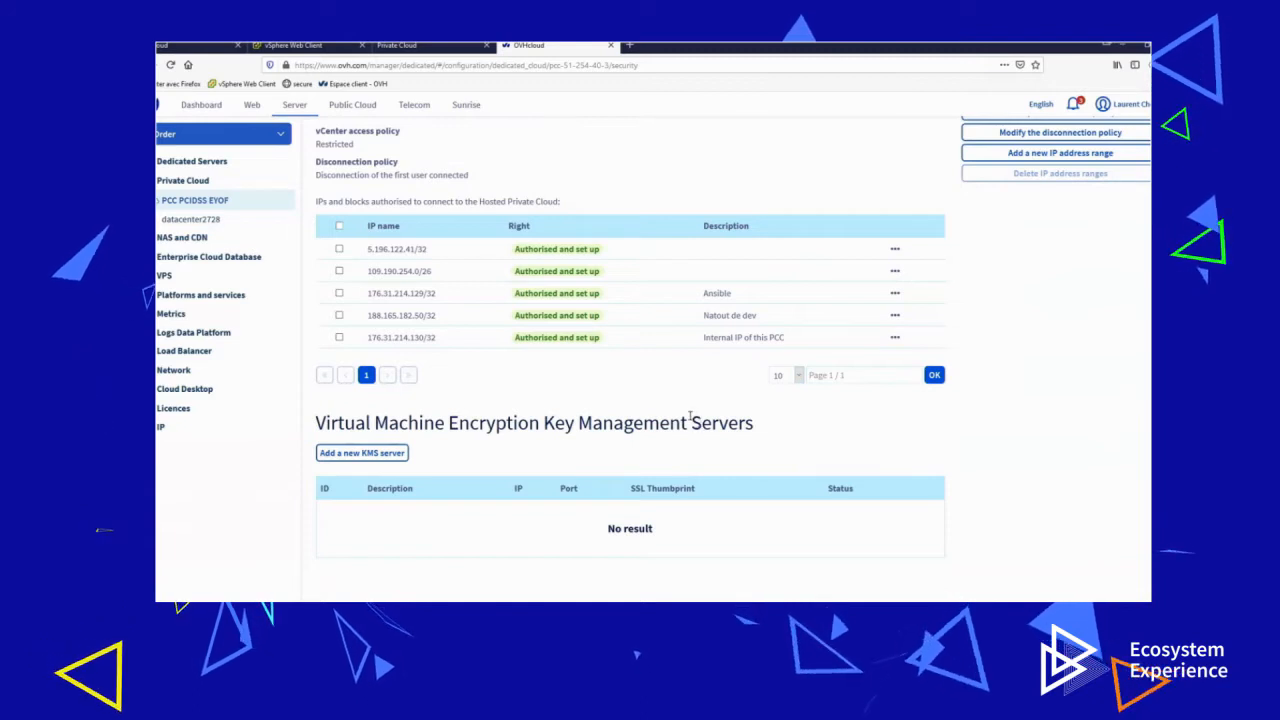
{"action": "mouse_move", "coordinate": [396, 216]}
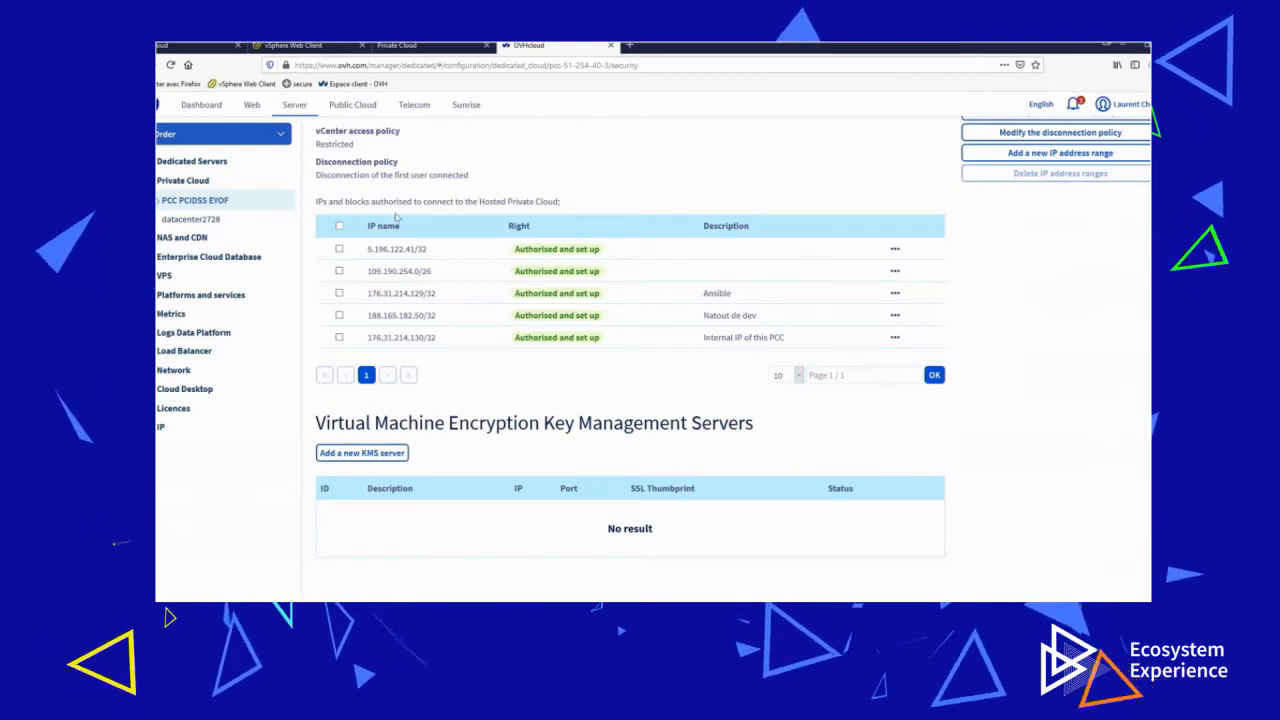
{"action": "mouse_move", "coordinate": [964, 462]}
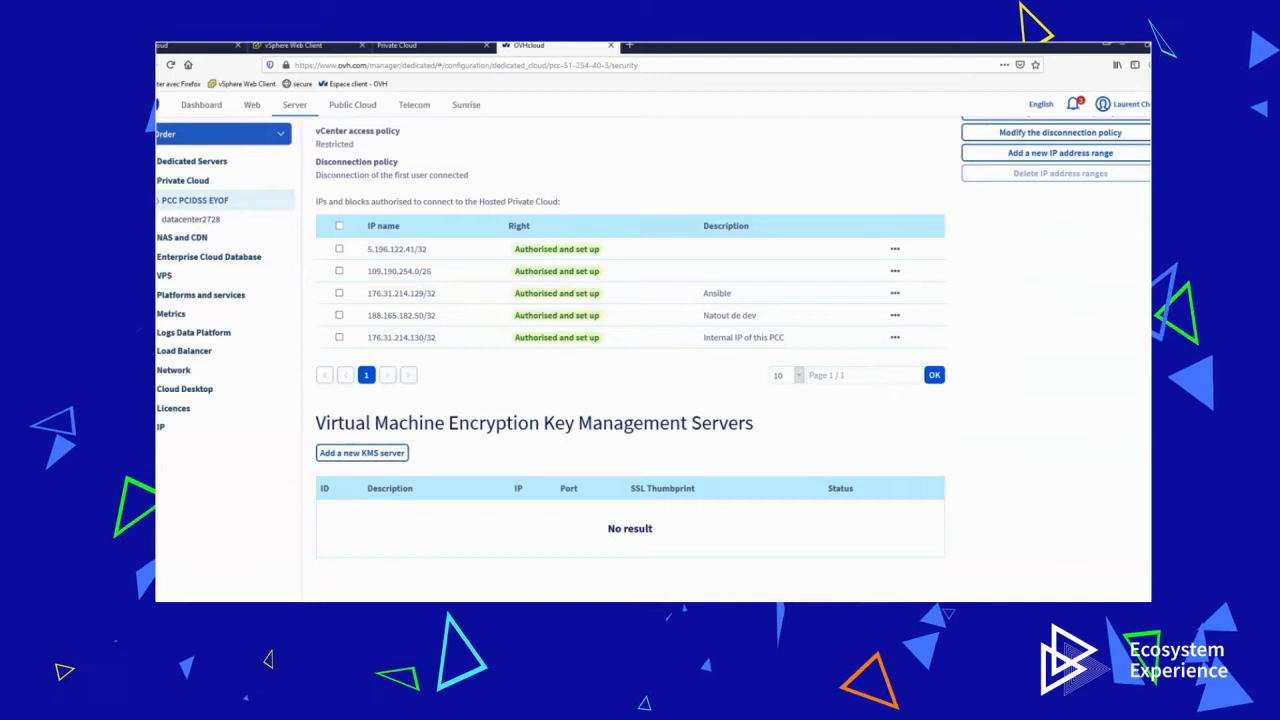
{"action": "mouse_move", "coordinate": [1032, 344]}
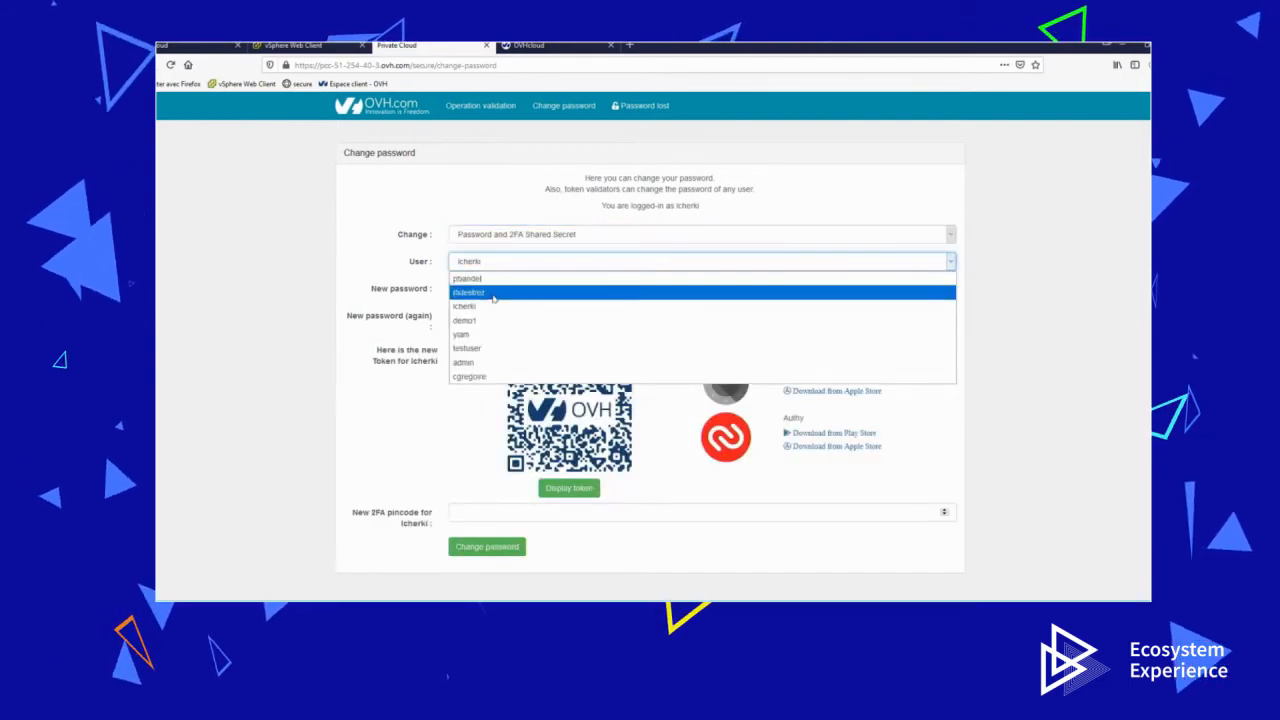
Request a new password and 2FA pincode for demo1 and go to the operation validation page
{"action": "left_click", "coordinate": [464, 320]}
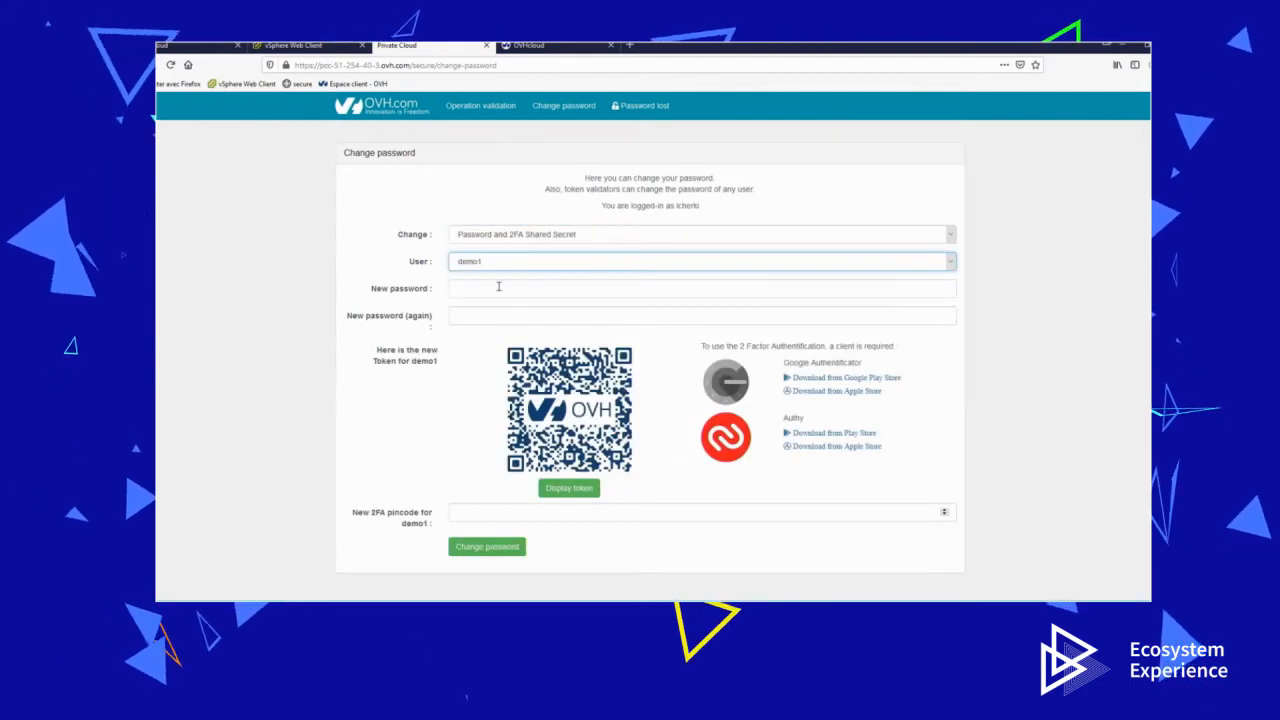
{"action": "left_click", "coordinate": [700, 288]}
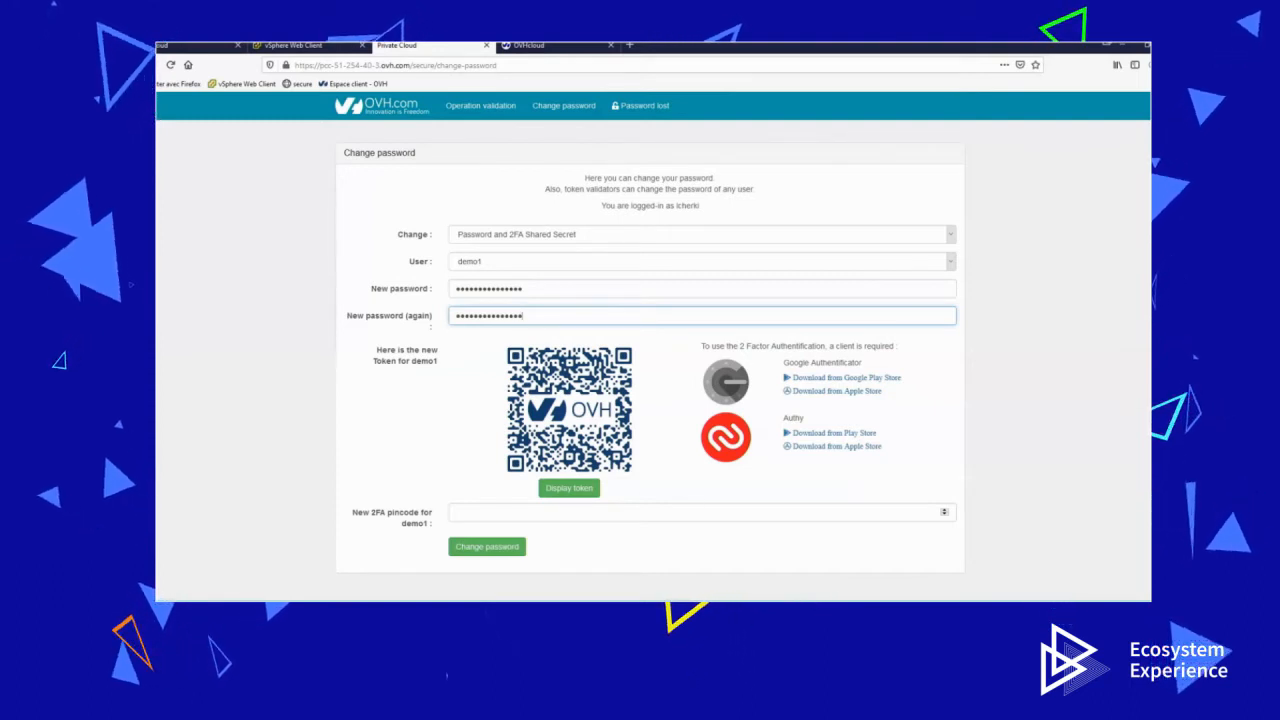
{"action": "left_click", "coordinate": [700, 512]}
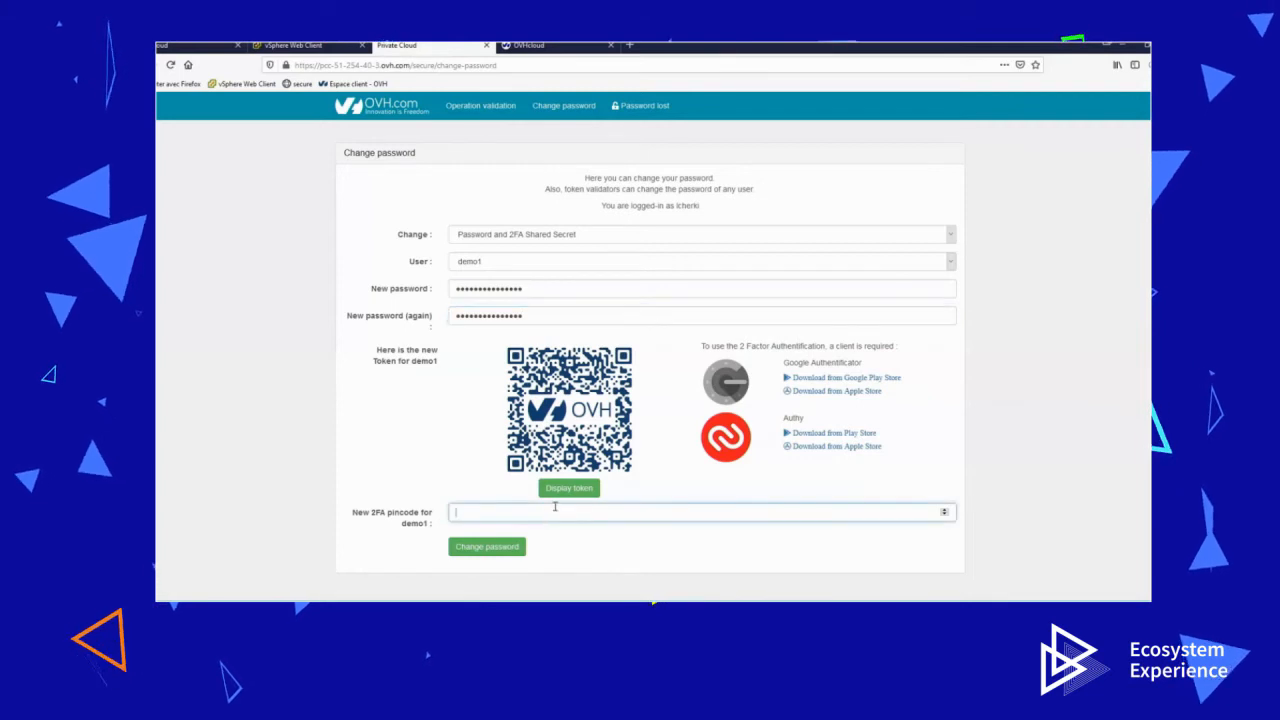
{"action": "left_click", "coordinate": [488, 546]}
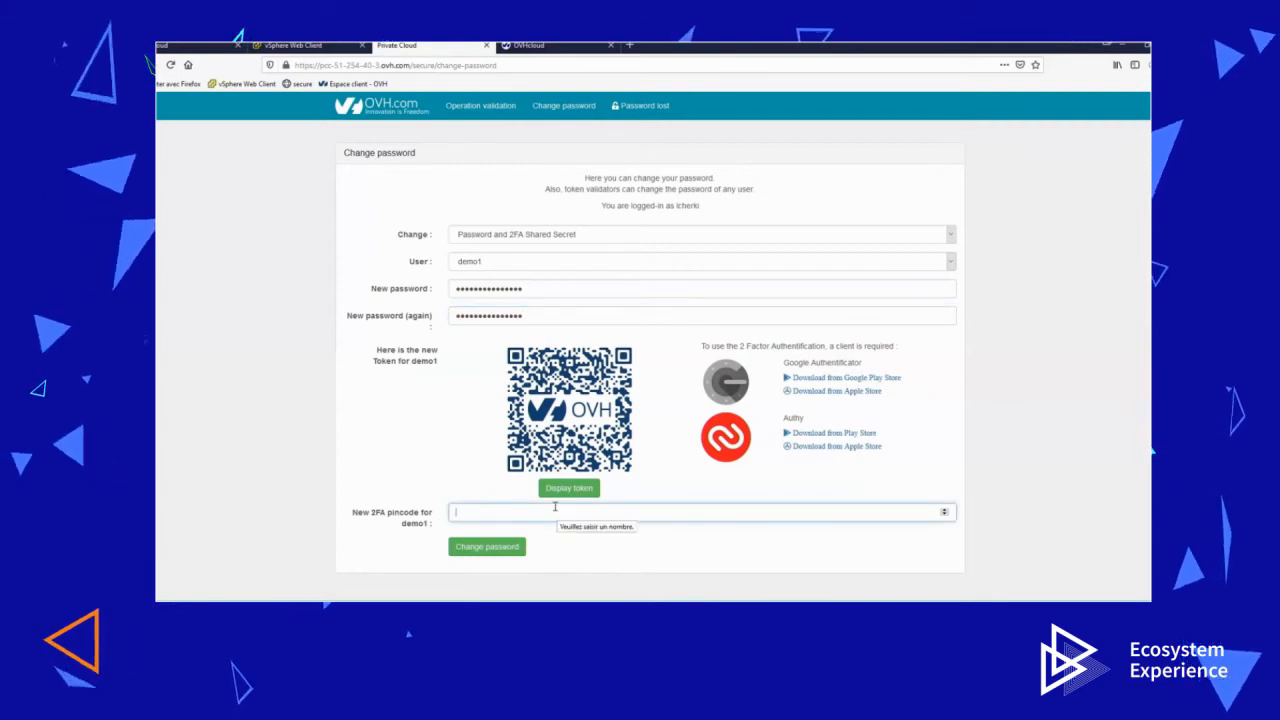
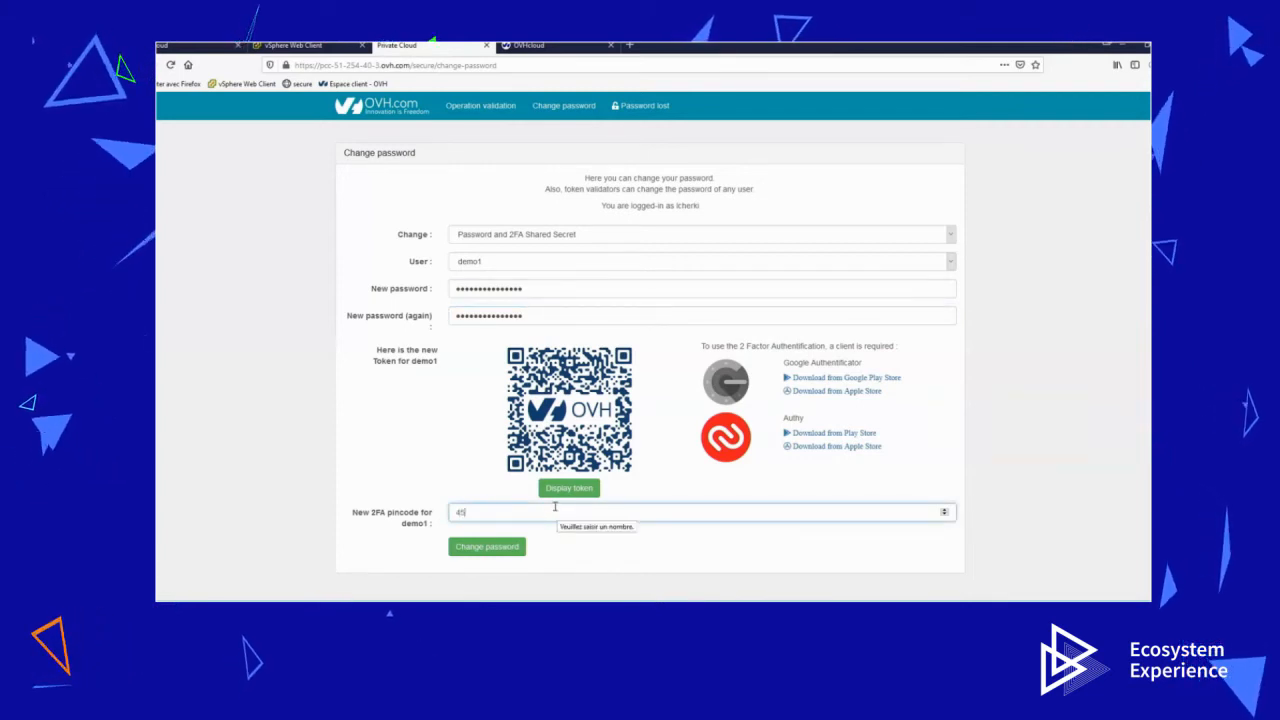
{"action": "left_click", "coordinate": [488, 546]}
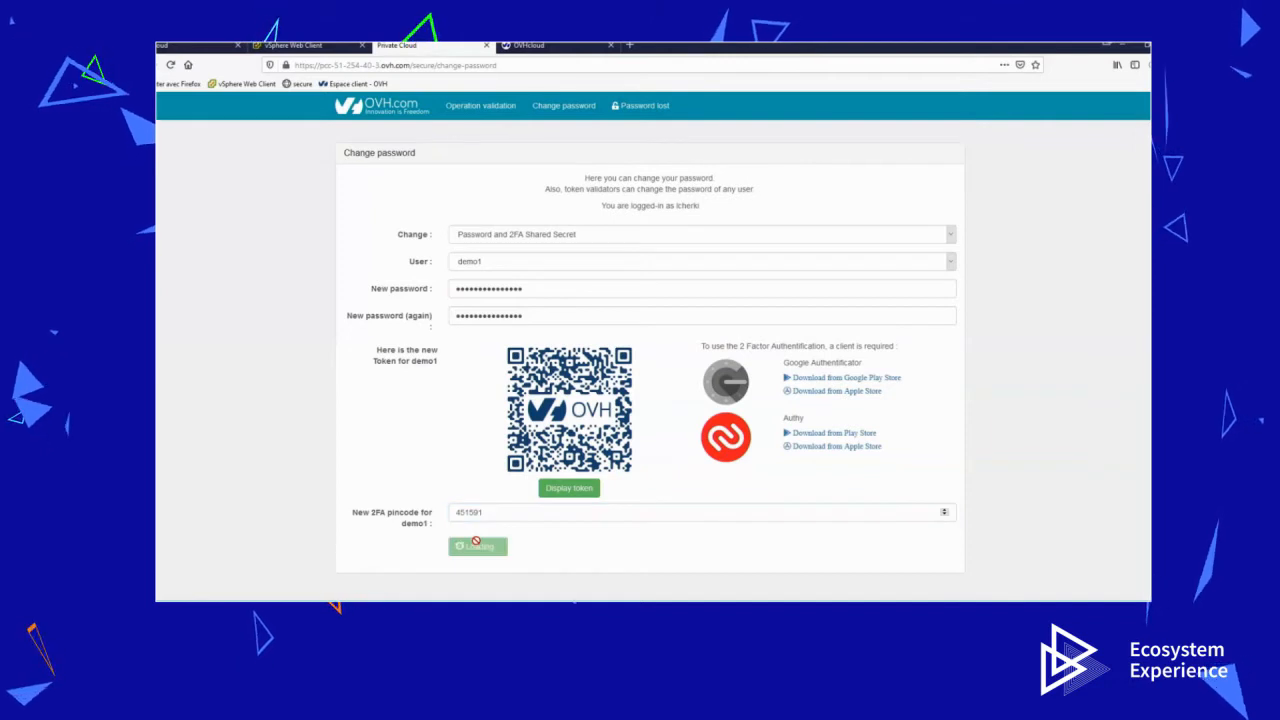
{"action": "left_click", "coordinate": [476, 546]}
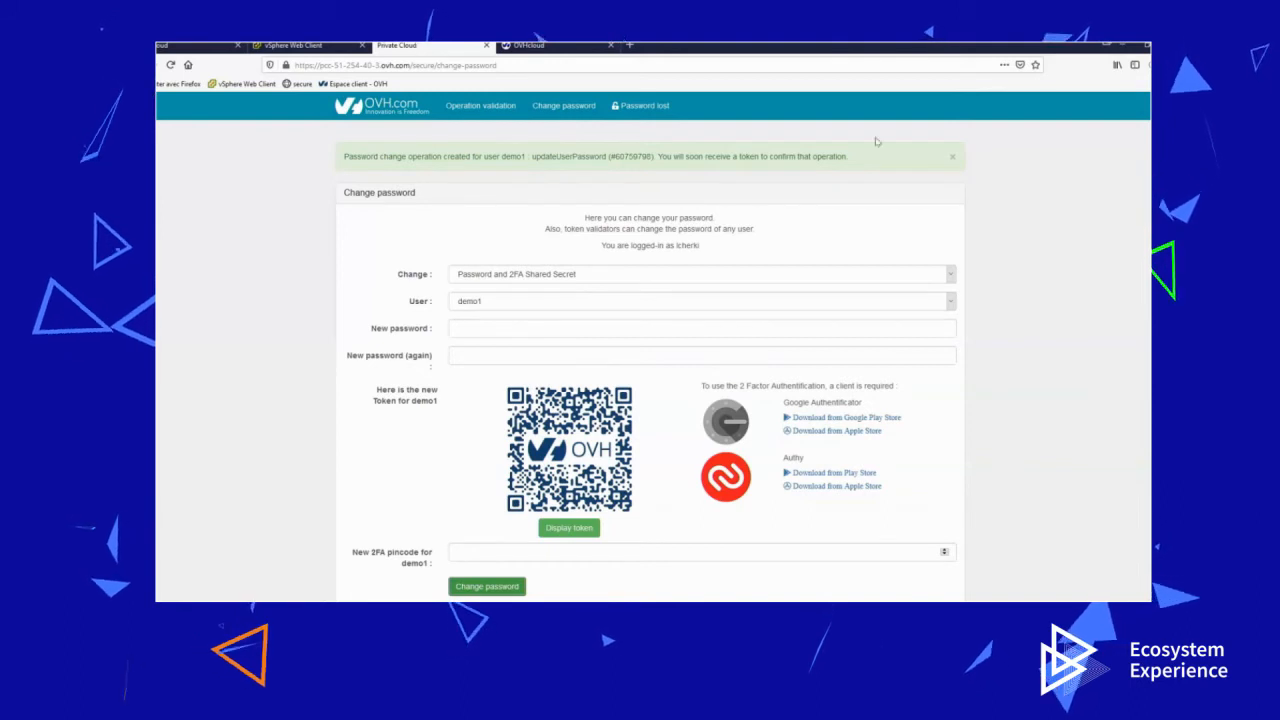
{"action": "left_click", "coordinate": [484, 104]}
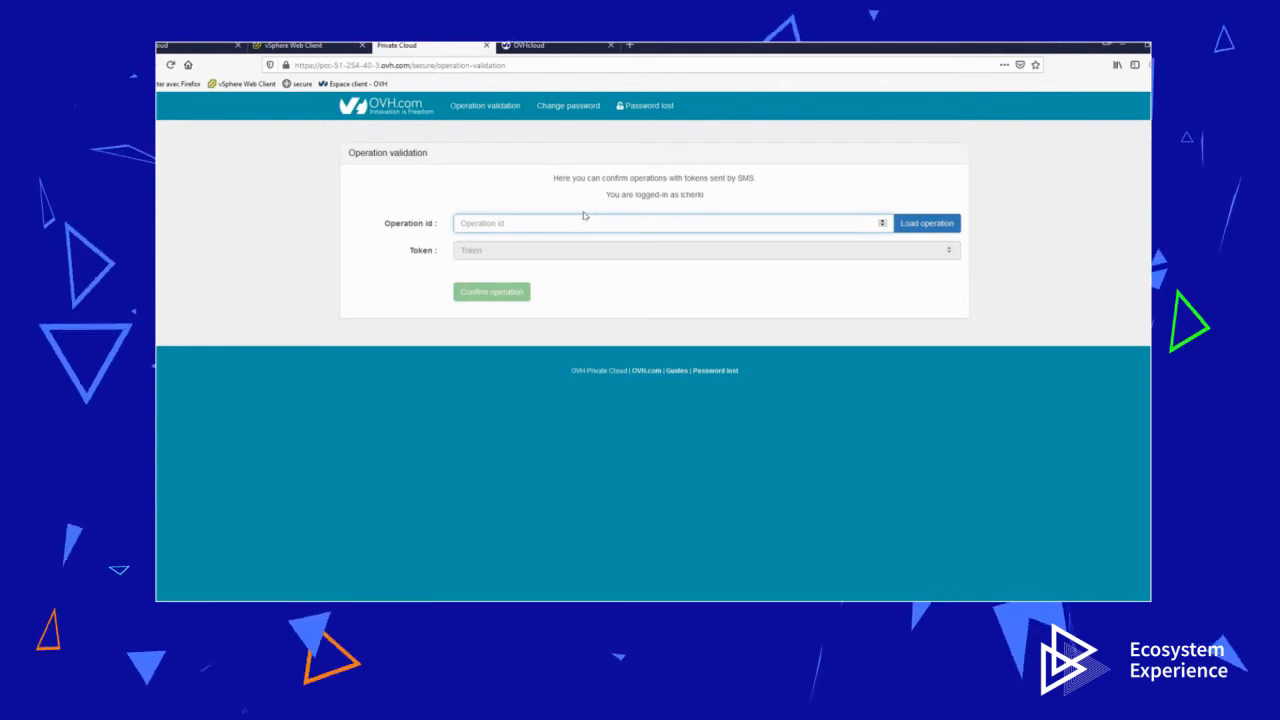
Load operation 60759798, confirm it with the SMS token and return to the service list
{"action": "type", "text": "60759798"}
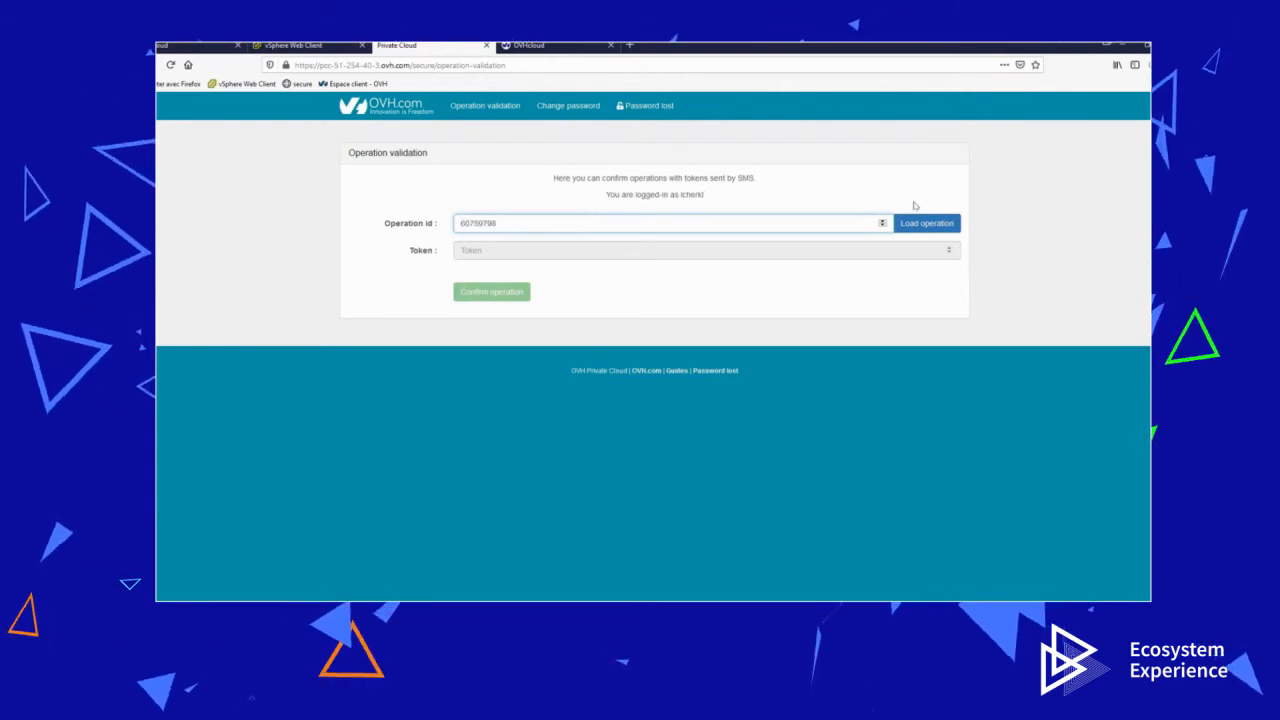
{"action": "left_click", "coordinate": [924, 224]}
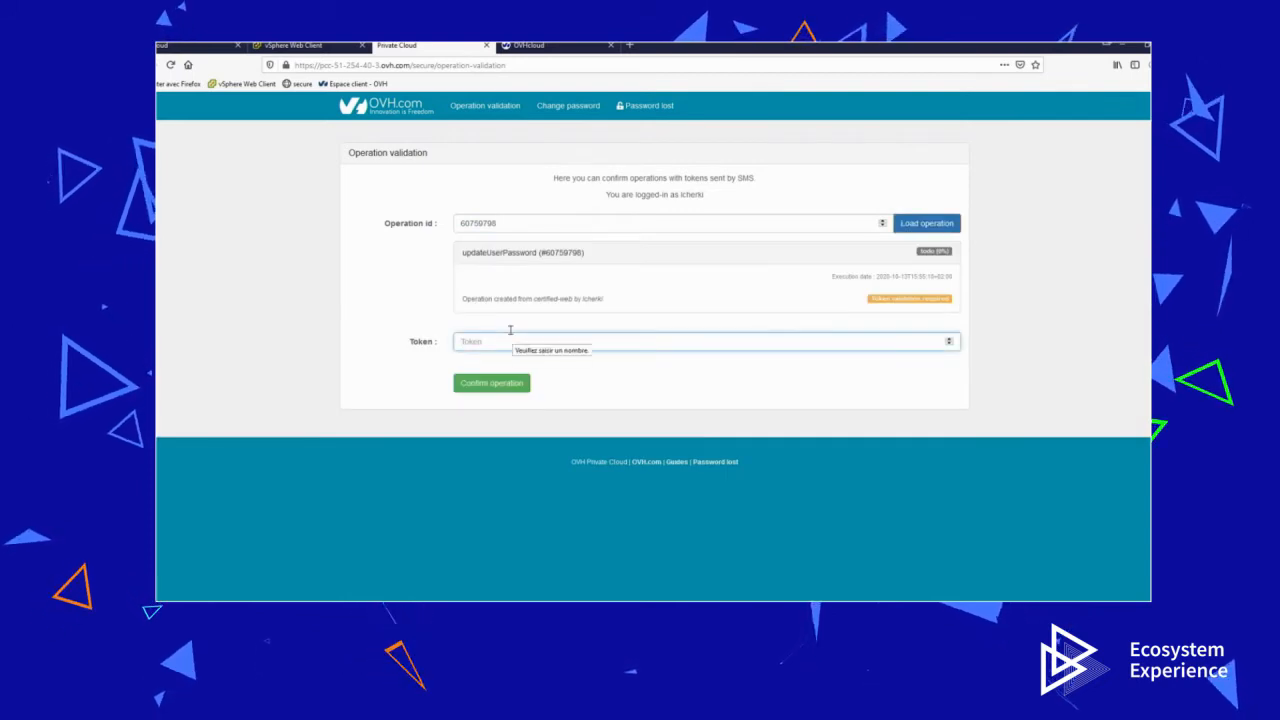
{"action": "left_click", "coordinate": [492, 384]}
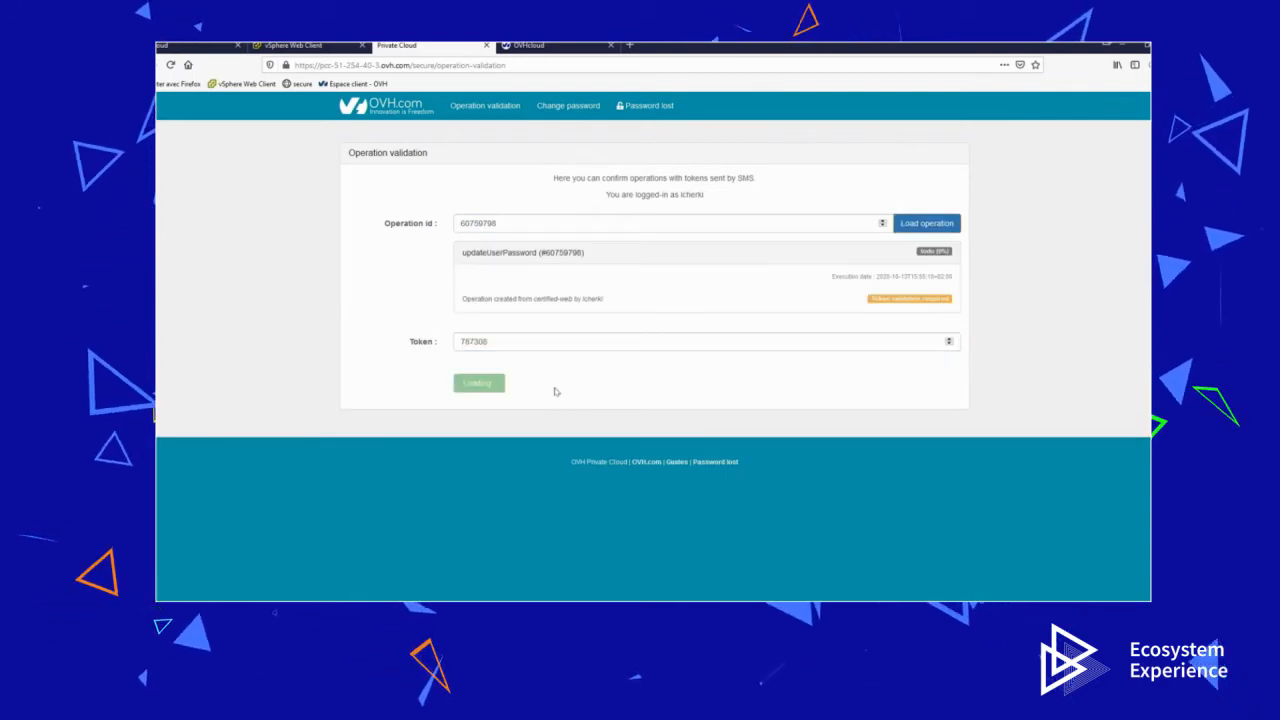
{"action": "left_click", "coordinate": [478, 384]}
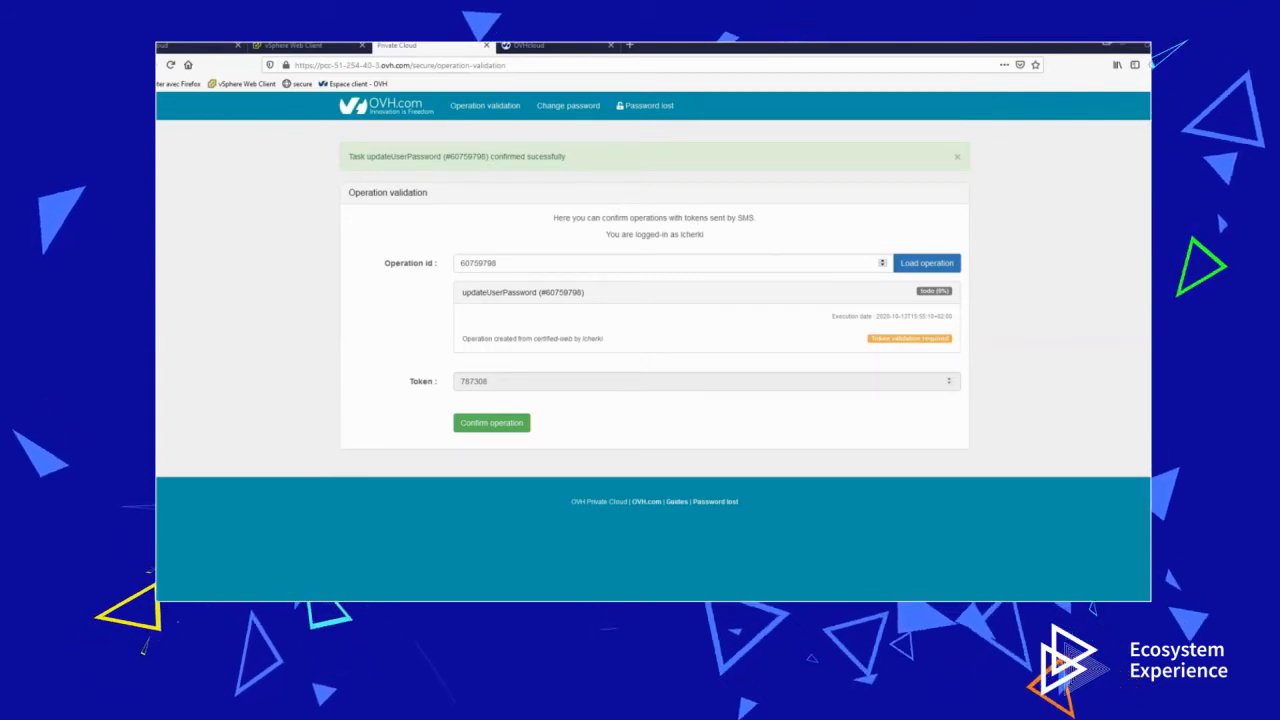
{"action": "left_click", "coordinate": [360, 44]}
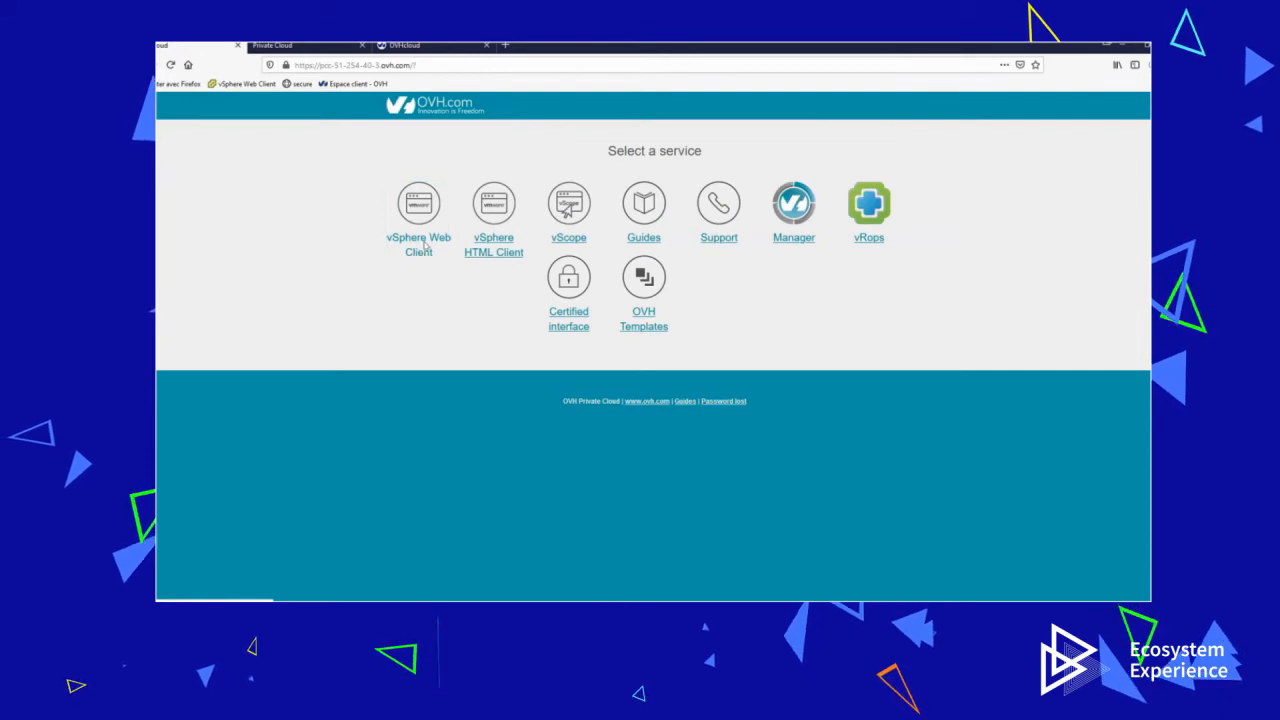
Complete the 2FA login as 'testuser' with the authenticator token to reach the vSphere Web Client
{"action": "left_click", "coordinate": [418, 200]}
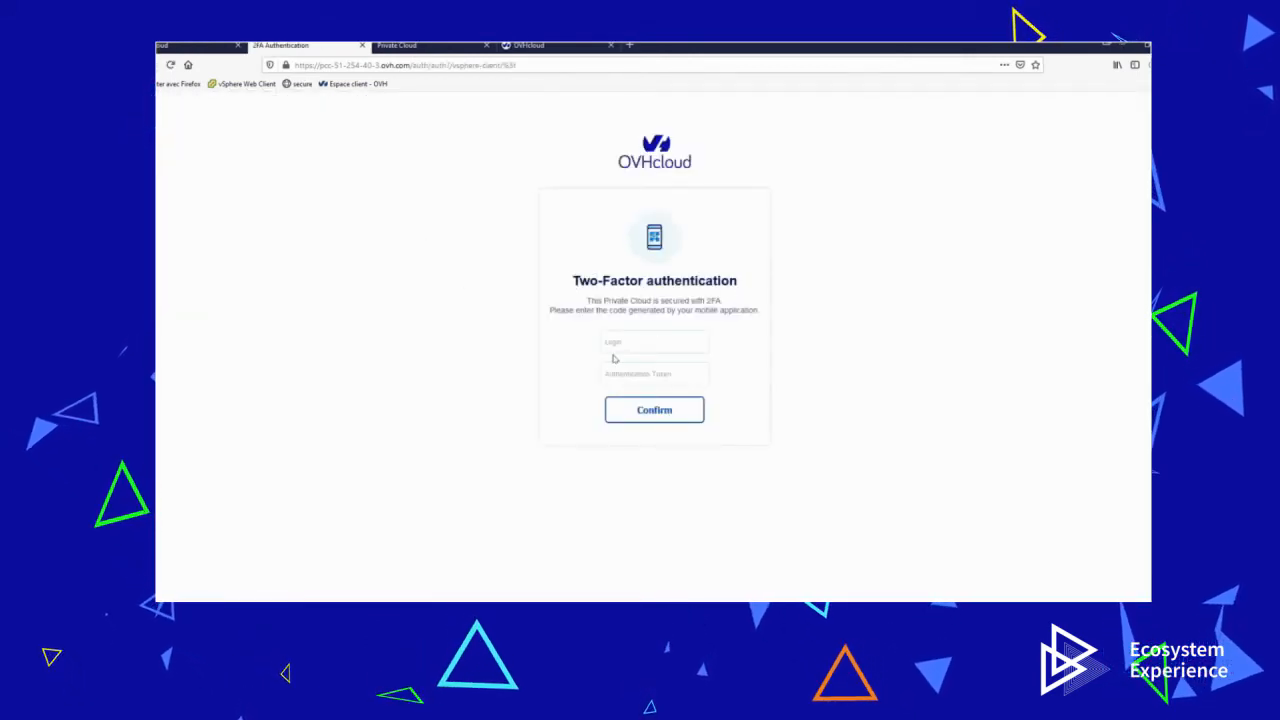
{"action": "type", "text": "testuser"}
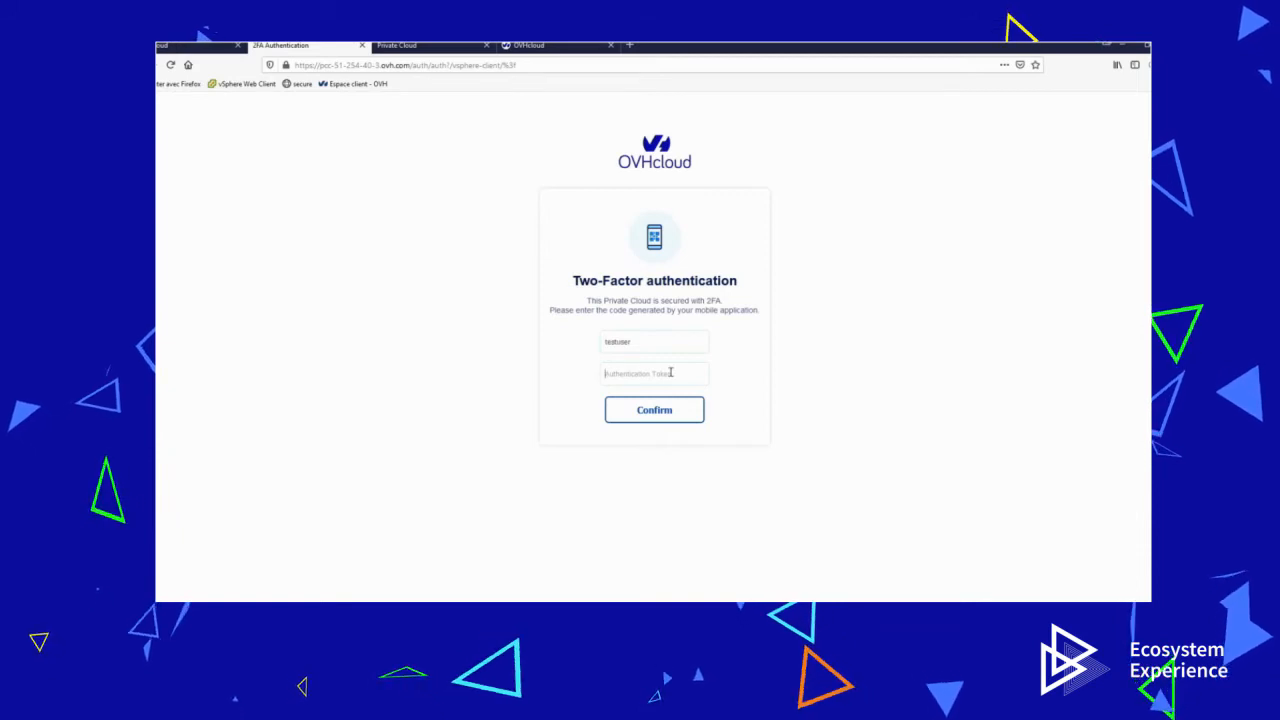
{"action": "left_click", "coordinate": [654, 408]}
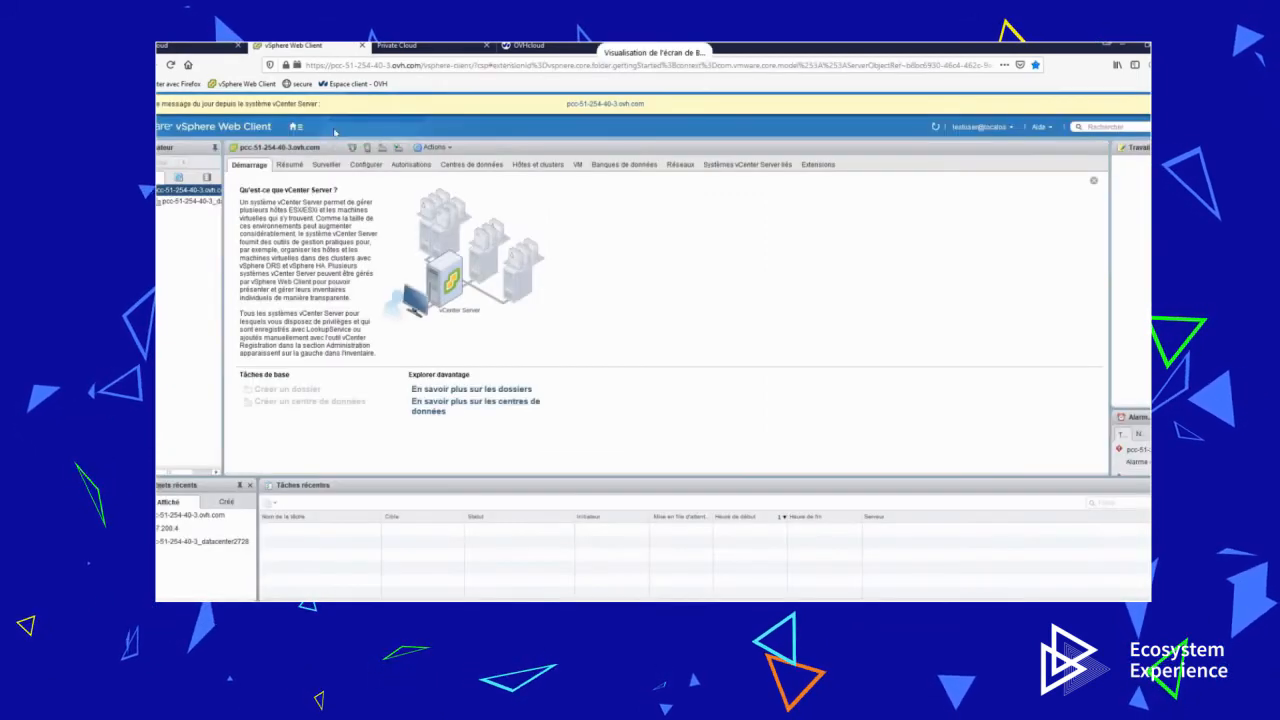
Go to Networking & Security, show the NSX Edges list and start adding a new NSX Edge
{"action": "left_click", "coordinate": [298, 128]}
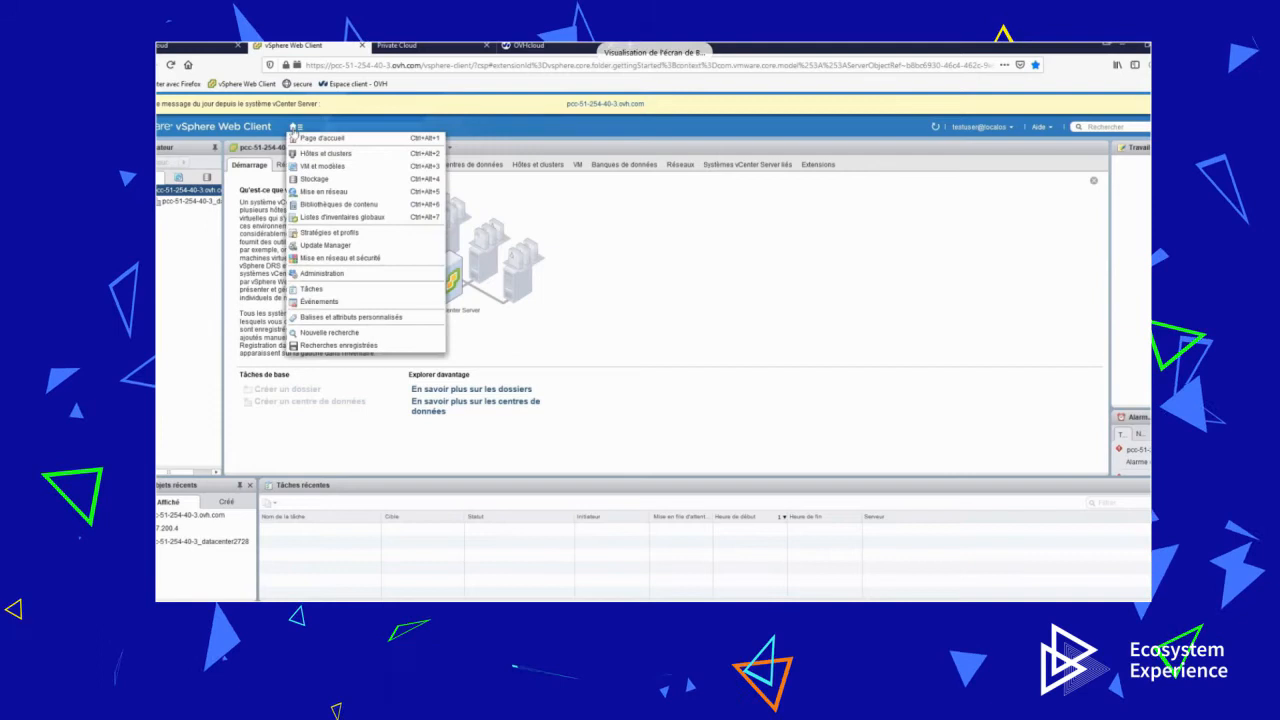
{"action": "mouse_move", "coordinate": [340, 258]}
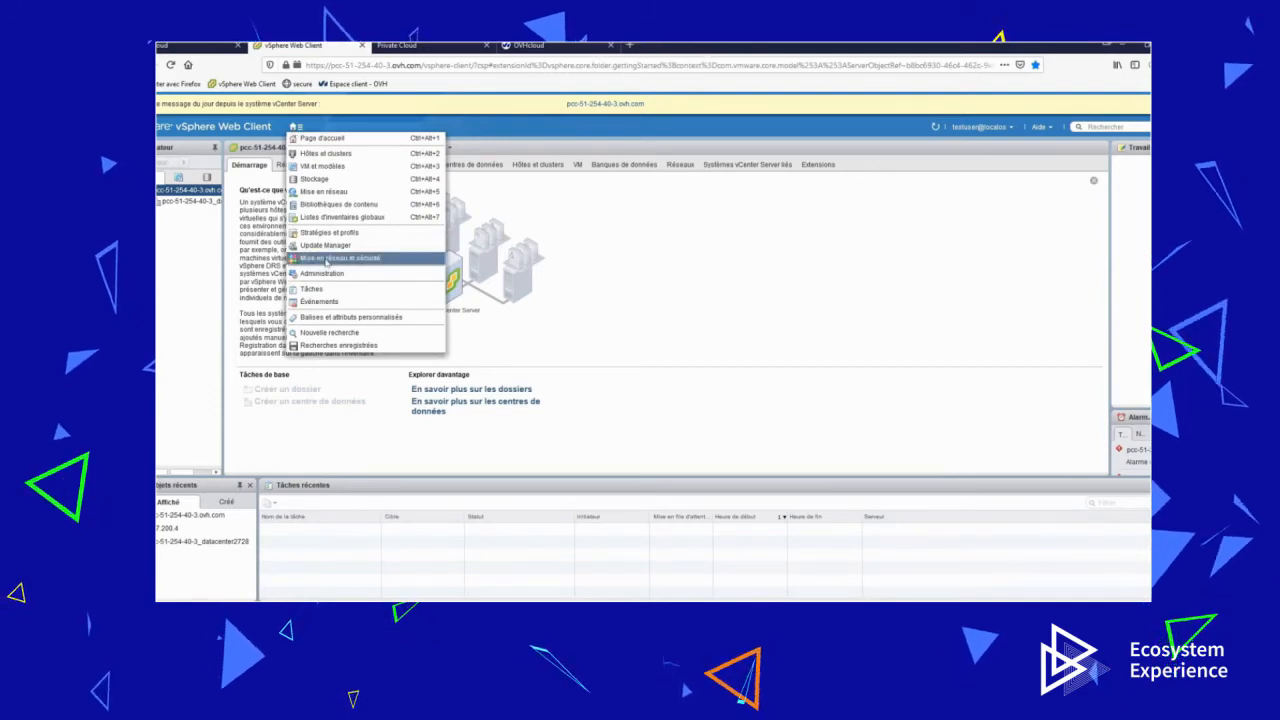
{"action": "left_click", "coordinate": [340, 258]}
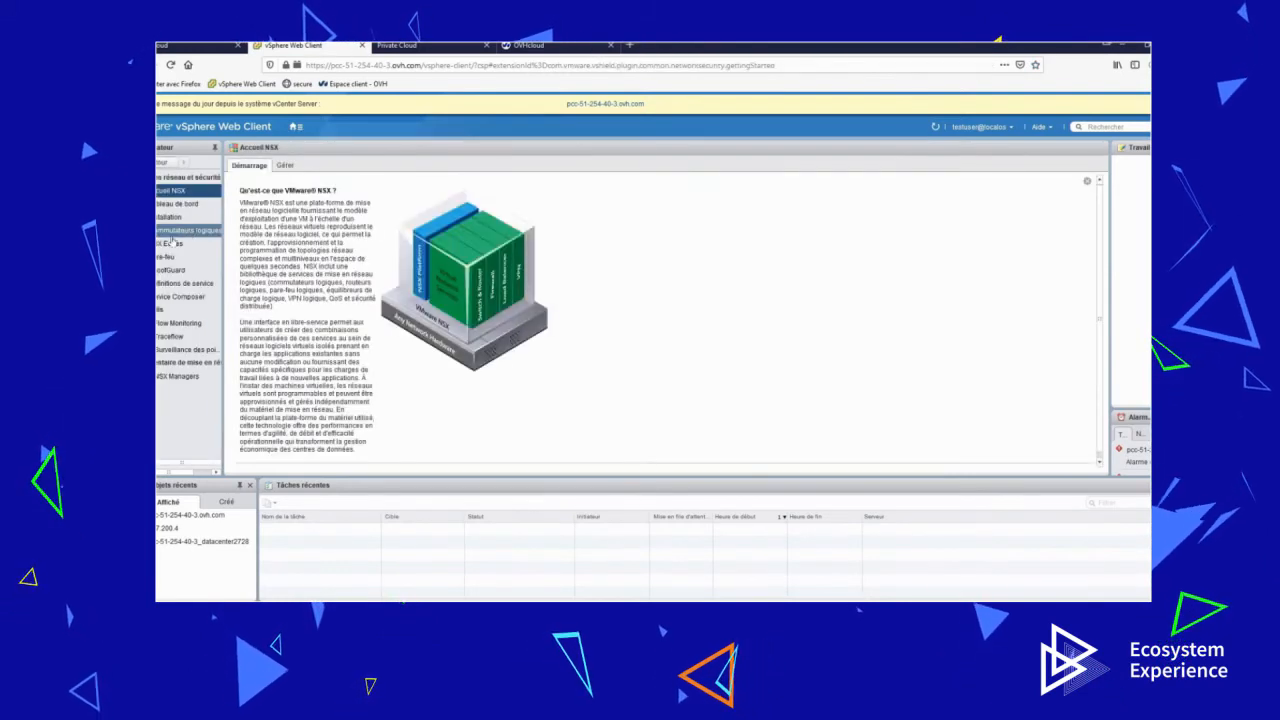
{"action": "left_click", "coordinate": [170, 244]}
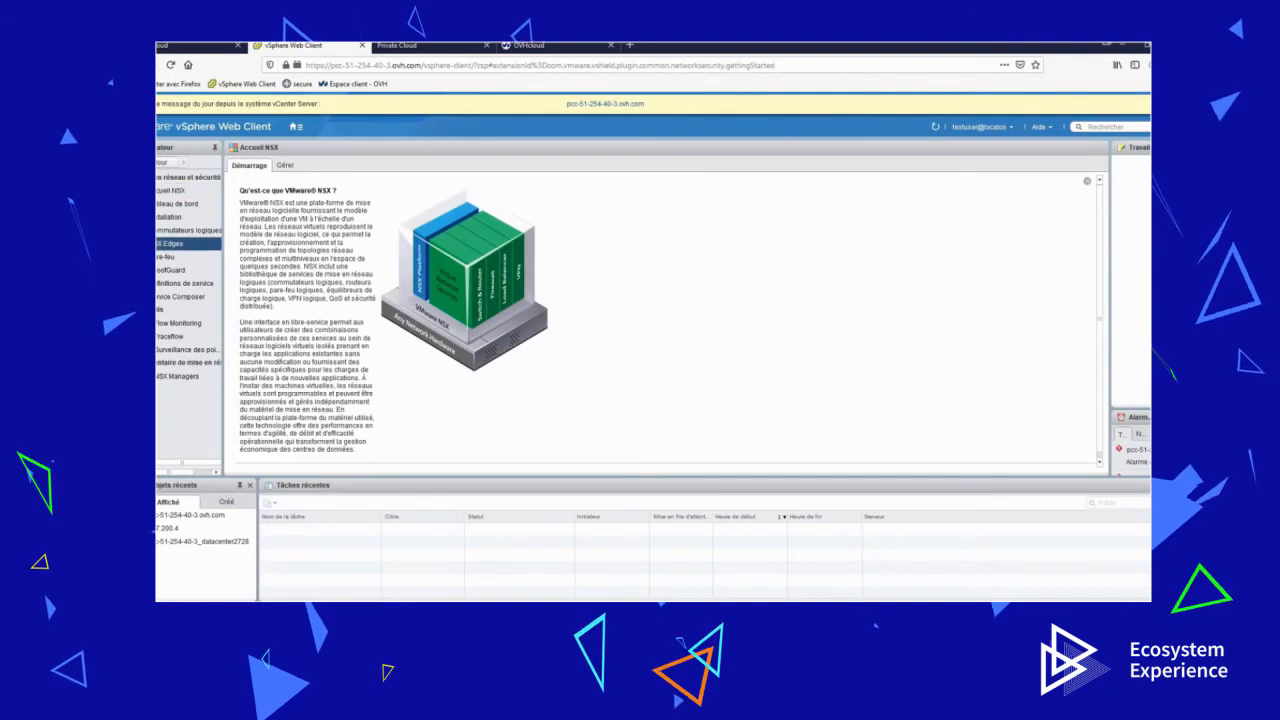
{"action": "left_click", "coordinate": [172, 244]}
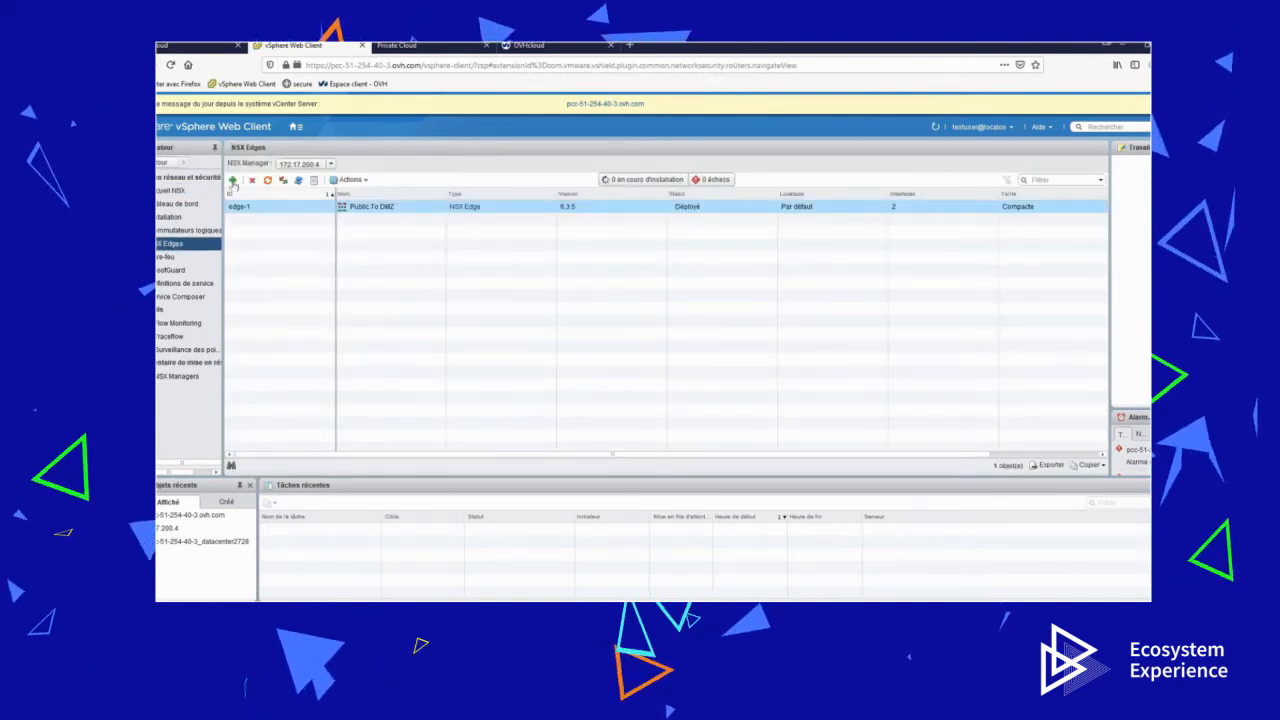
{"action": "mouse_move", "coordinate": [232, 180]}
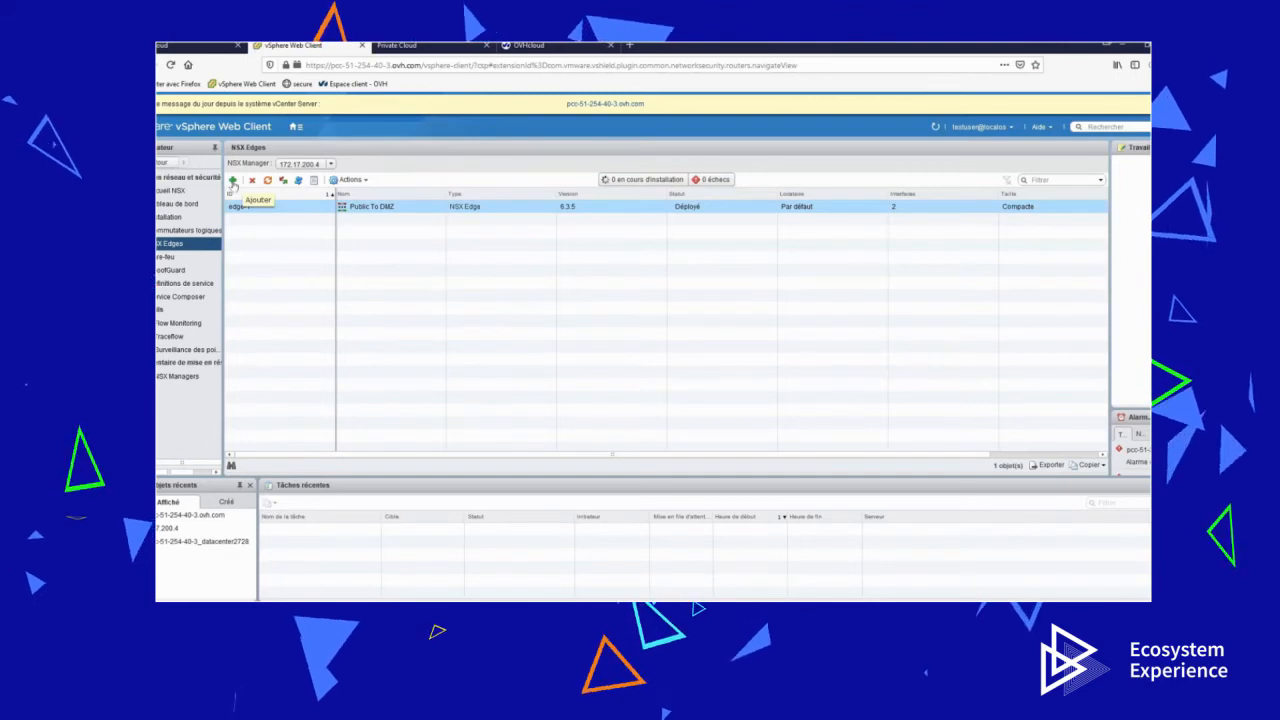
{"action": "left_click", "coordinate": [232, 180]}
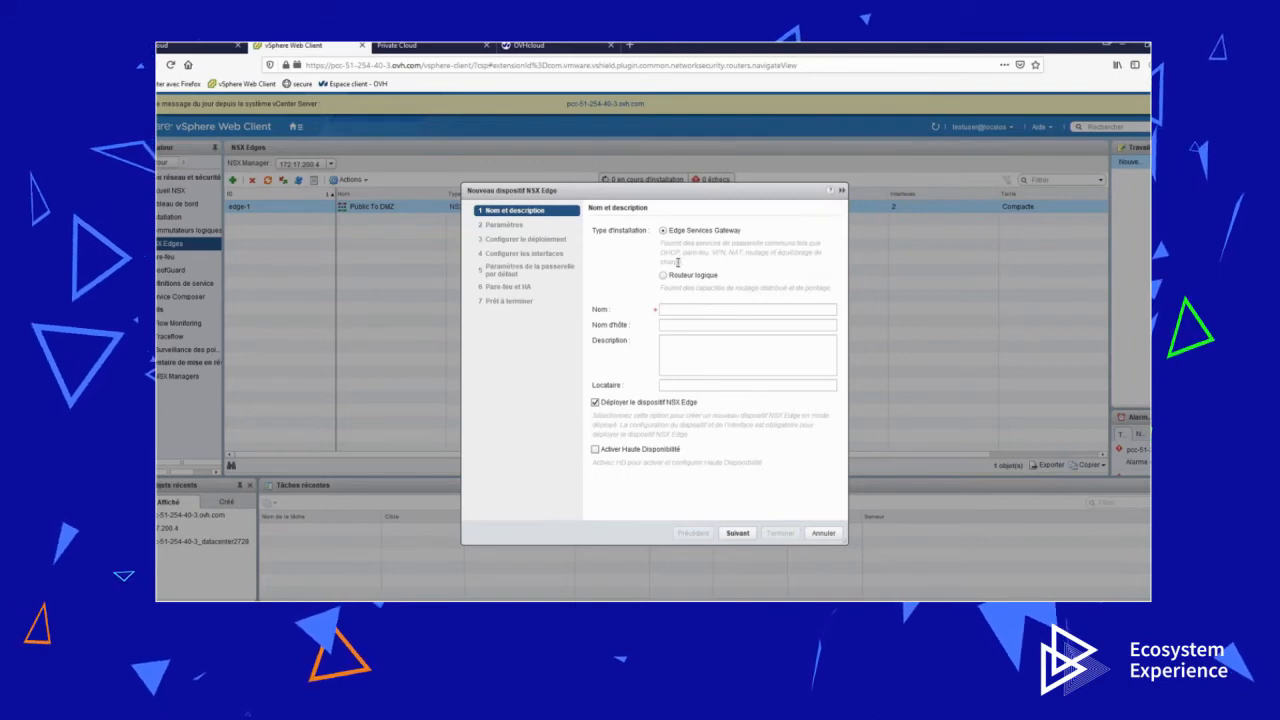
Keep Edge Services Gateway as the type, name the edge 'demo' and continue to its settings
{"action": "left_click", "coordinate": [664, 276]}
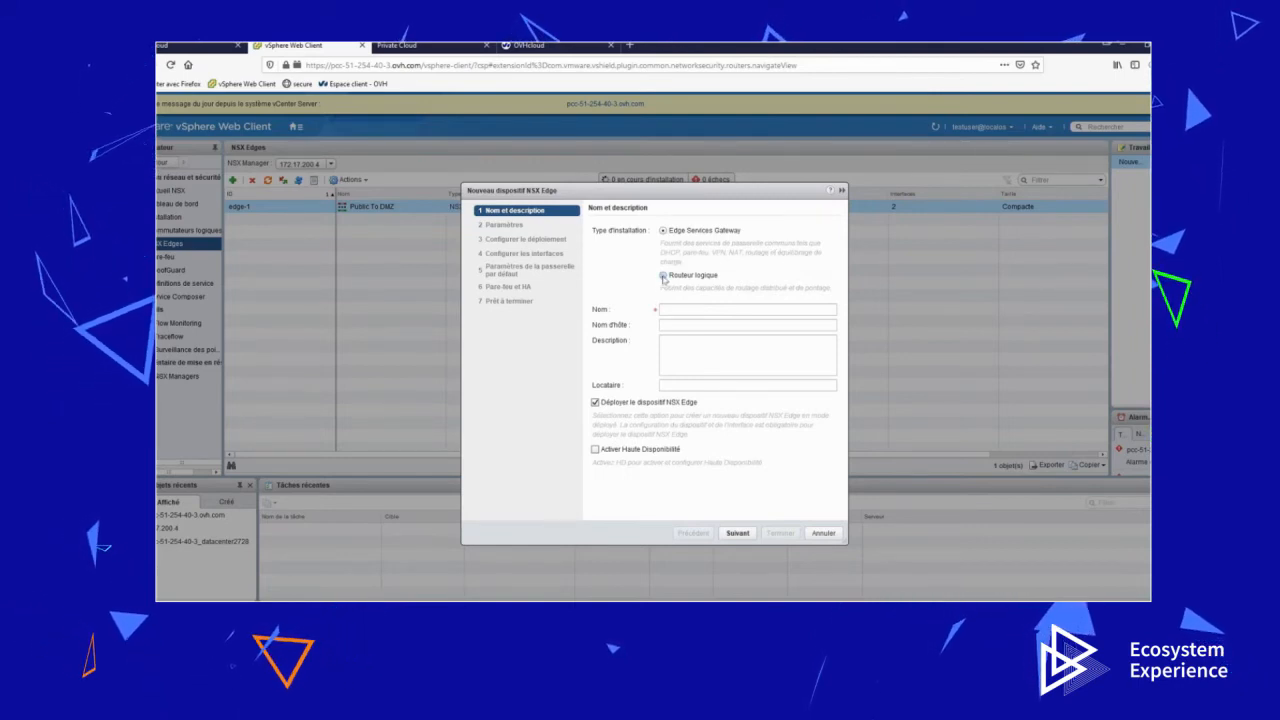
{"action": "left_click", "coordinate": [662, 230]}
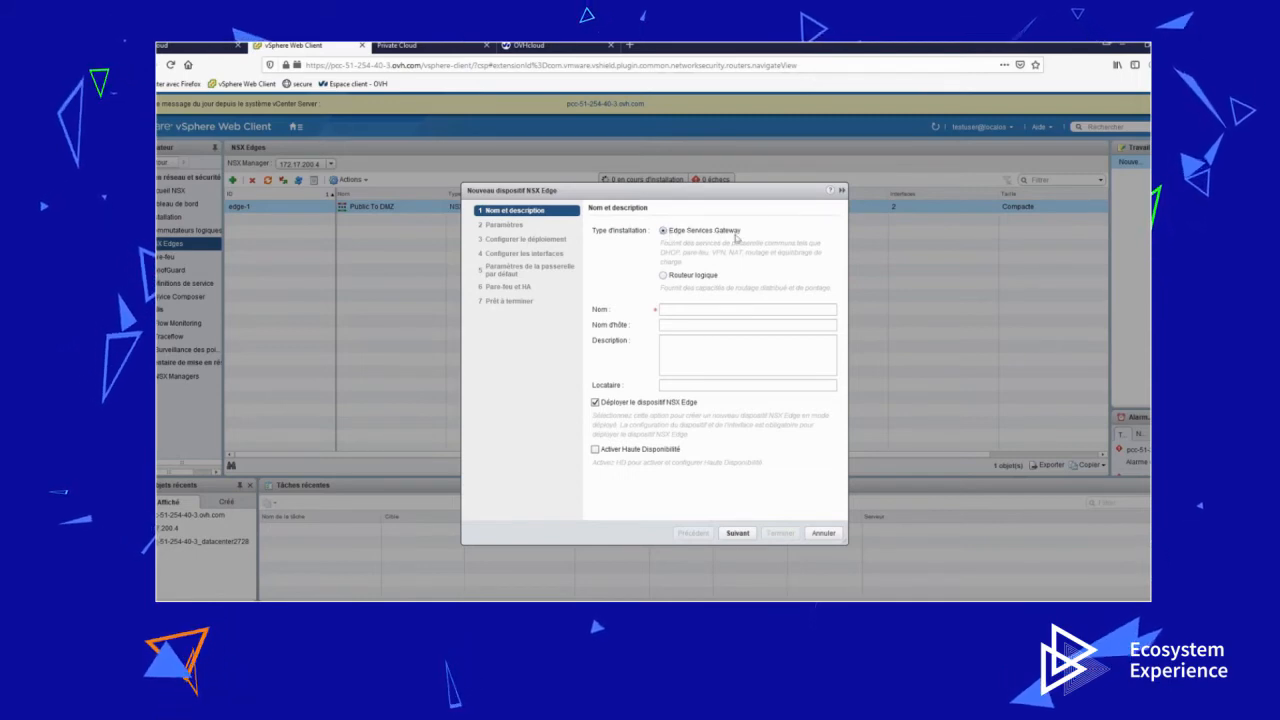
{"action": "left_click", "coordinate": [748, 308]}
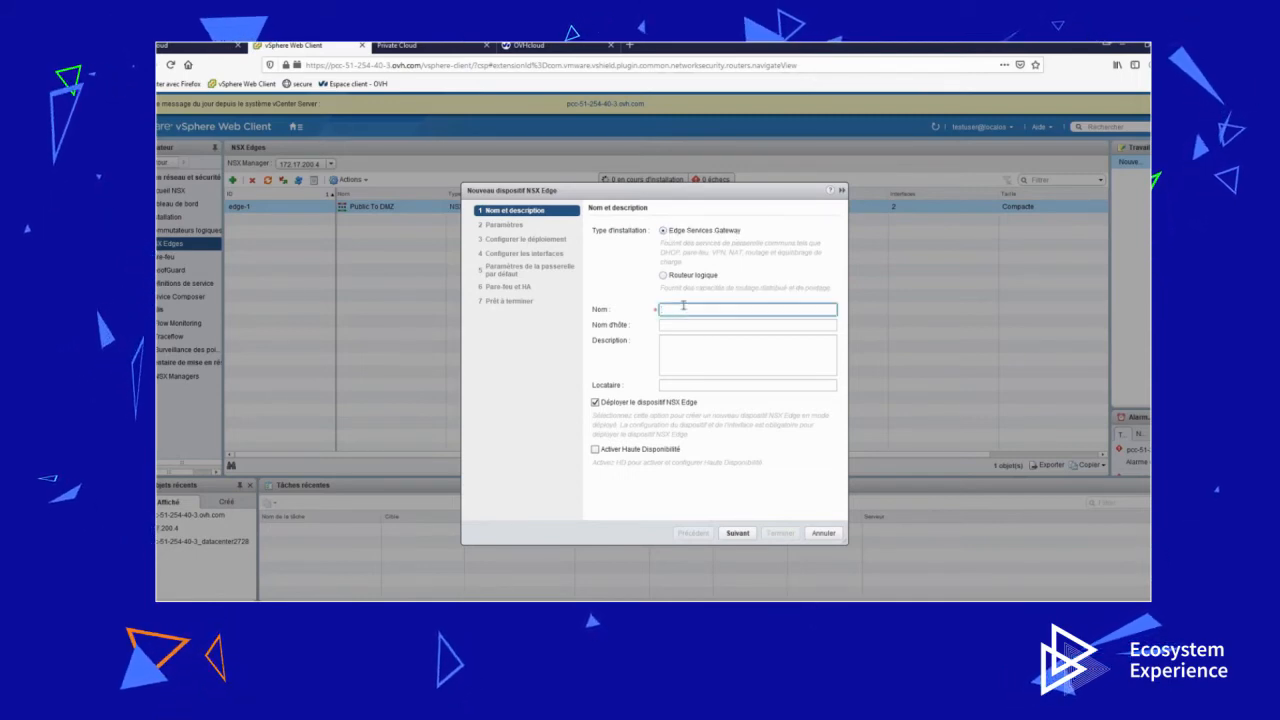
{"action": "type", "text": "demo"}
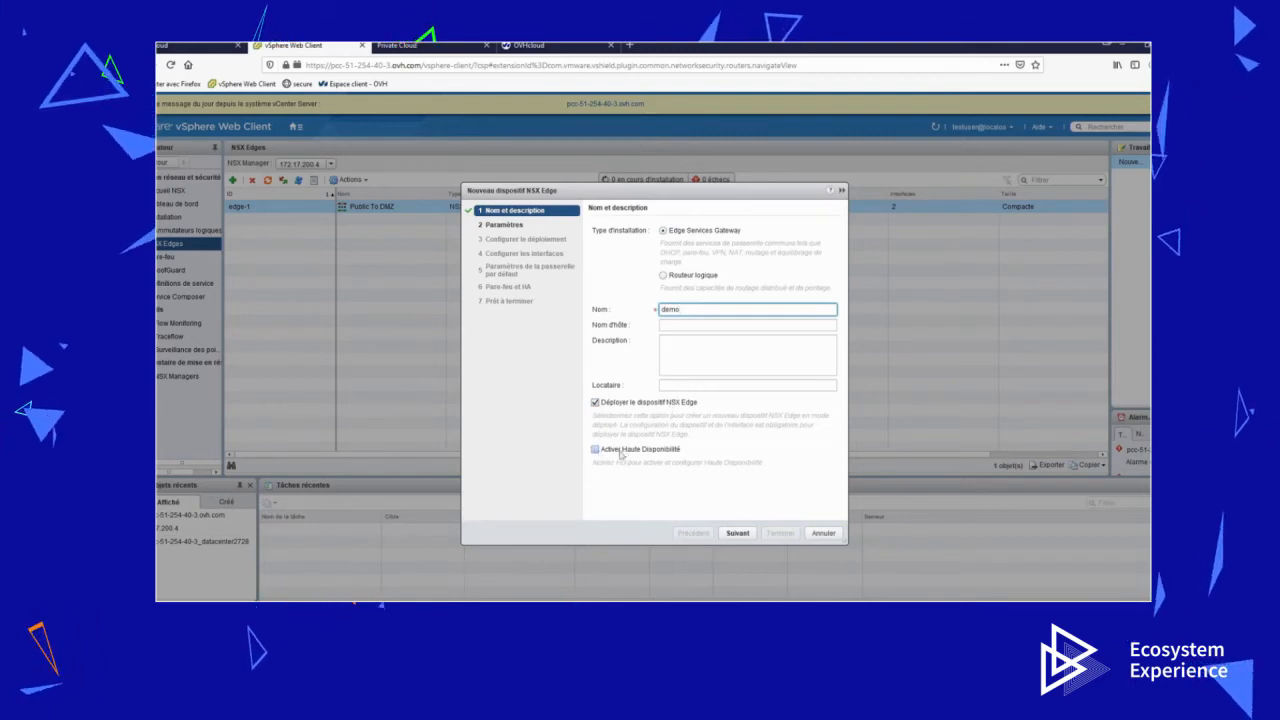
{"action": "left_click", "coordinate": [736, 532]}
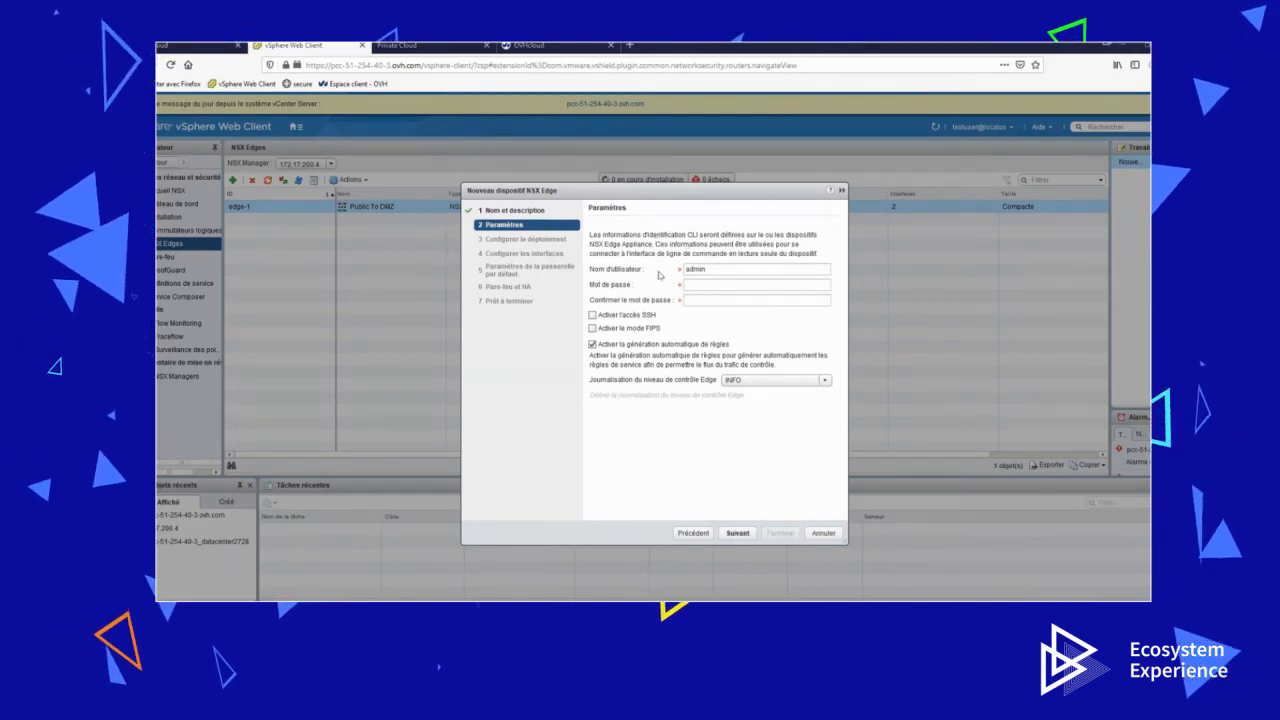
Give the edge admin credentials with SSH enabled, Compact size and an appliance placement on the cluster and datastore
{"action": "left_click", "coordinate": [756, 284]}
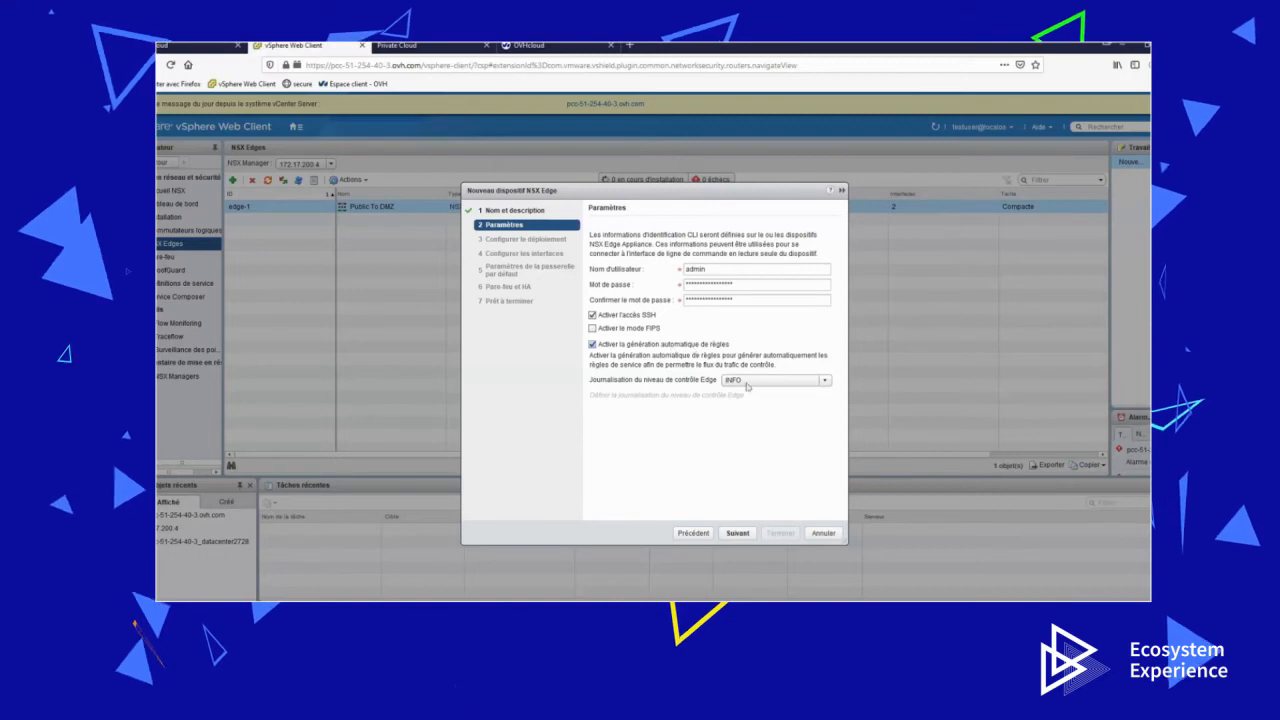
{"action": "left_click", "coordinate": [736, 532]}
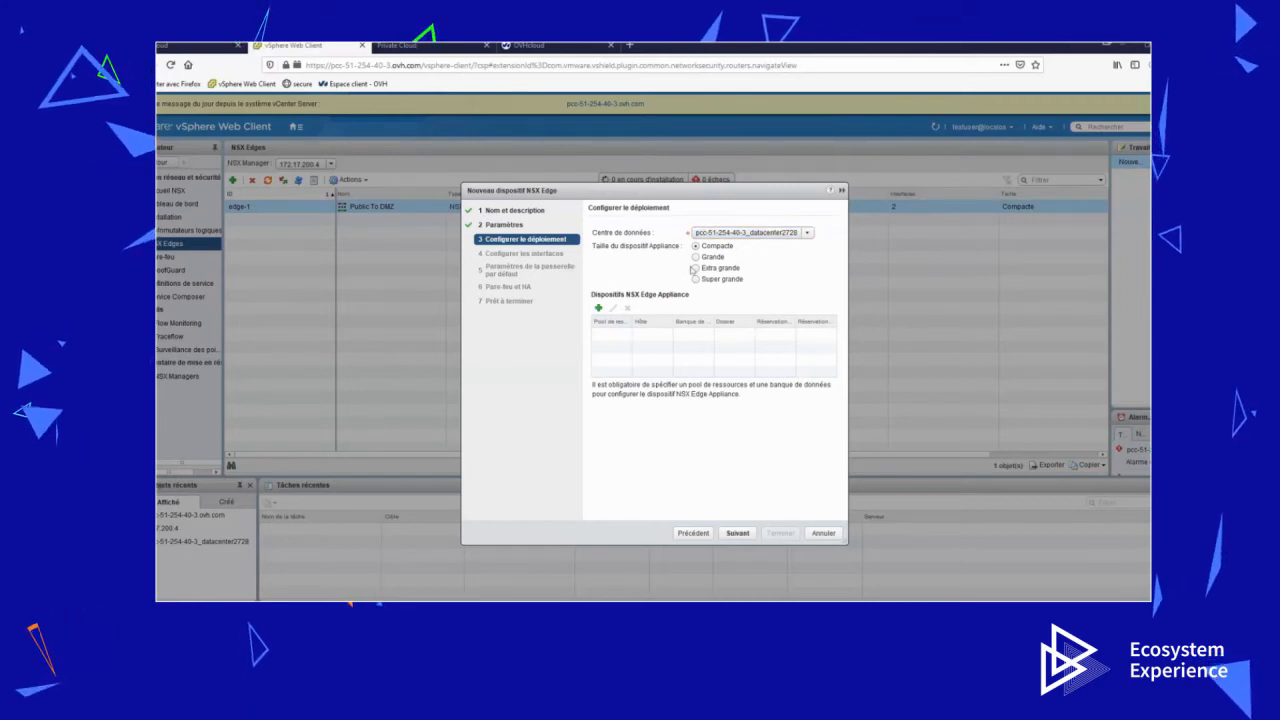
{"action": "left_click", "coordinate": [696, 246]}
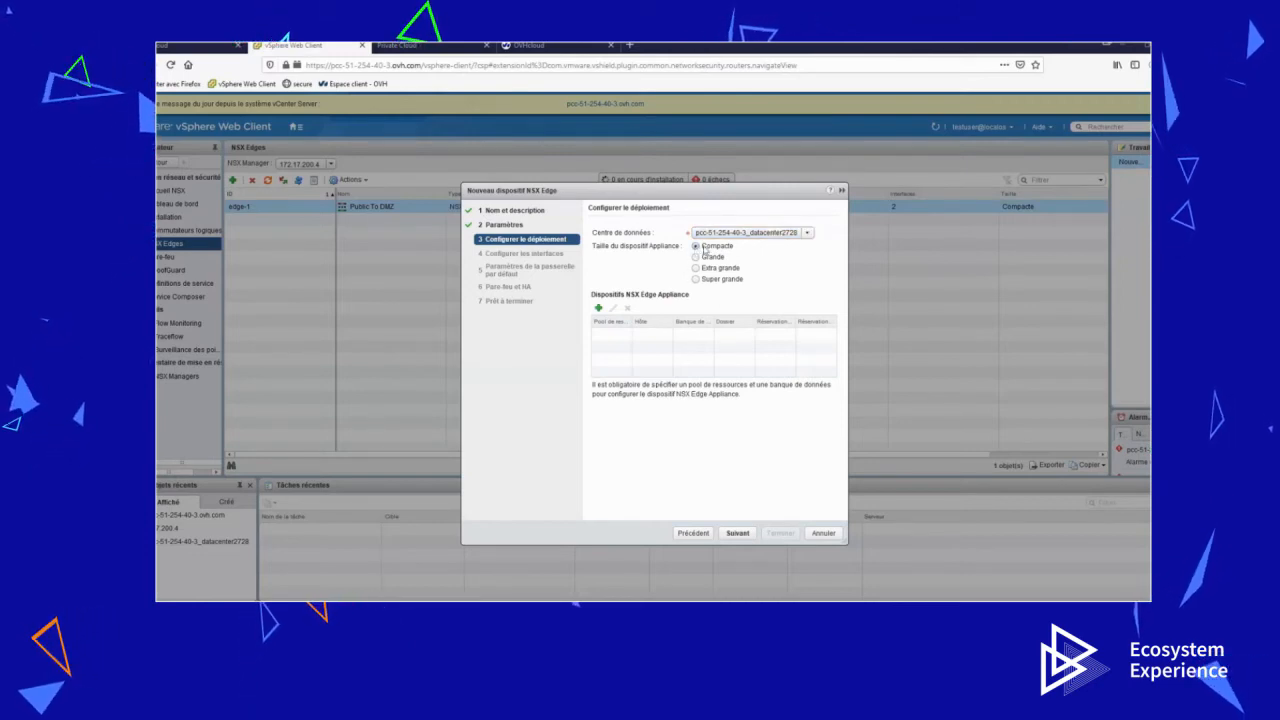
{"action": "left_click", "coordinate": [696, 256]}
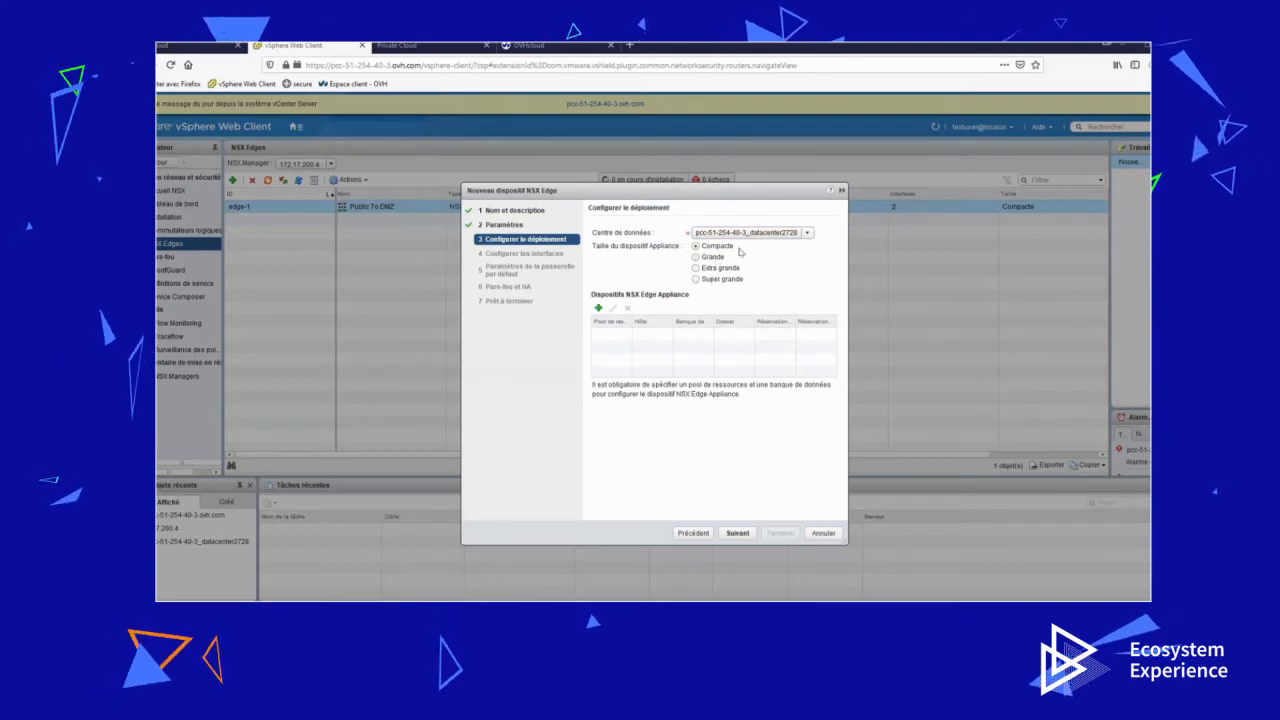
{"action": "left_click", "coordinate": [598, 308]}
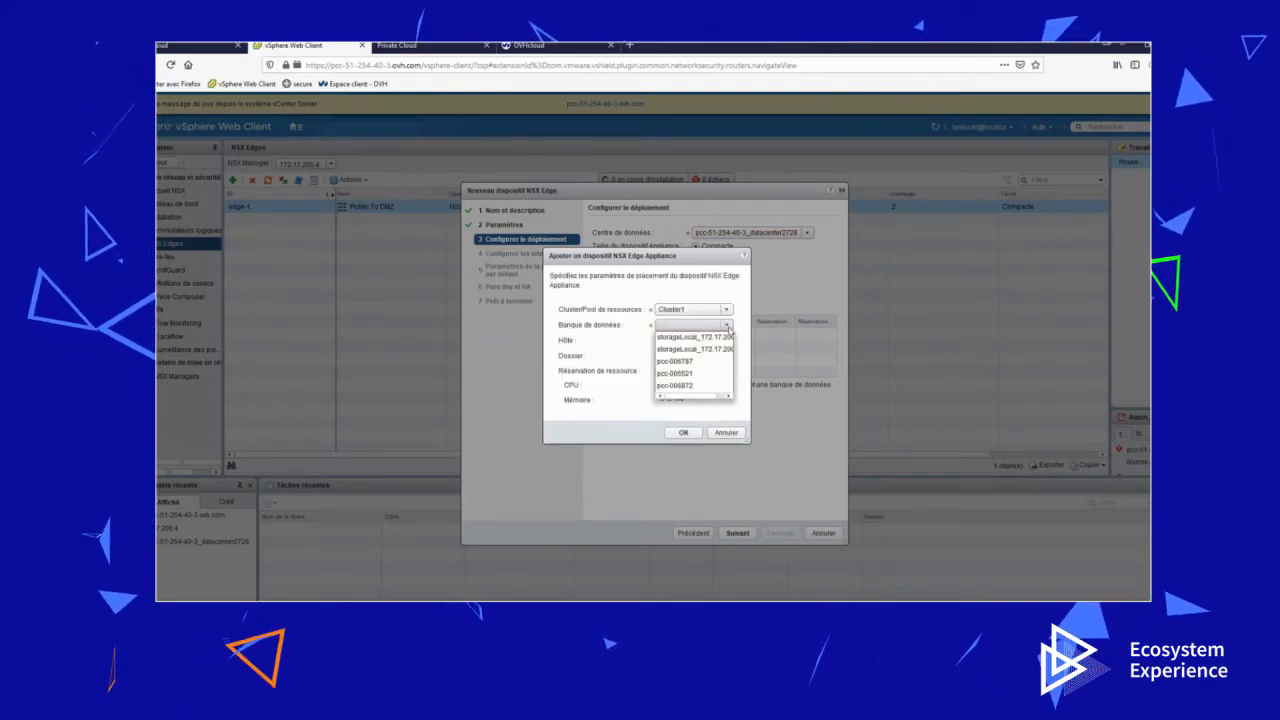
{"action": "left_click", "coordinate": [690, 336]}
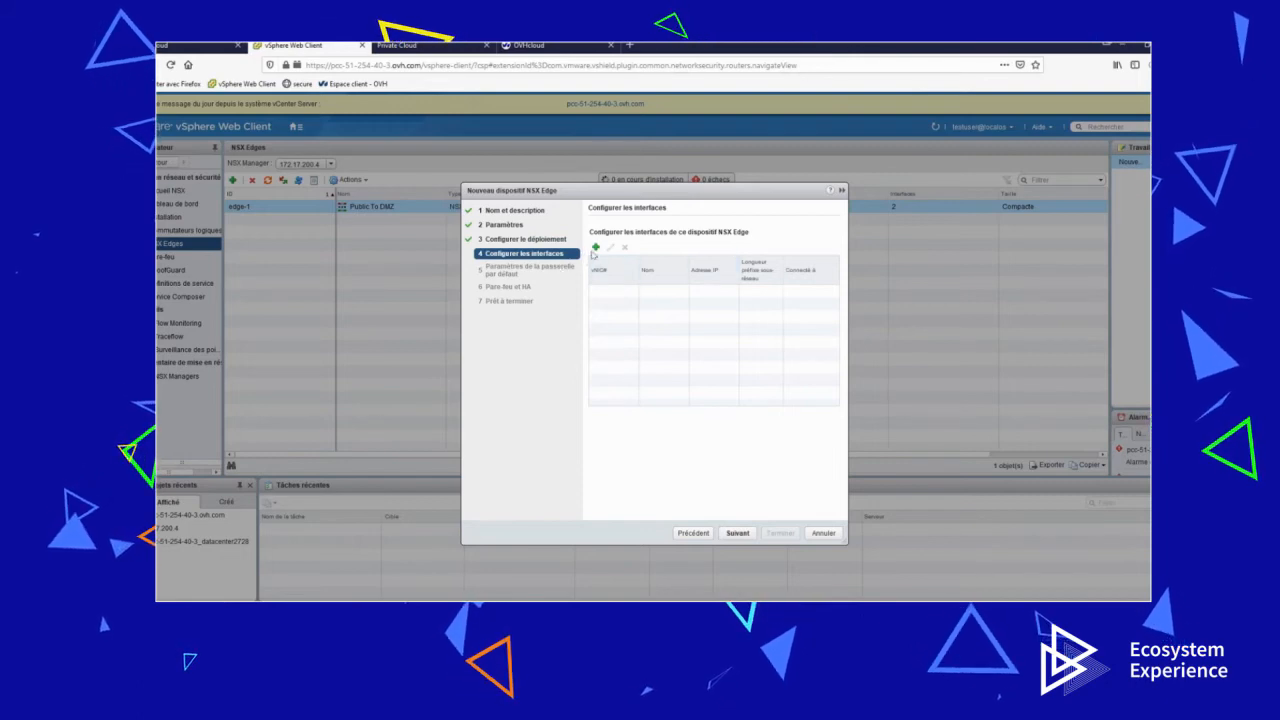
{"action": "mouse_move", "coordinate": [596, 248]}
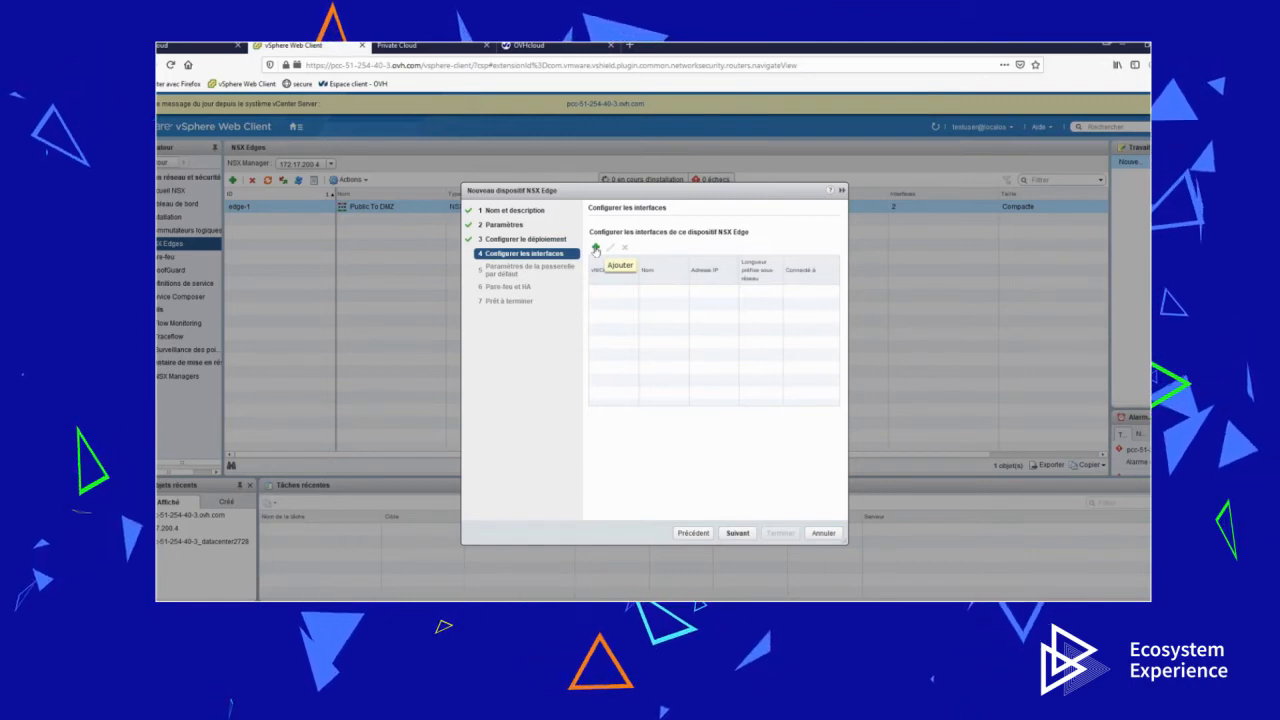
Add an Uplink interface named 'public' connected to VM Network with status Connected
{"action": "left_click", "coordinate": [596, 248]}
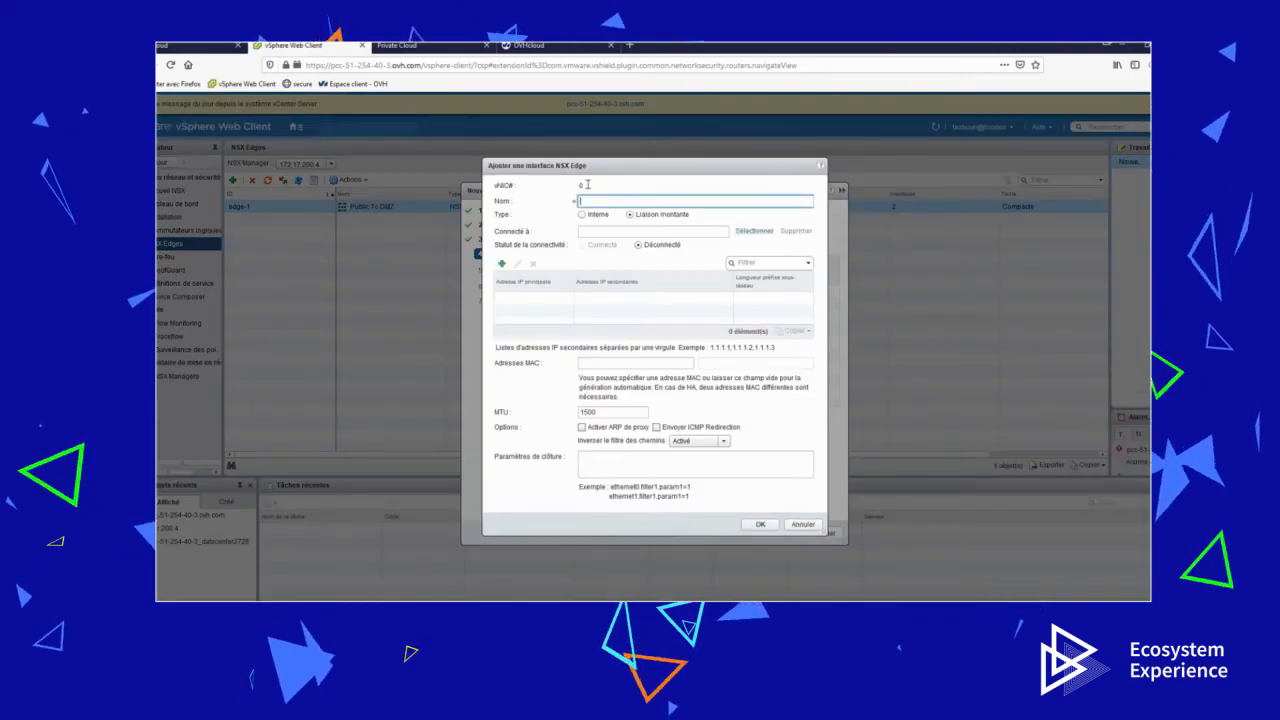
{"action": "type", "text": "public"}
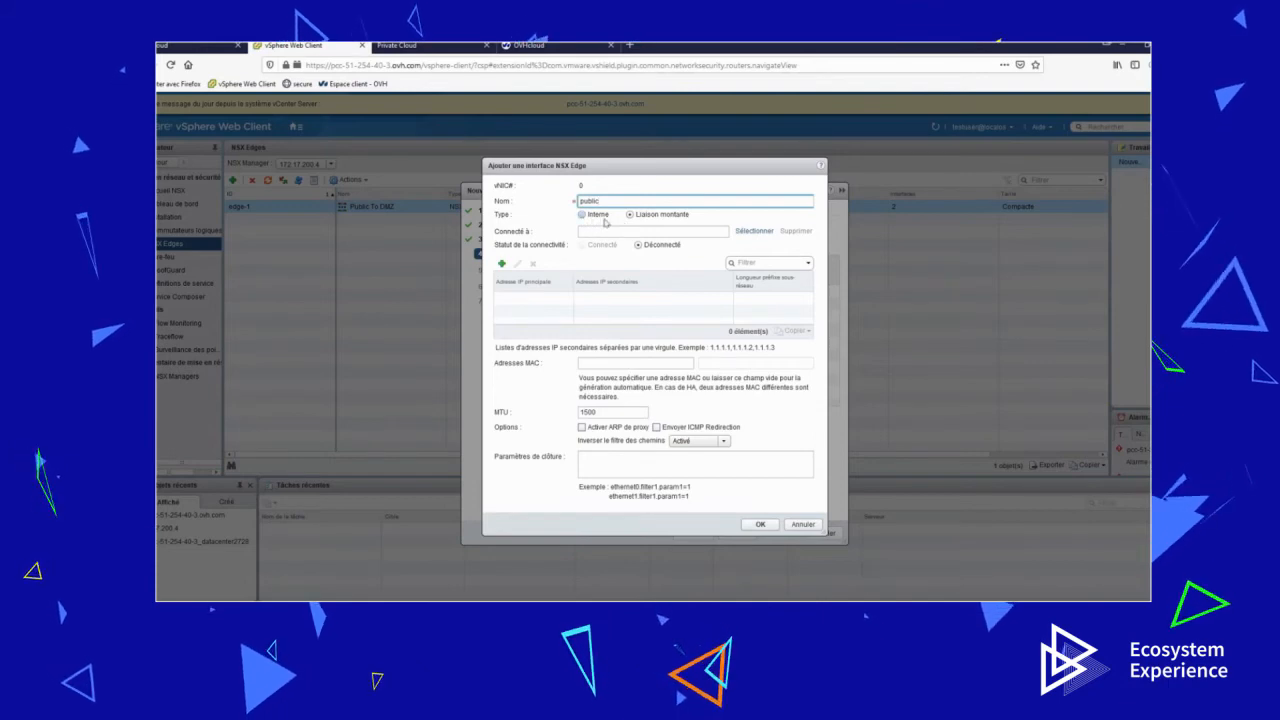
{"action": "left_click", "coordinate": [630, 214]}
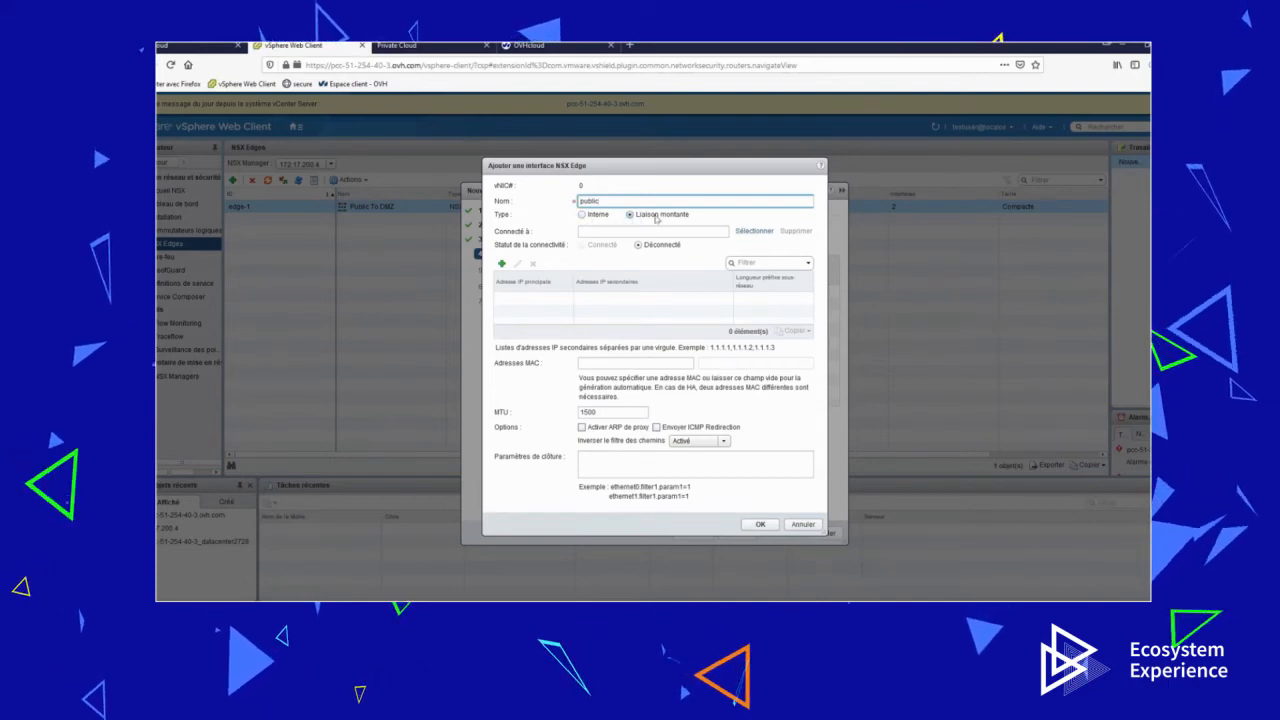
{"action": "left_click", "coordinate": [752, 232]}
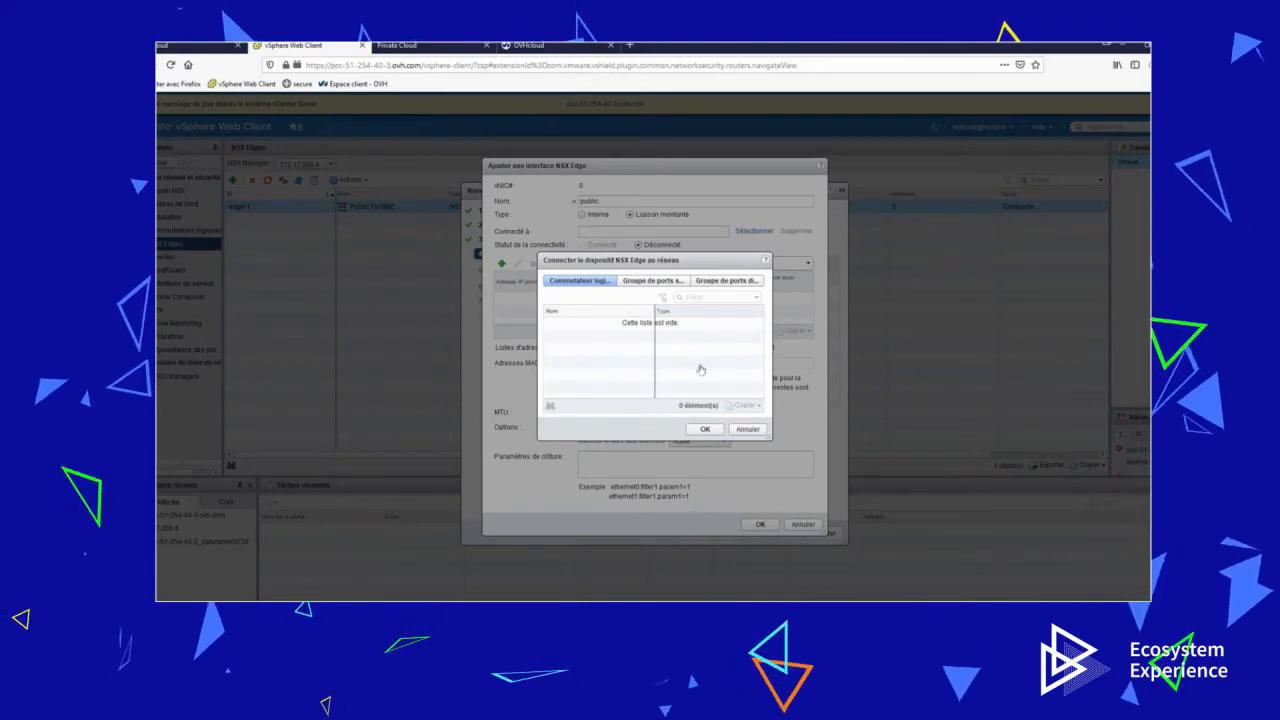
{"action": "left_click", "coordinate": [704, 428]}
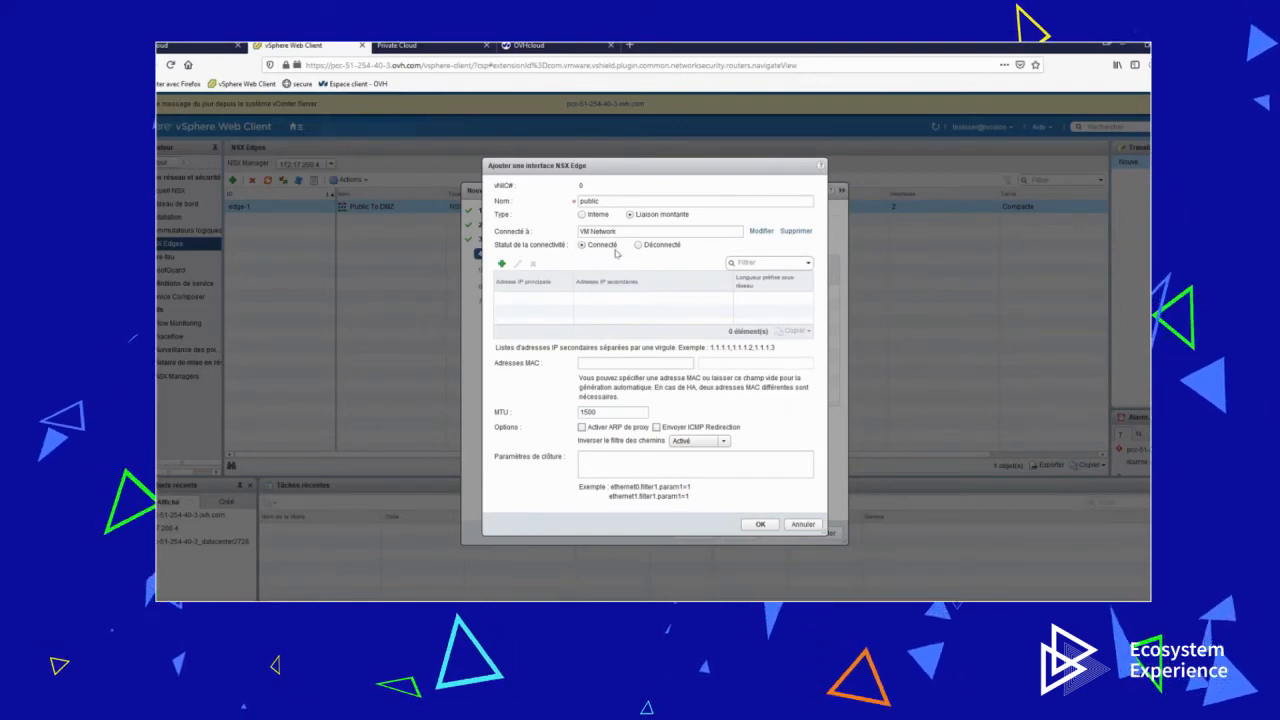
{"action": "left_click", "coordinate": [760, 524]}
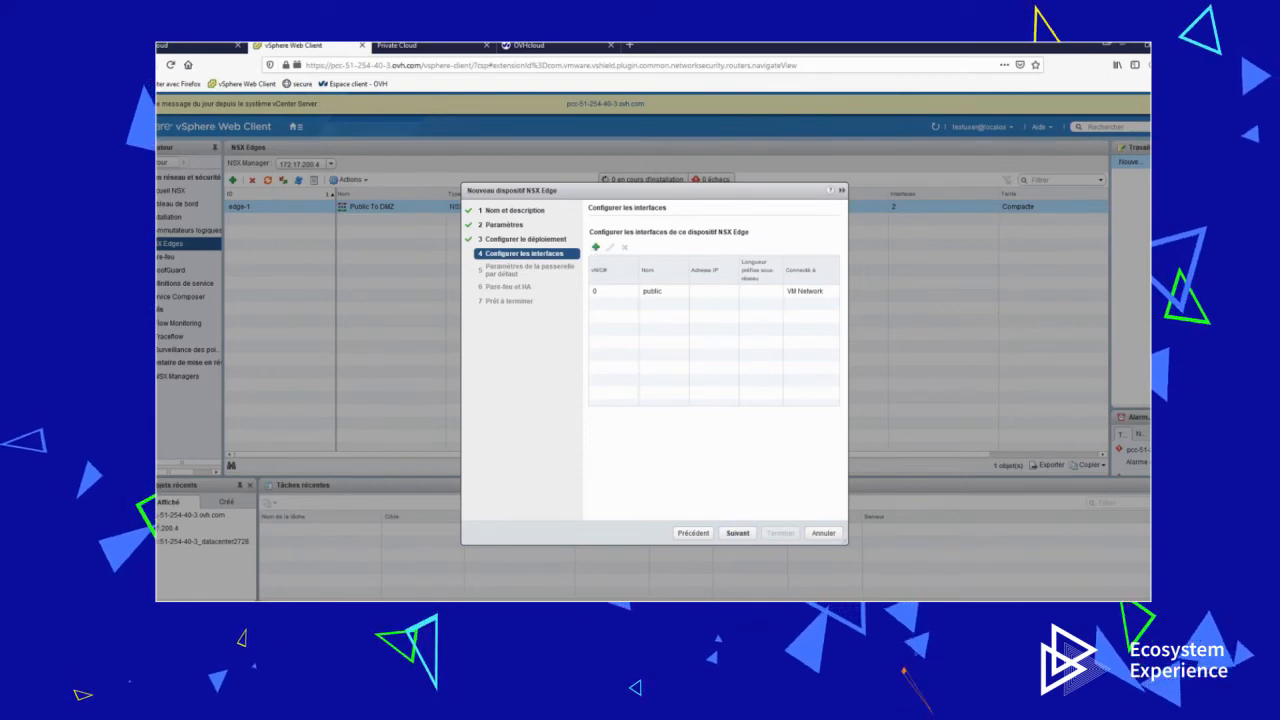
Add an Internal interface named 'private' on the distributed port group and continue to default gateway settings
{"action": "left_click", "coordinate": [596, 248]}
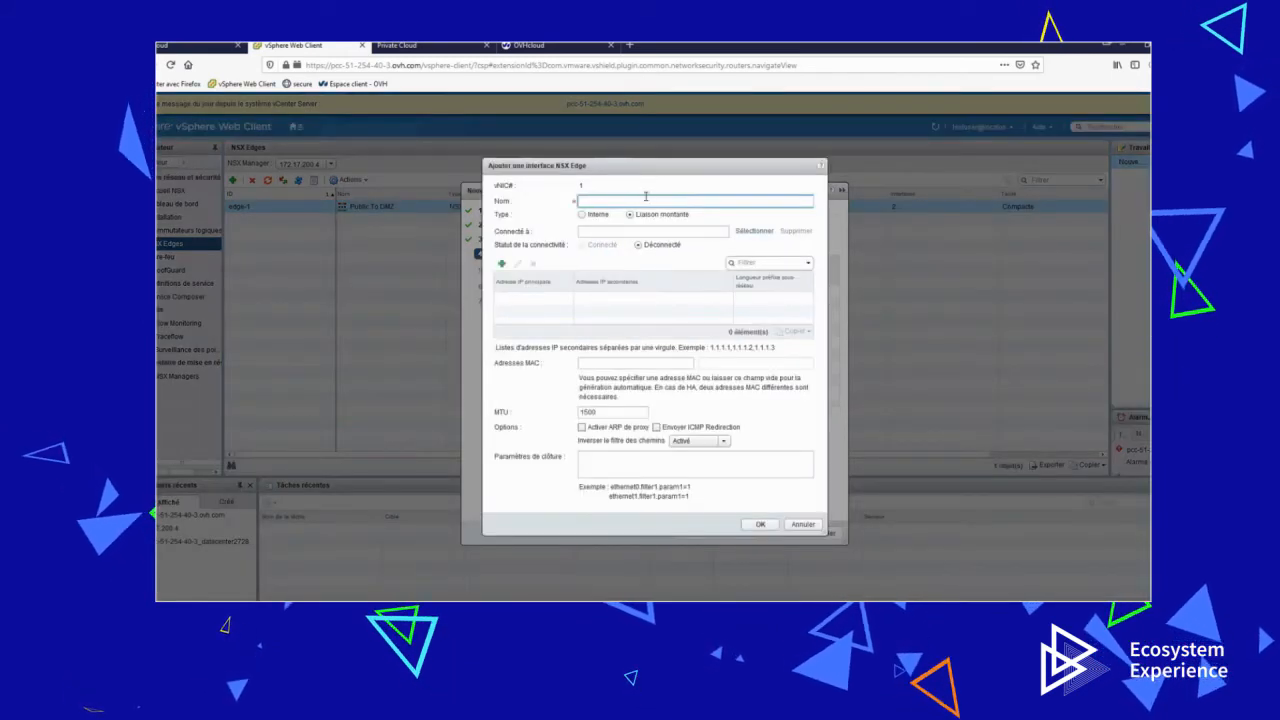
{"action": "type", "text": "private"}
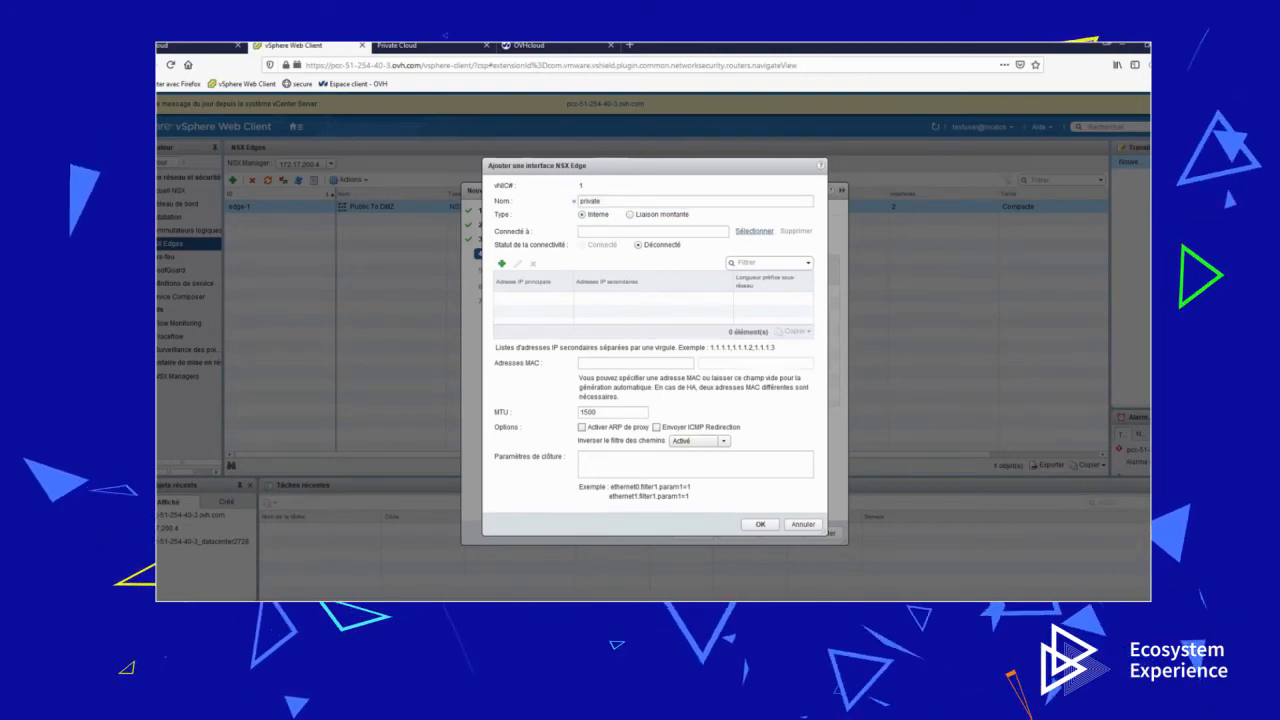
{"action": "left_click", "coordinate": [754, 232]}
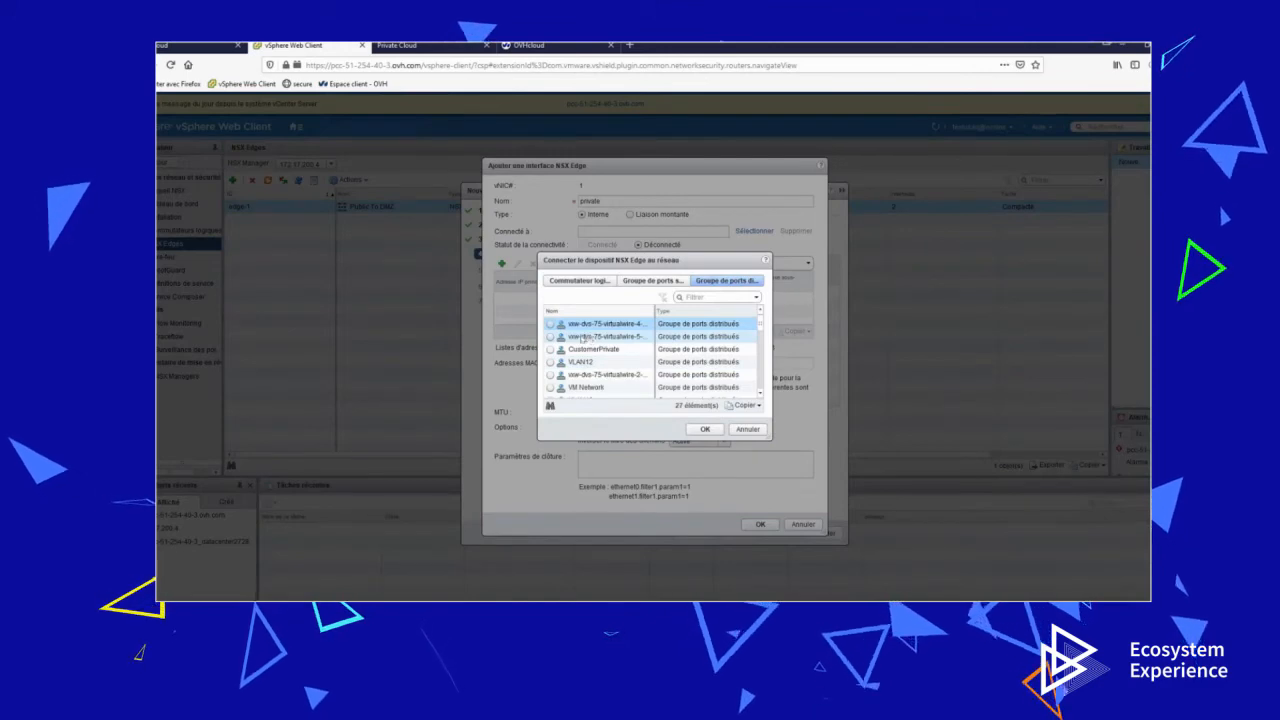
{"action": "left_click", "coordinate": [704, 428]}
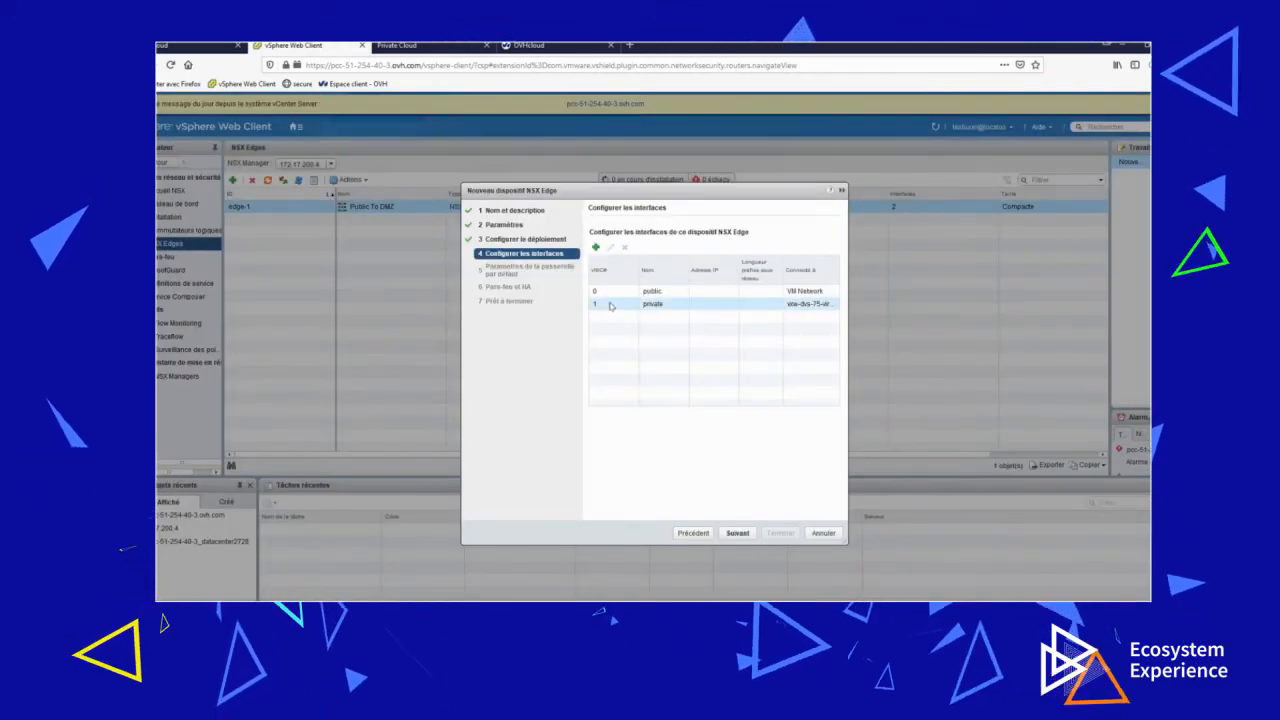
{"action": "left_click", "coordinate": [736, 532]}
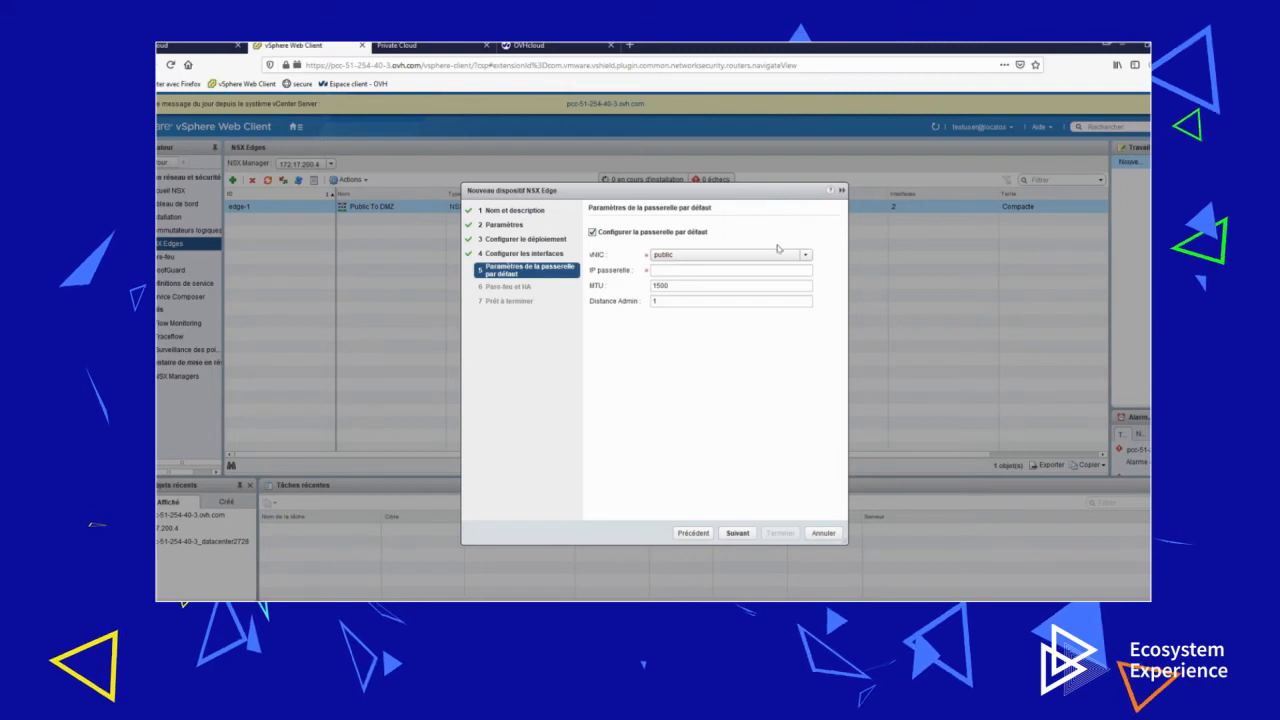
Keep the default gateway on vNIC public with MTU 1500 and admin distance 1, then continue
{"action": "left_click", "coordinate": [804, 254]}
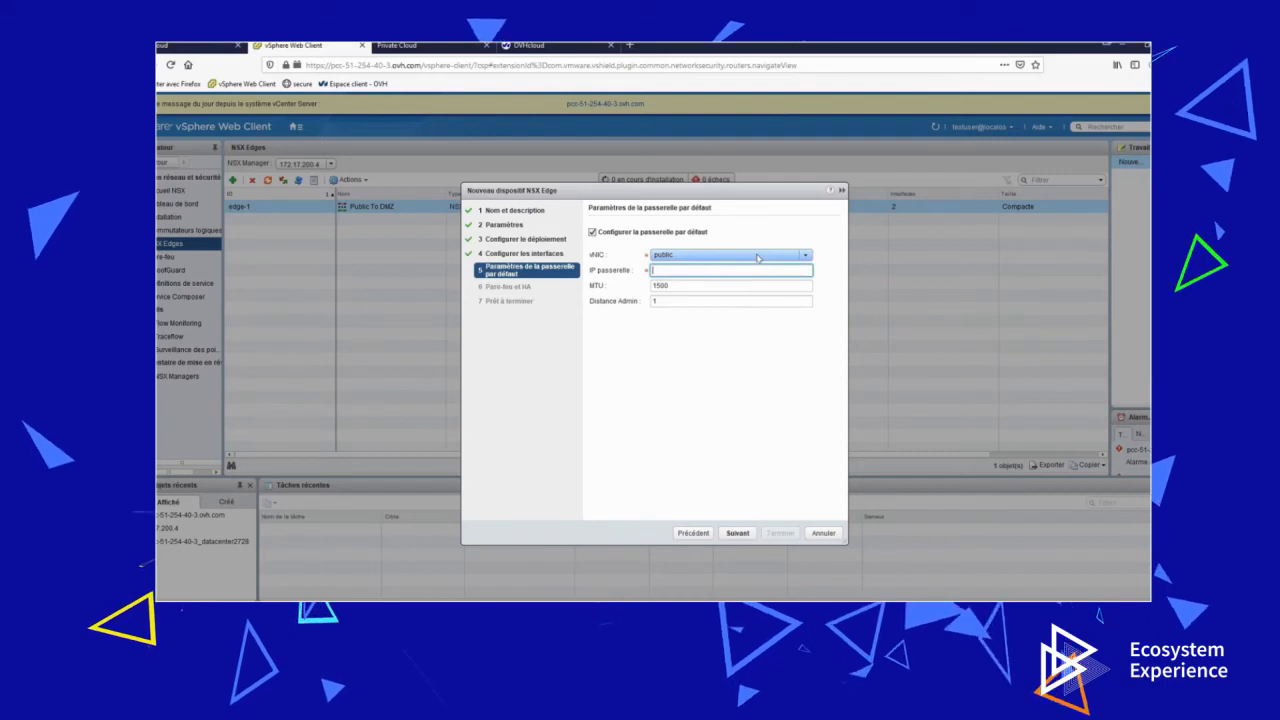
{"action": "left_click", "coordinate": [736, 532]}
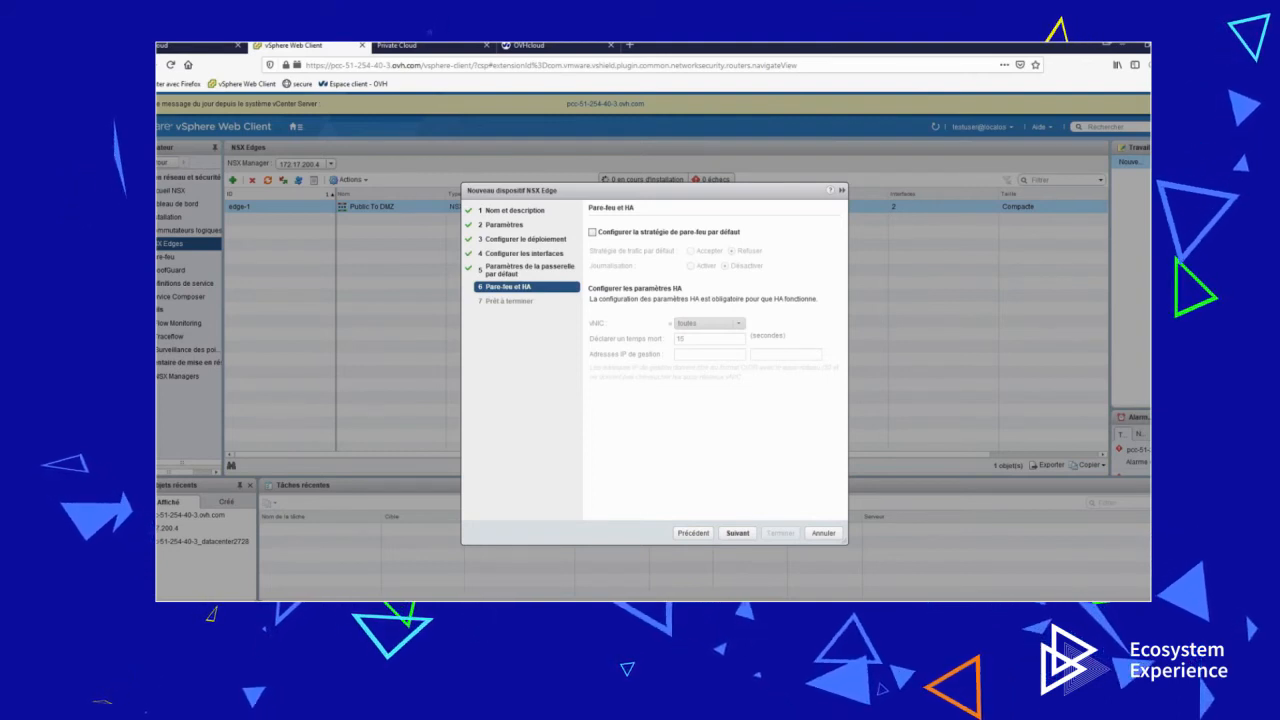
Enable the default firewall policy with Deny action and set its logging option
{"action": "left_click", "coordinate": [592, 232]}
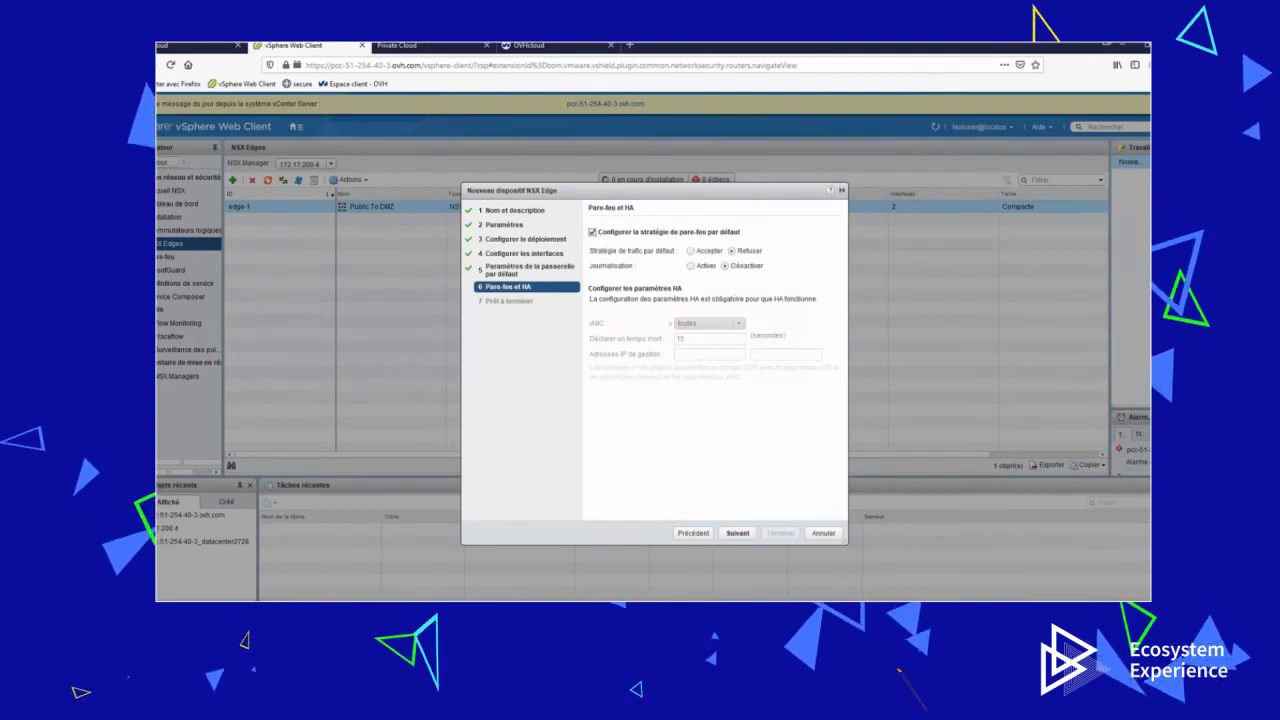
{"action": "mouse_move", "coordinate": [916, 336]}
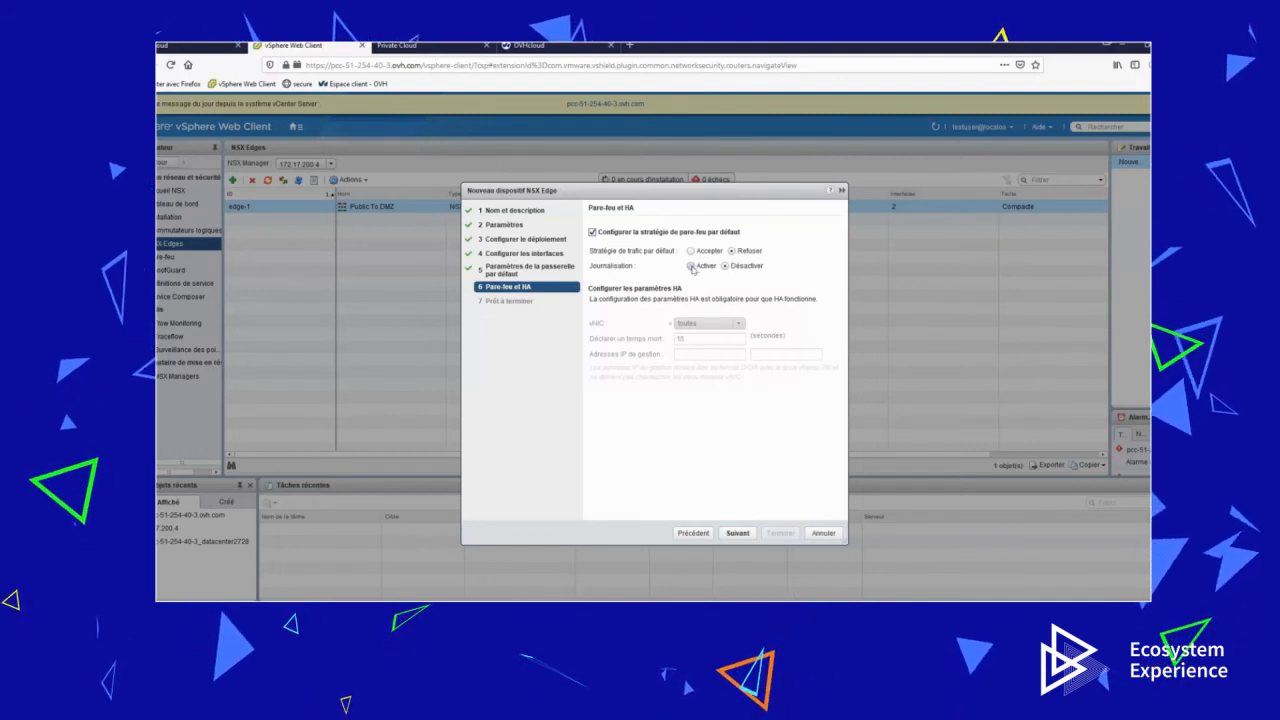
{"action": "left_click", "coordinate": [724, 264]}
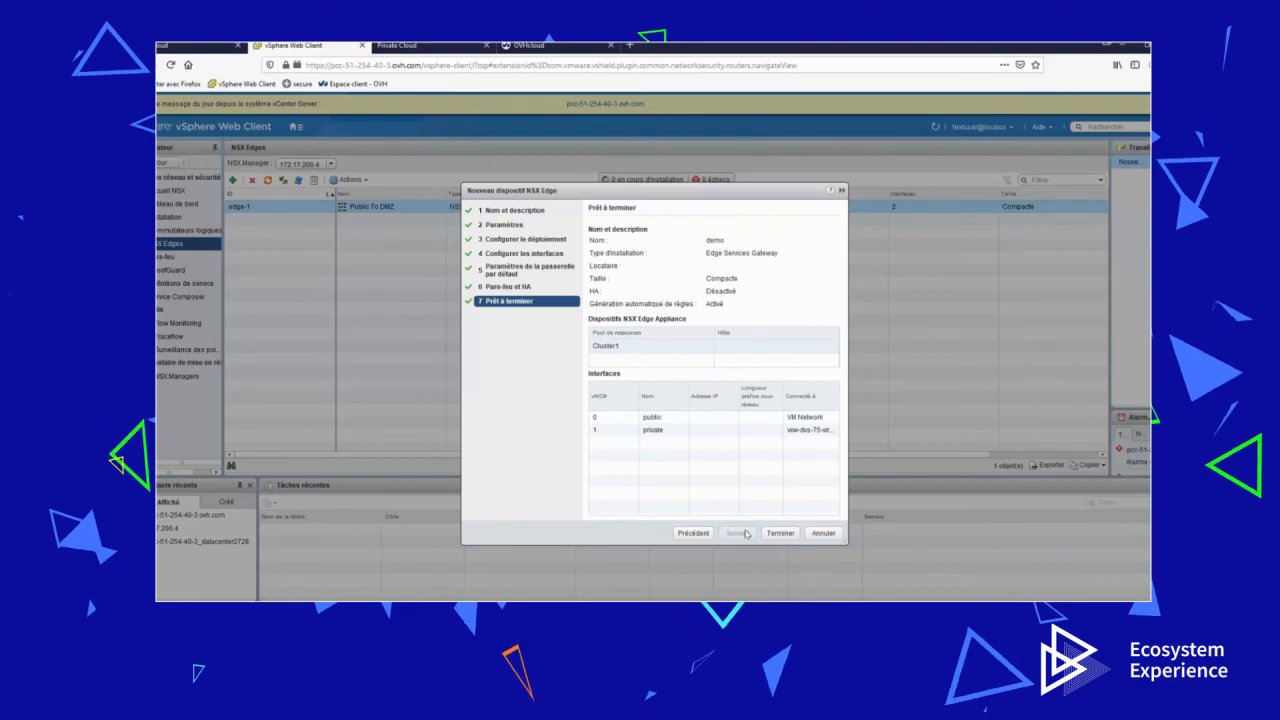
Finish deploying the demo Edge gateway and go to the distributed Firewall configuration
{"action": "left_click", "coordinate": [780, 532]}
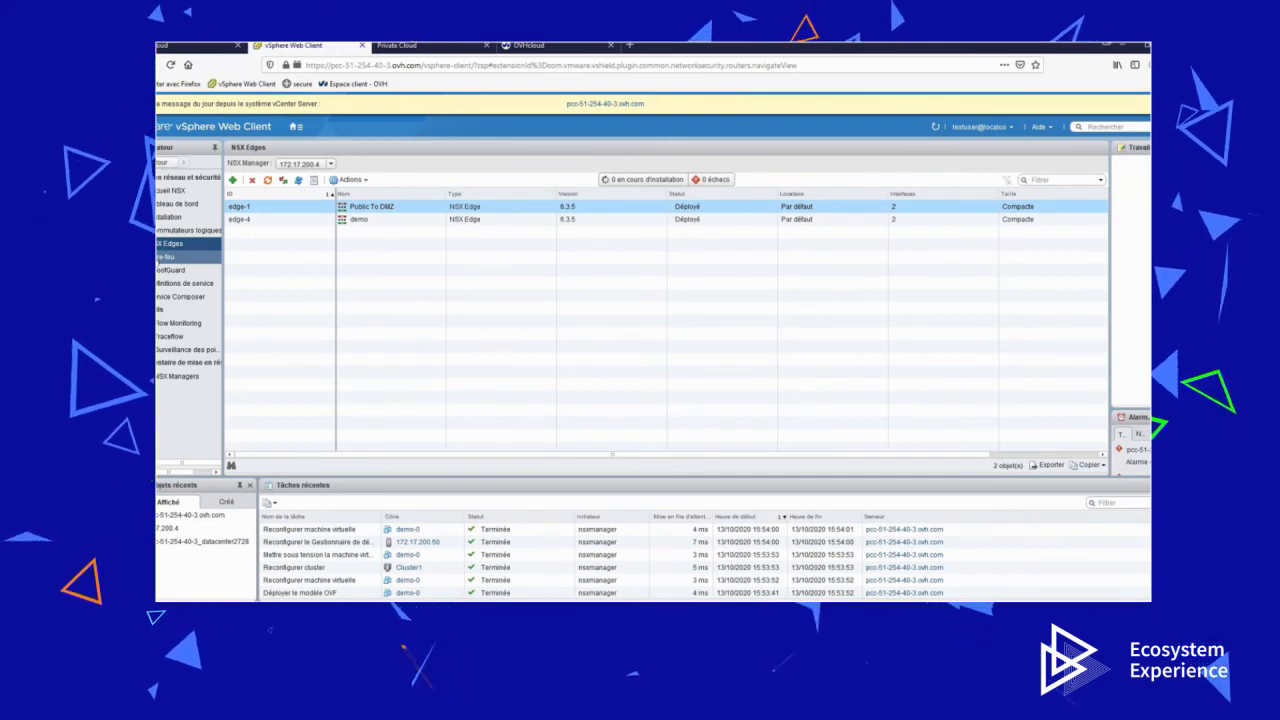
{"action": "left_click", "coordinate": [168, 256]}
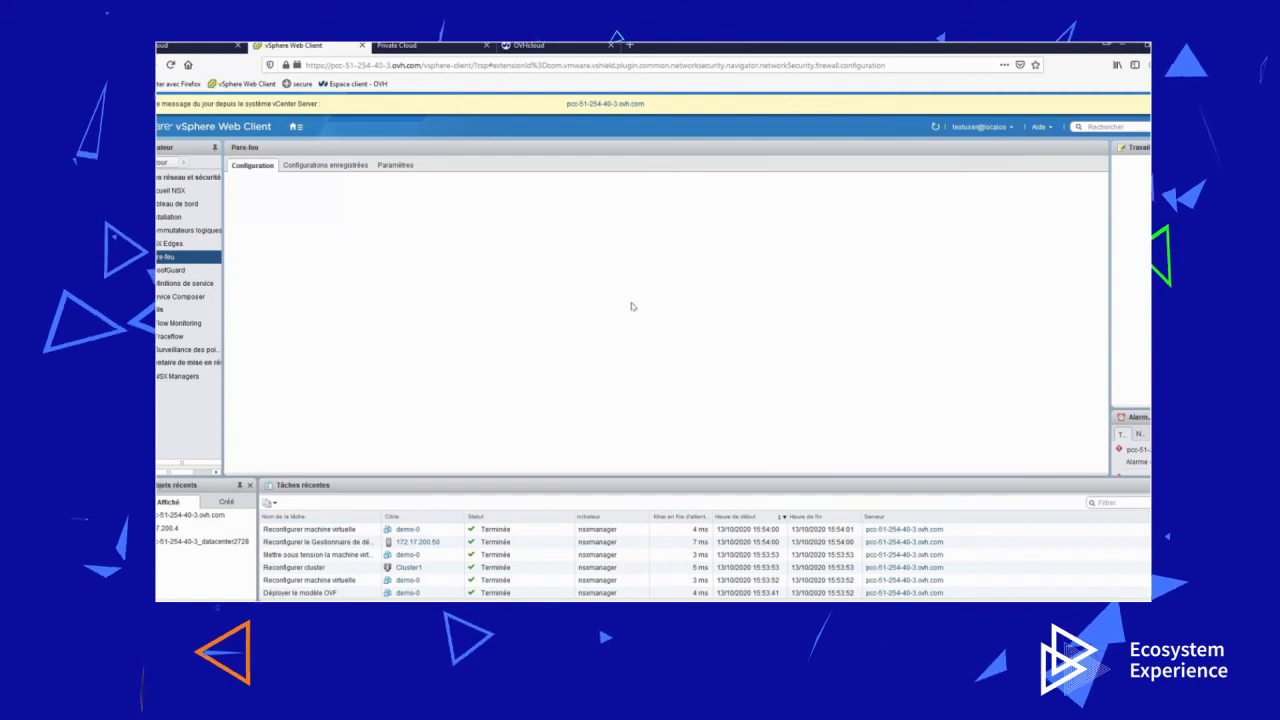
Show the General firewall rules and expand the Default Section Layer3
{"action": "left_click", "coordinate": [252, 164]}
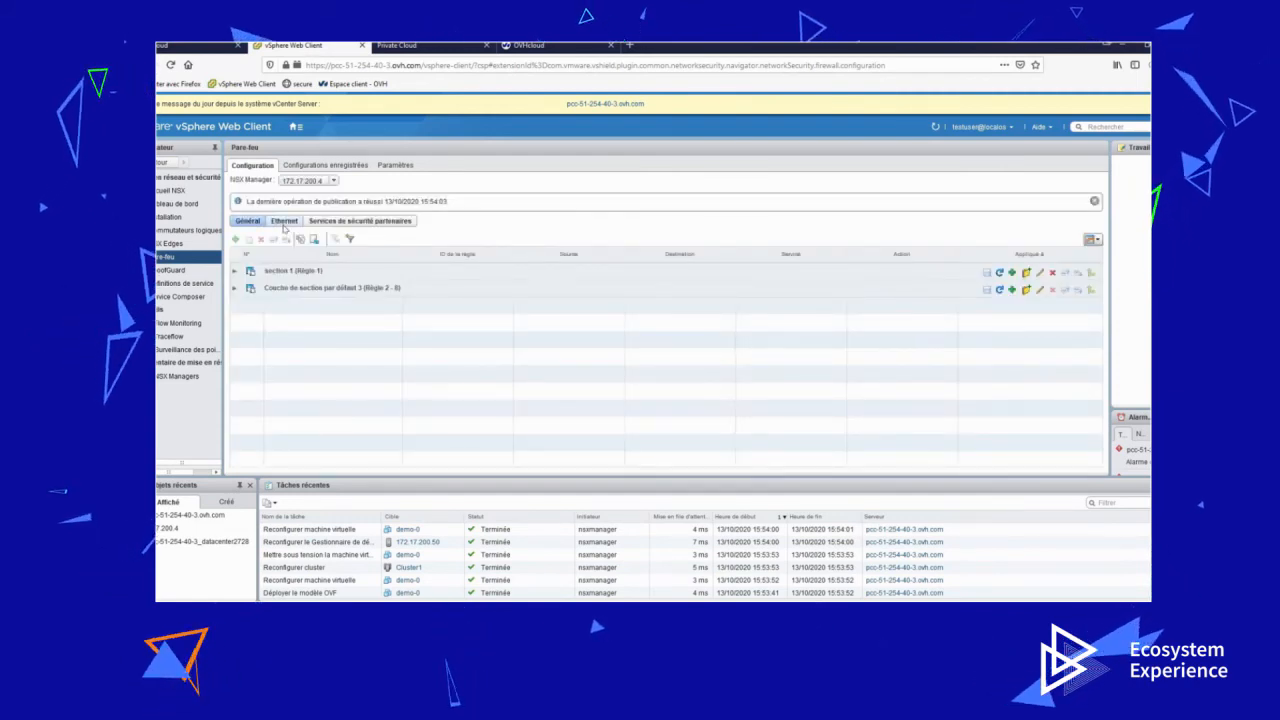
{"action": "left_click", "coordinate": [284, 220]}
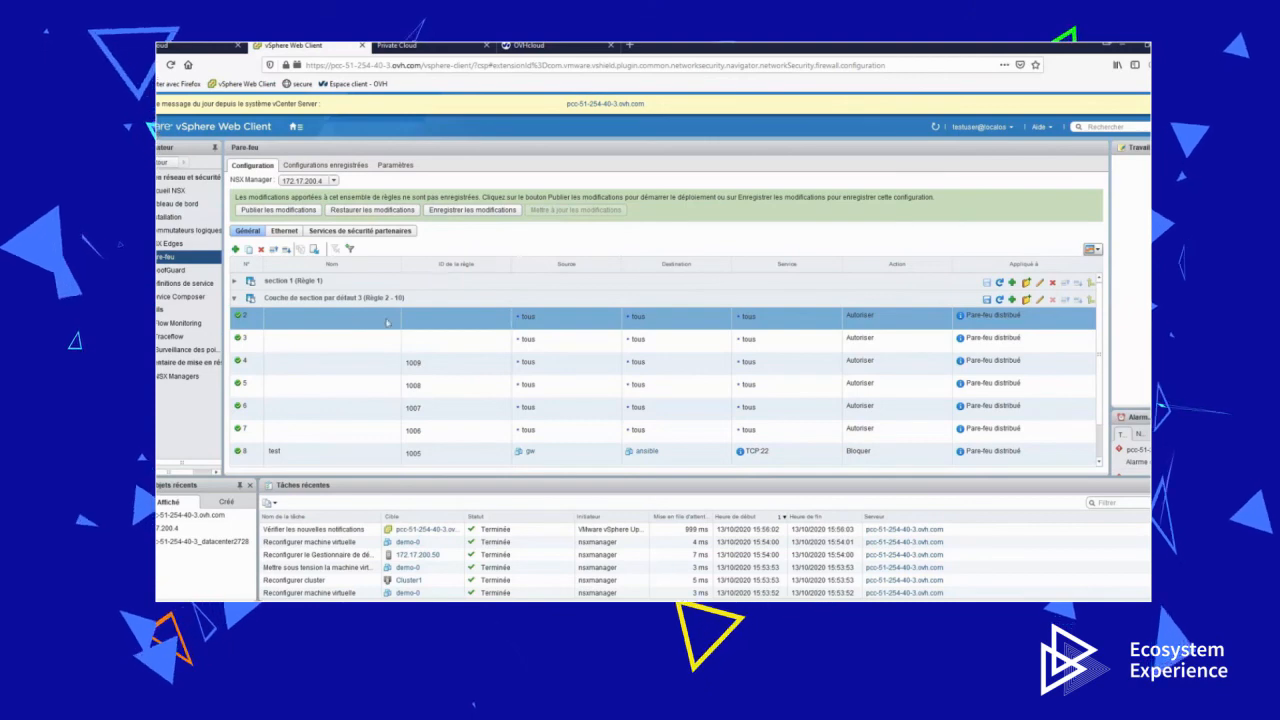
{"action": "left_click", "coordinate": [568, 316]}
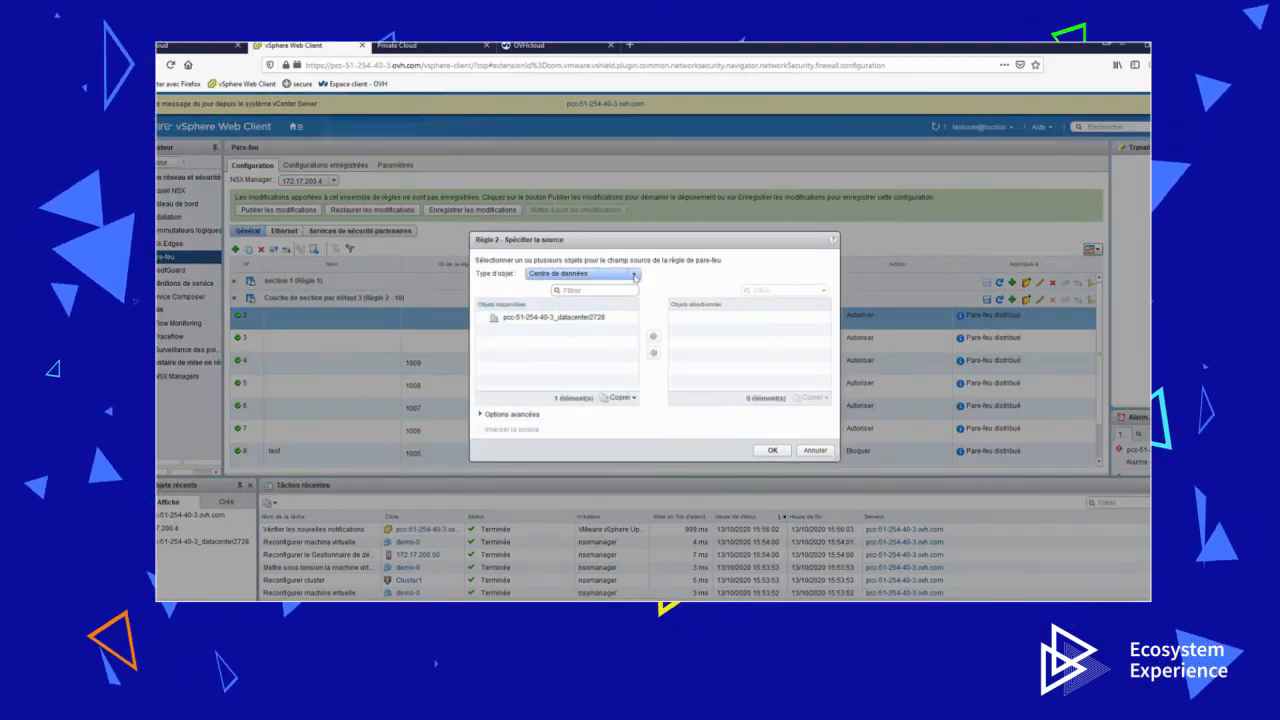
{"action": "left_click", "coordinate": [632, 272]}
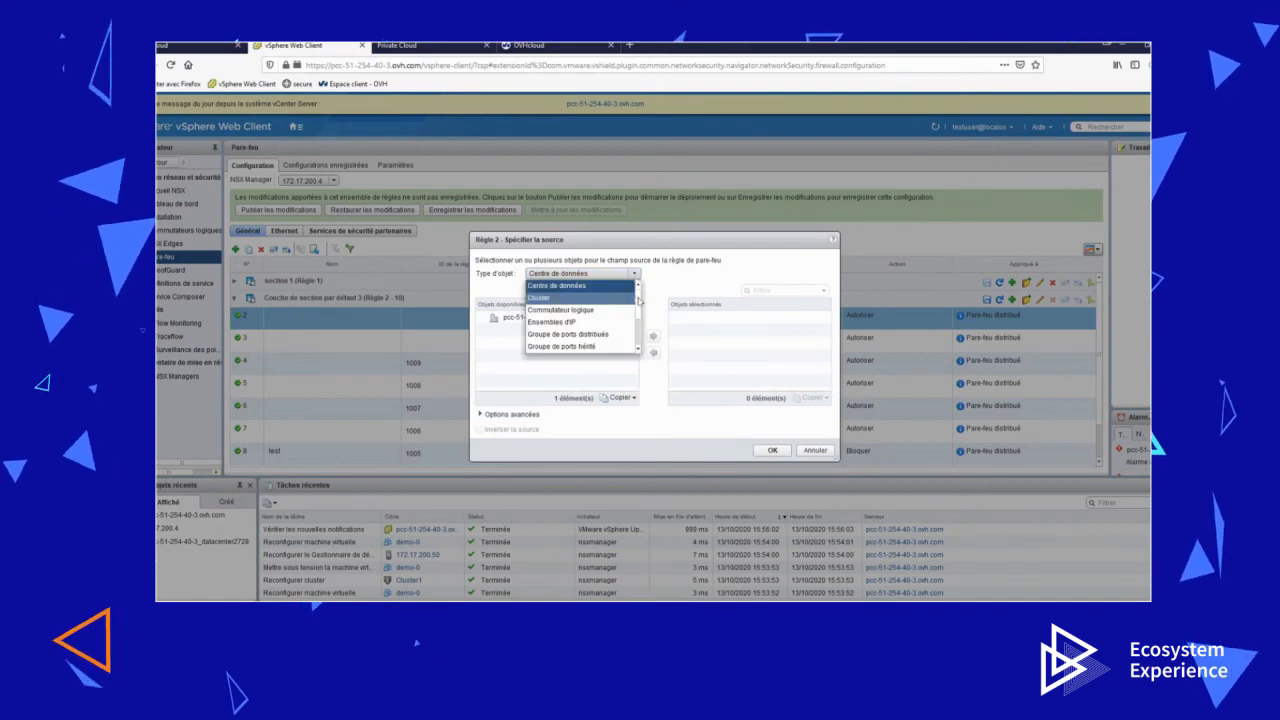
{"action": "scroll", "scroll_direction": "down", "scroll_amount": 3}
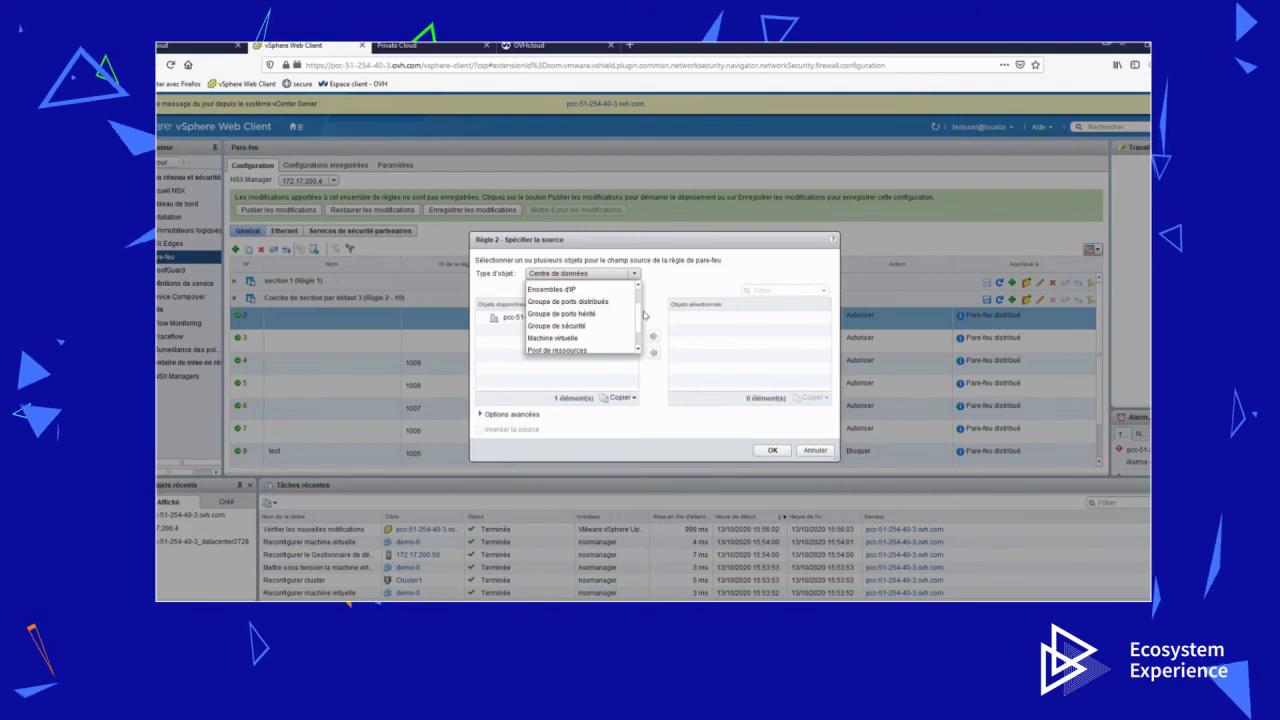
{"action": "scroll", "scroll_direction": "down", "scroll_amount": 3}
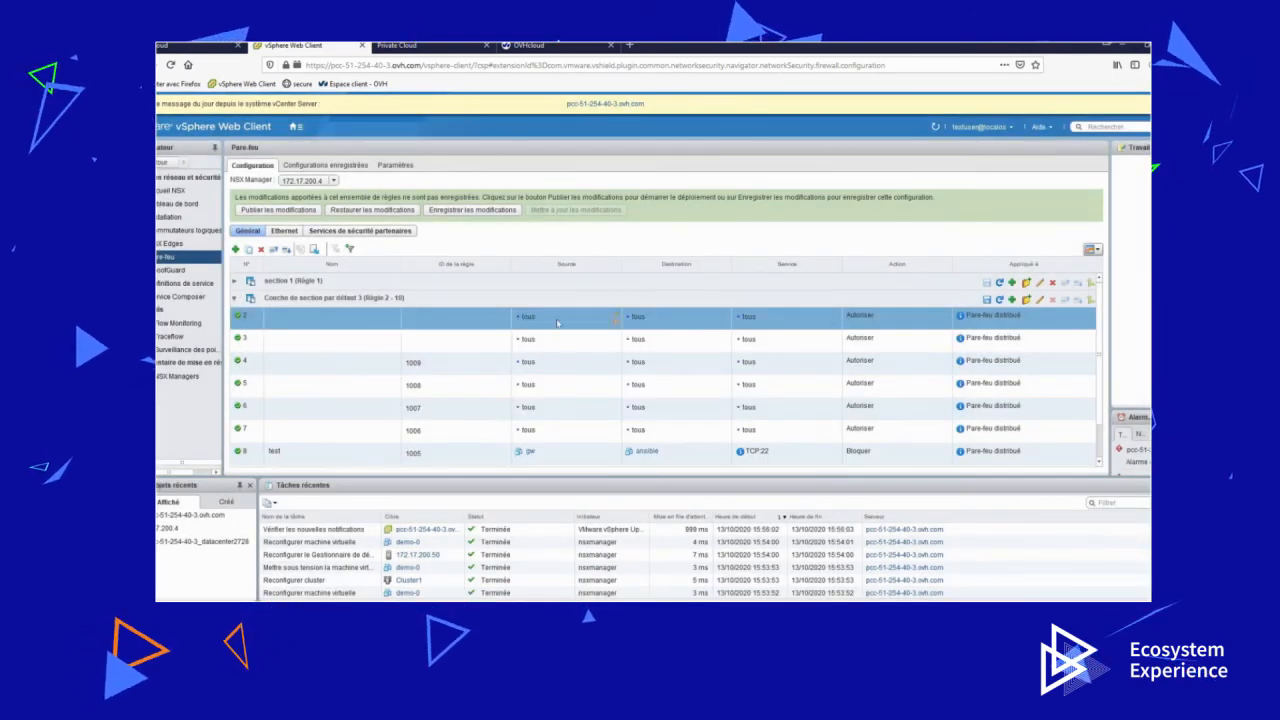
{"action": "mouse_move", "coordinate": [528, 290]}
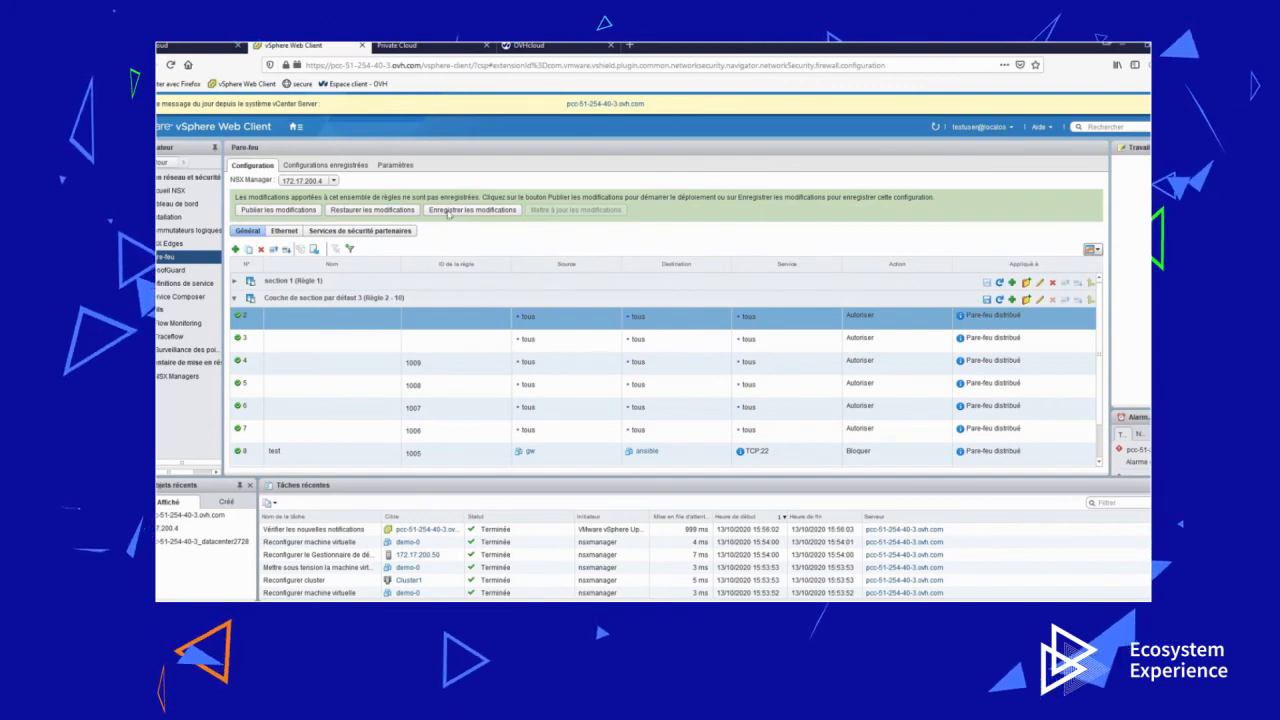
Save the firewall configuration as 'demo-1' and publish the rule changes
{"action": "left_click", "coordinate": [472, 210]}
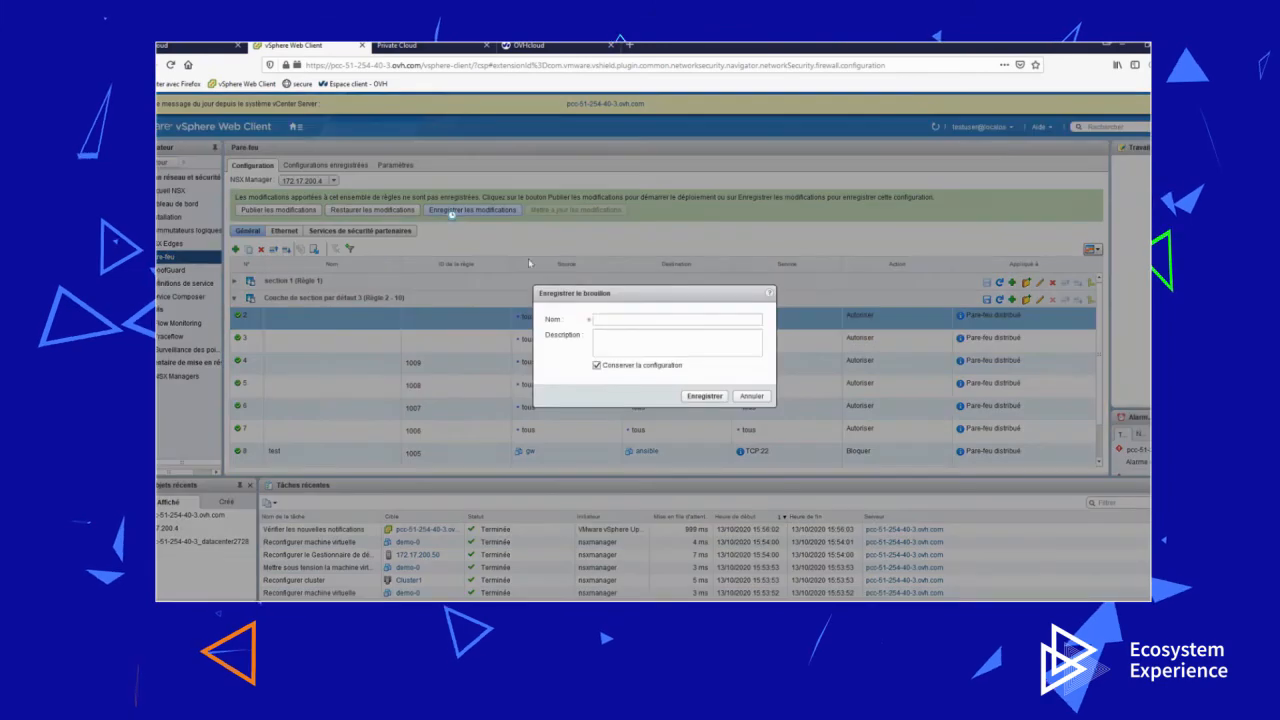
{"action": "left_click", "coordinate": [678, 320]}
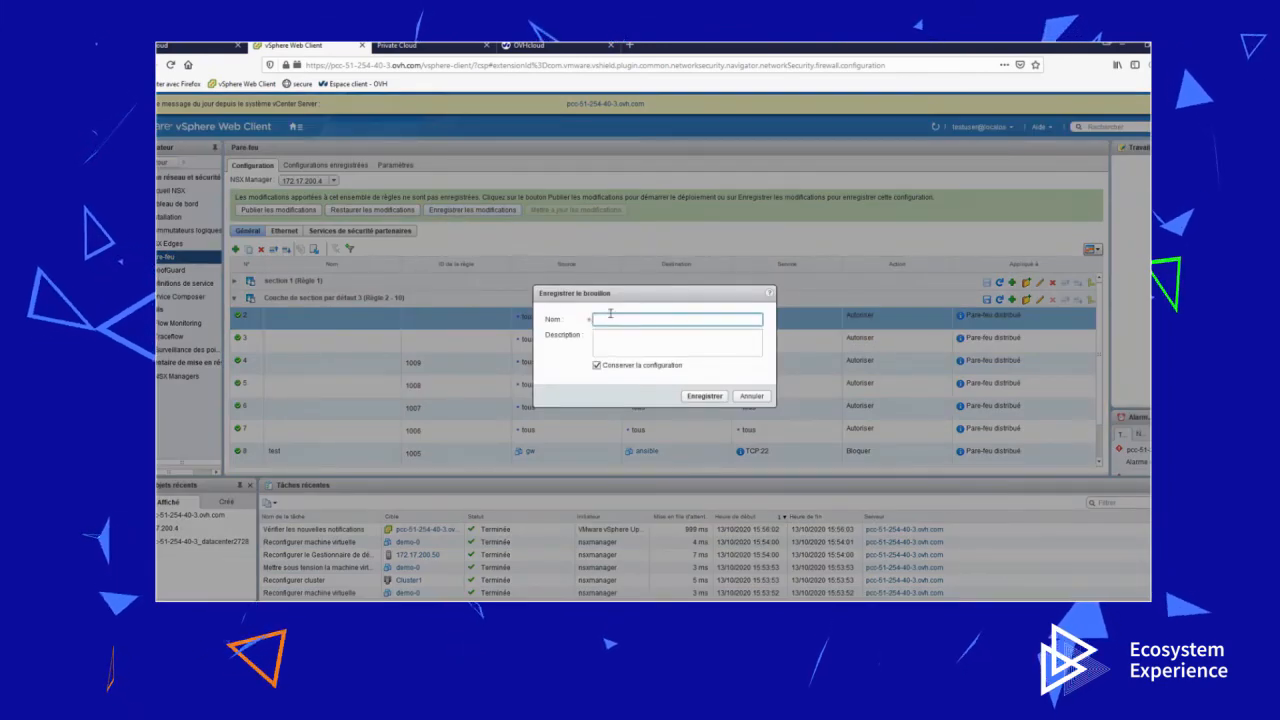
{"action": "type", "text": "demo-1"}
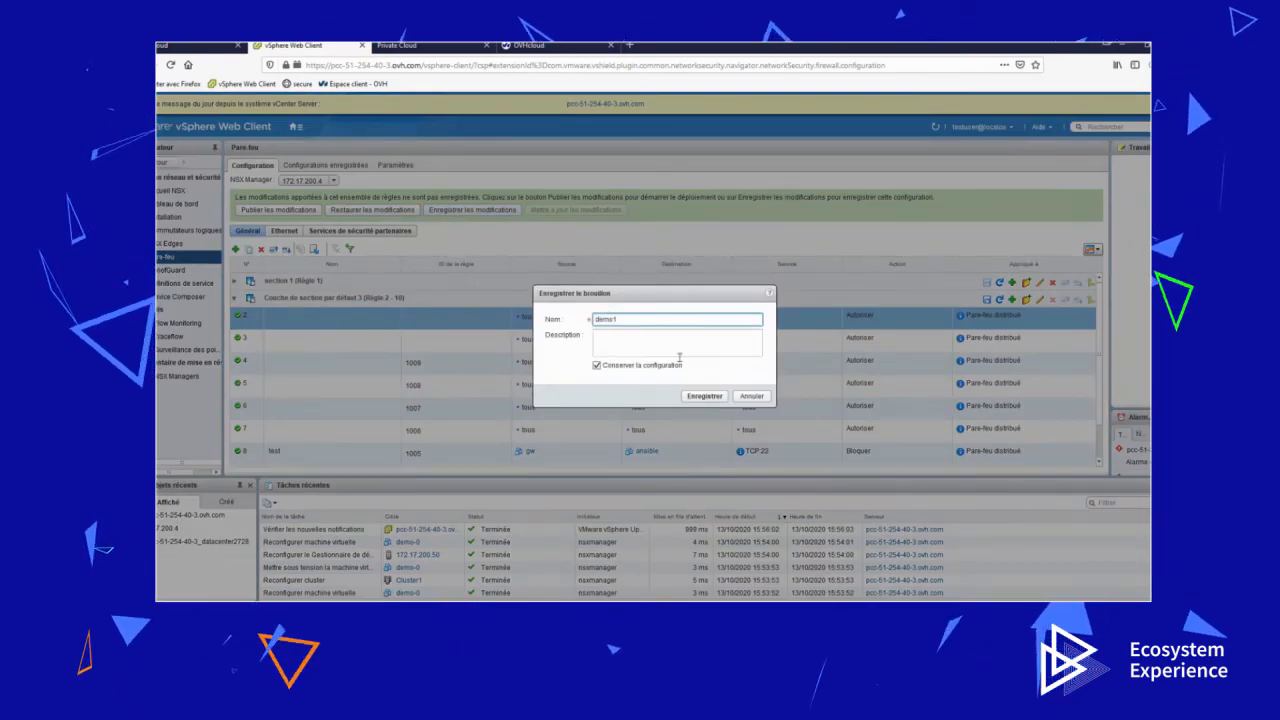
{"action": "left_click", "coordinate": [704, 396]}
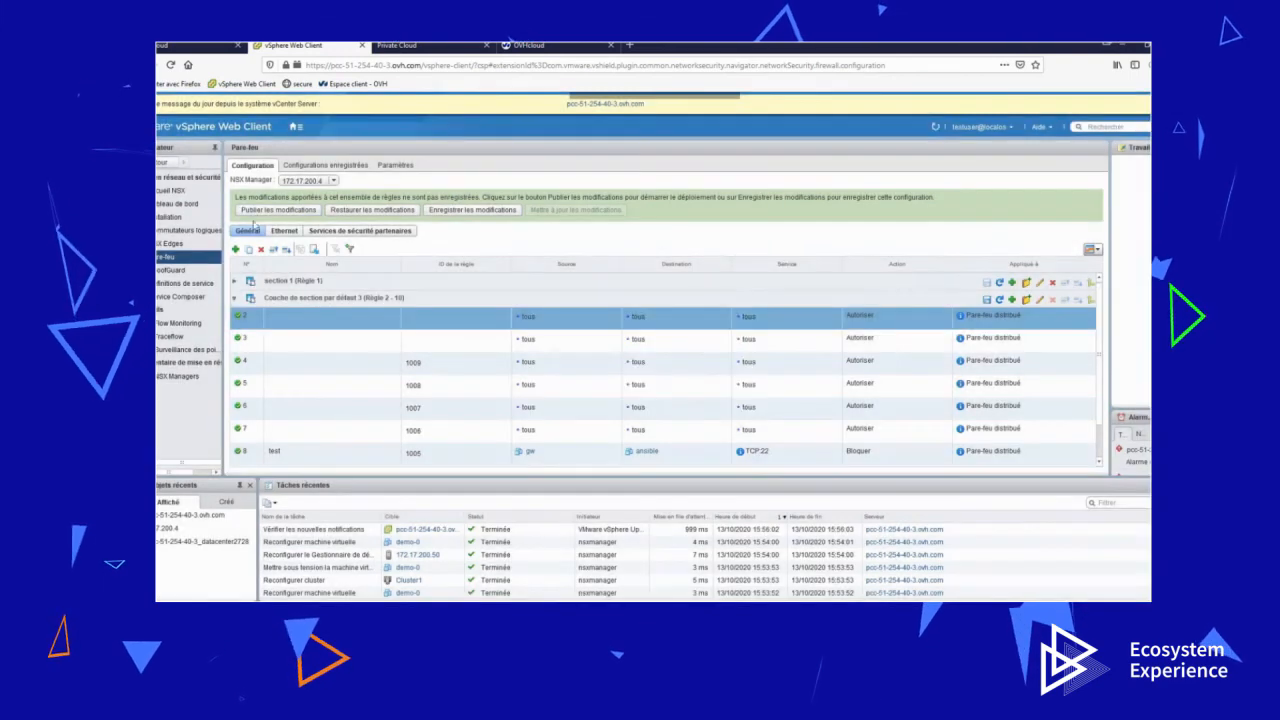
{"action": "left_click", "coordinate": [278, 210]}
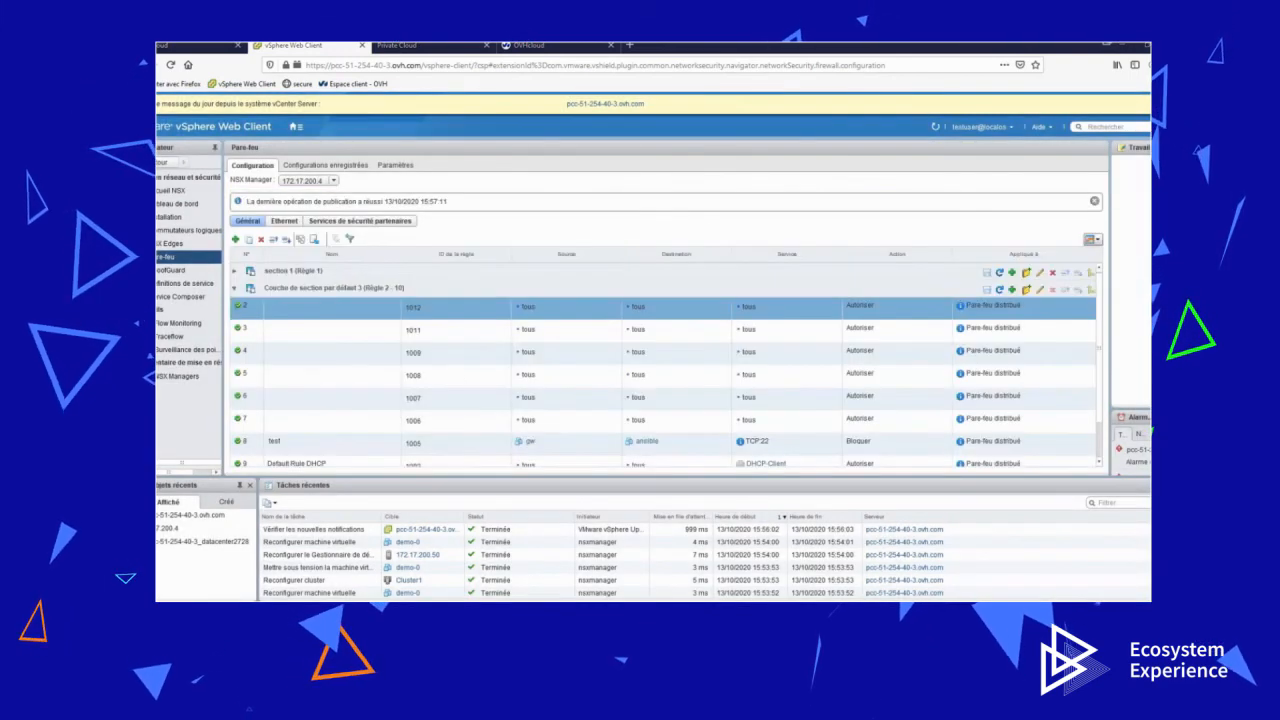